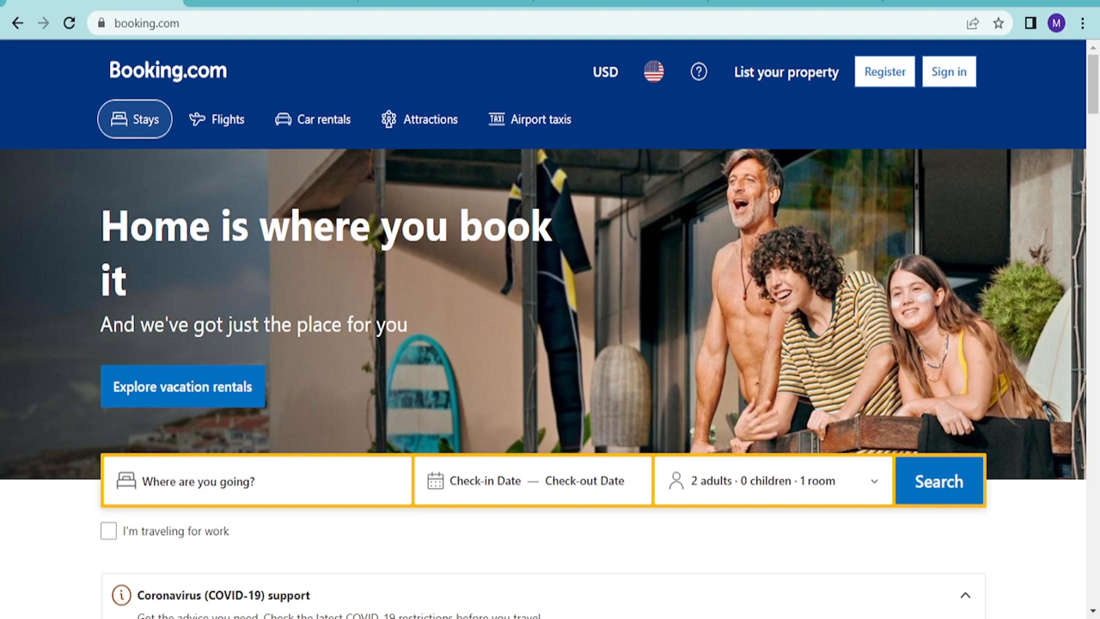
pyautogui.moveTo(574, 399)
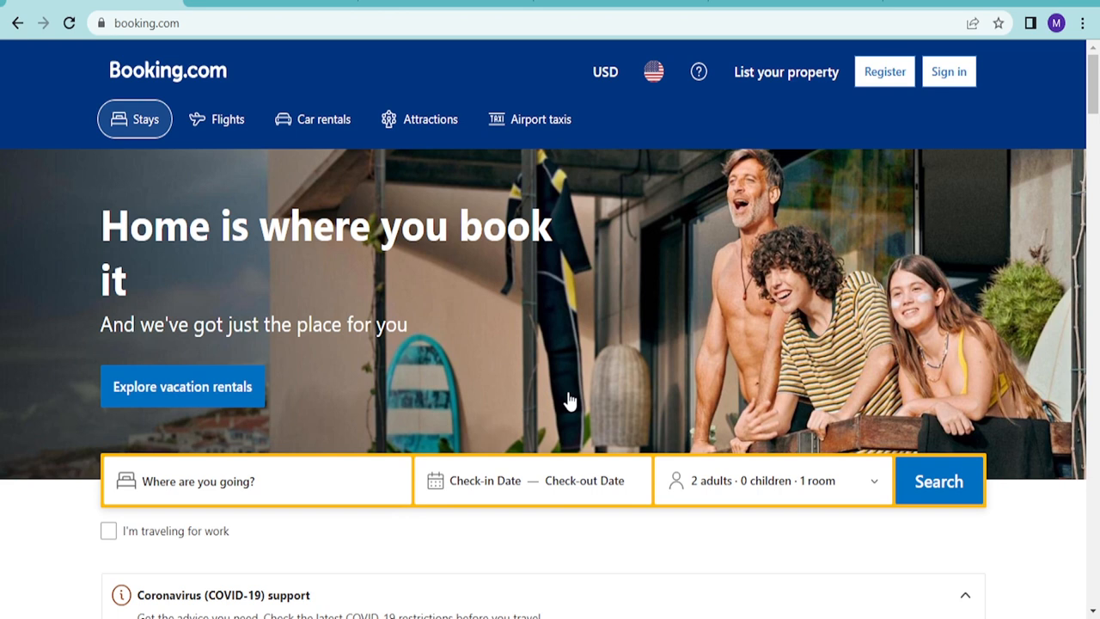
pyautogui.moveTo(570, 401)
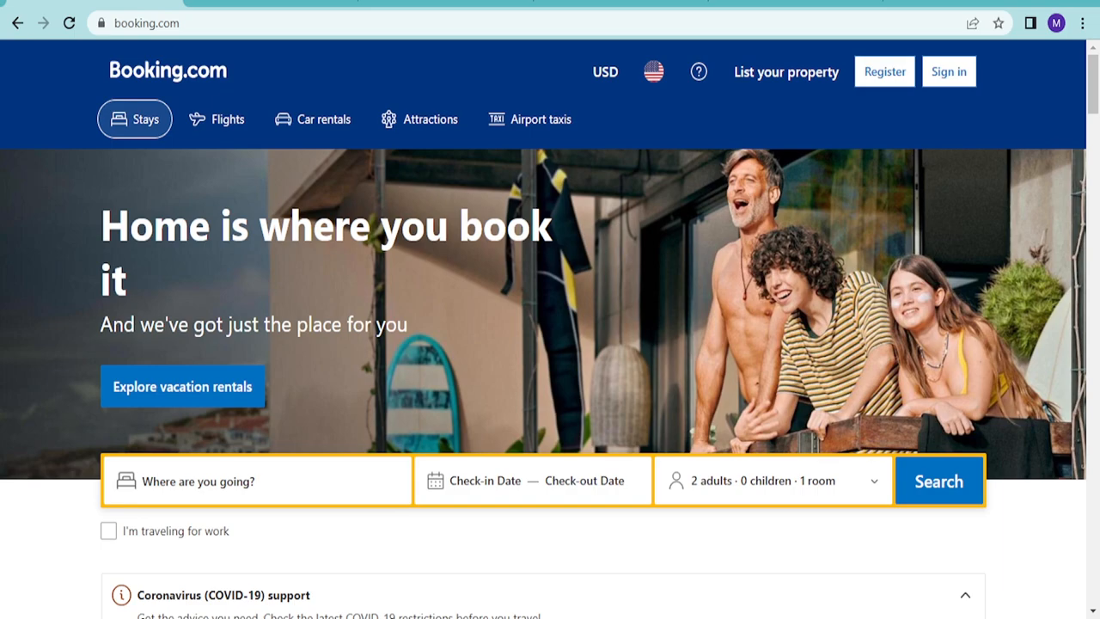
# - Scroll the Booking.com homepage past property types and homes to 'Destinations we love'
pyautogui.scroll(-3)
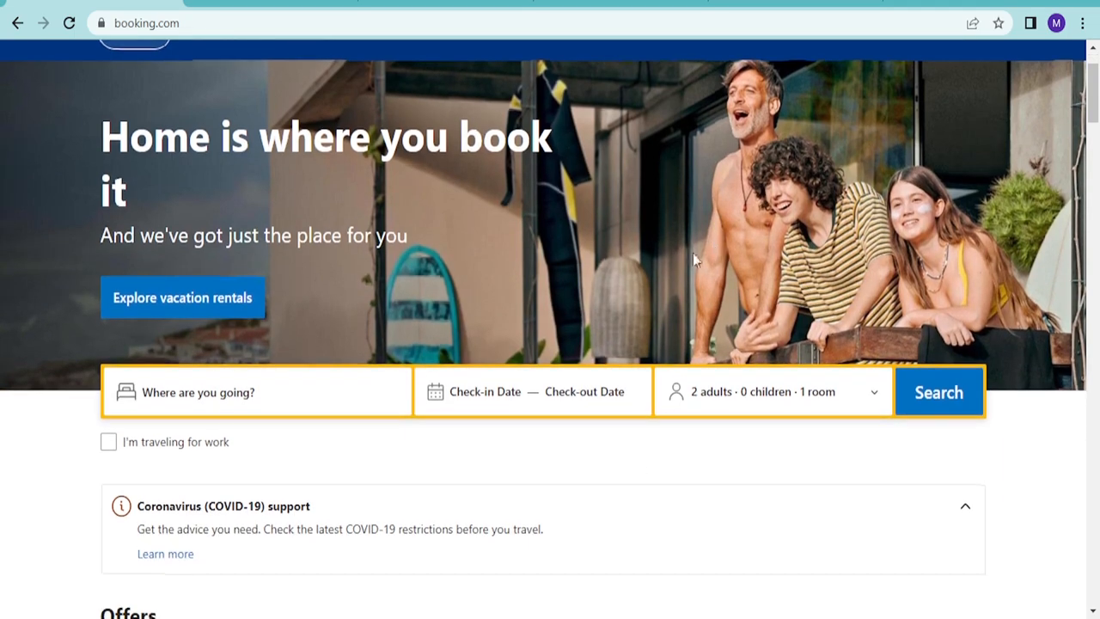
pyautogui.scroll(-3)
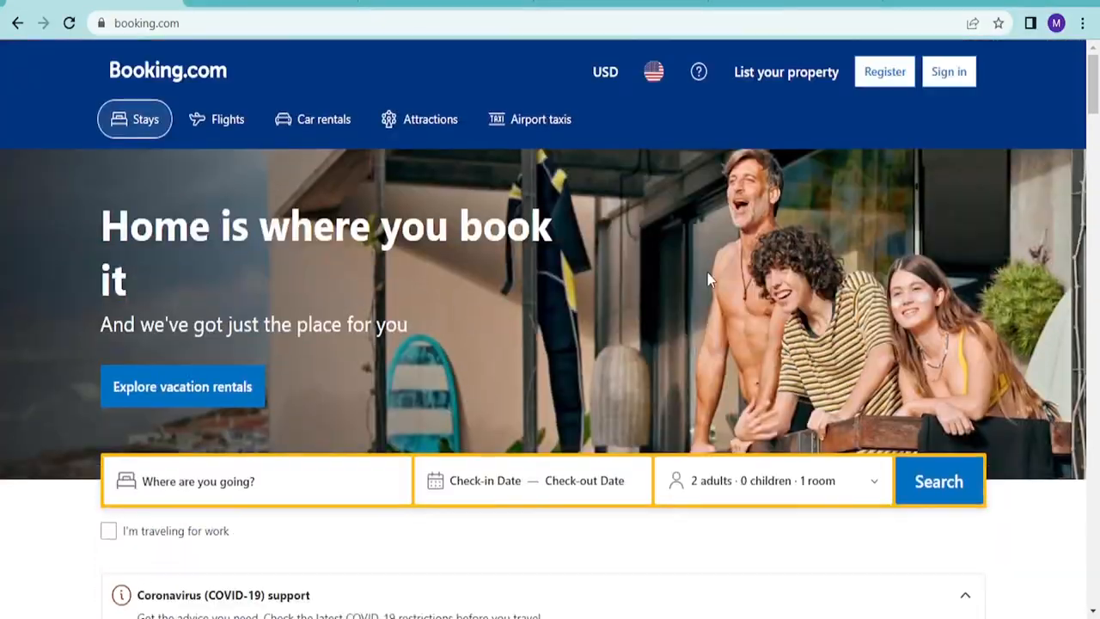
pyautogui.scroll(-3)
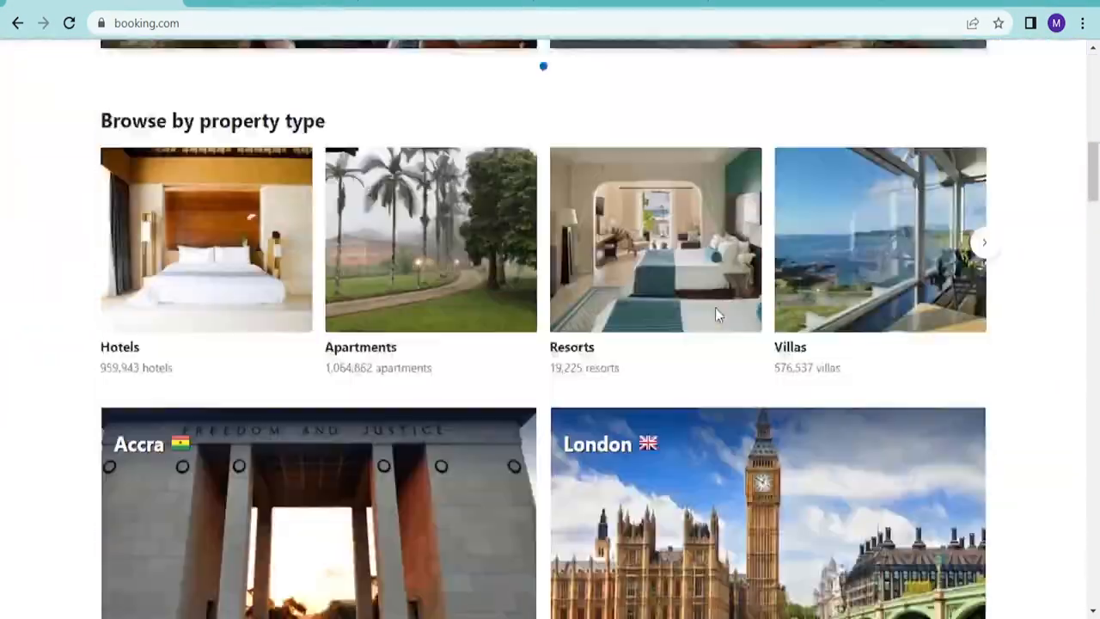
pyautogui.scroll(-3)
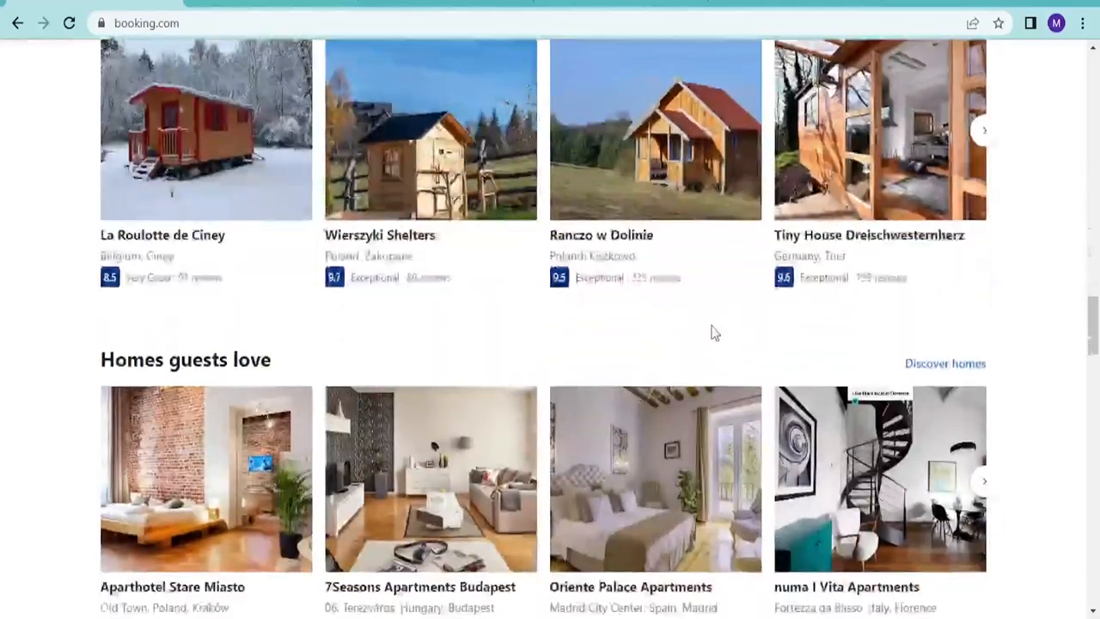
pyautogui.scroll(-3)
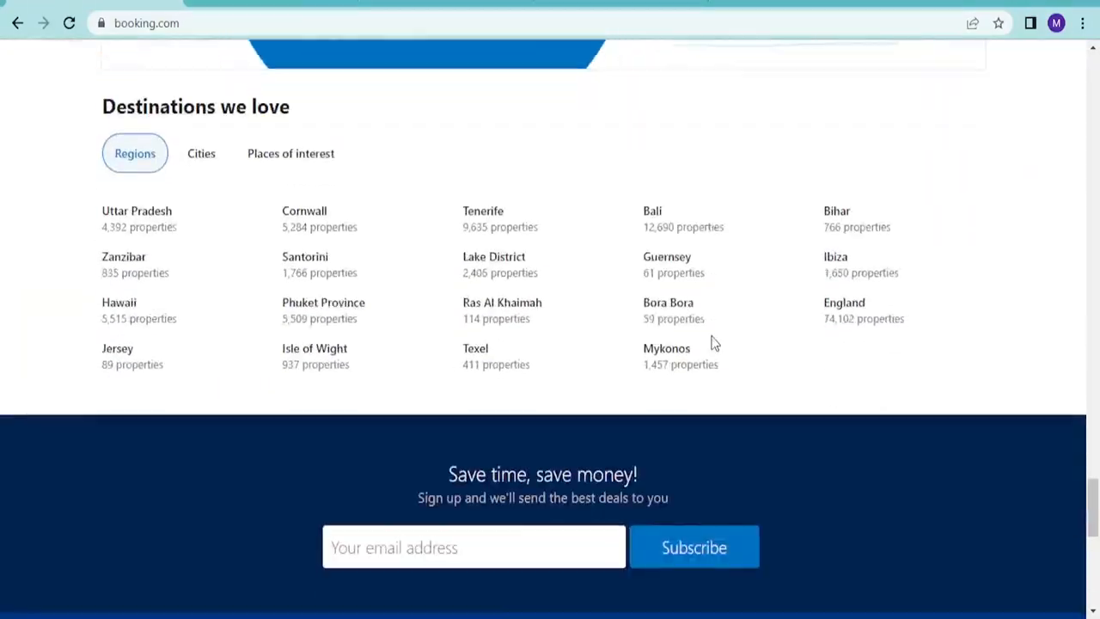
pyautogui.scroll(-3)
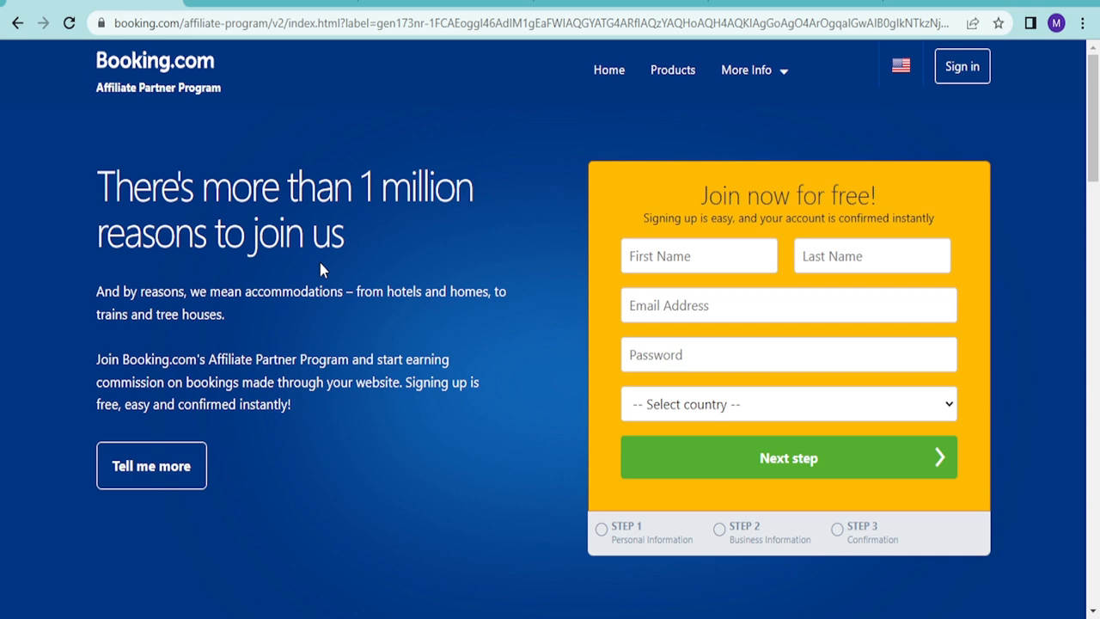
# - Scroll through the Affiliate Partner Program overview and benefits, then back up to the video
pyautogui.scroll(-3)
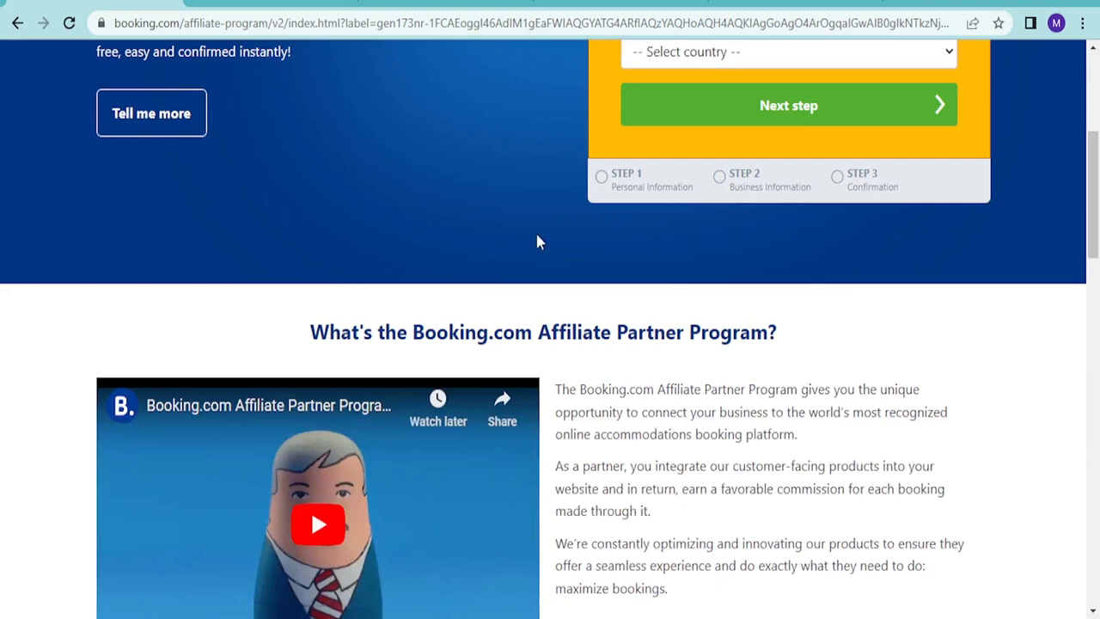
pyautogui.scroll(-3)
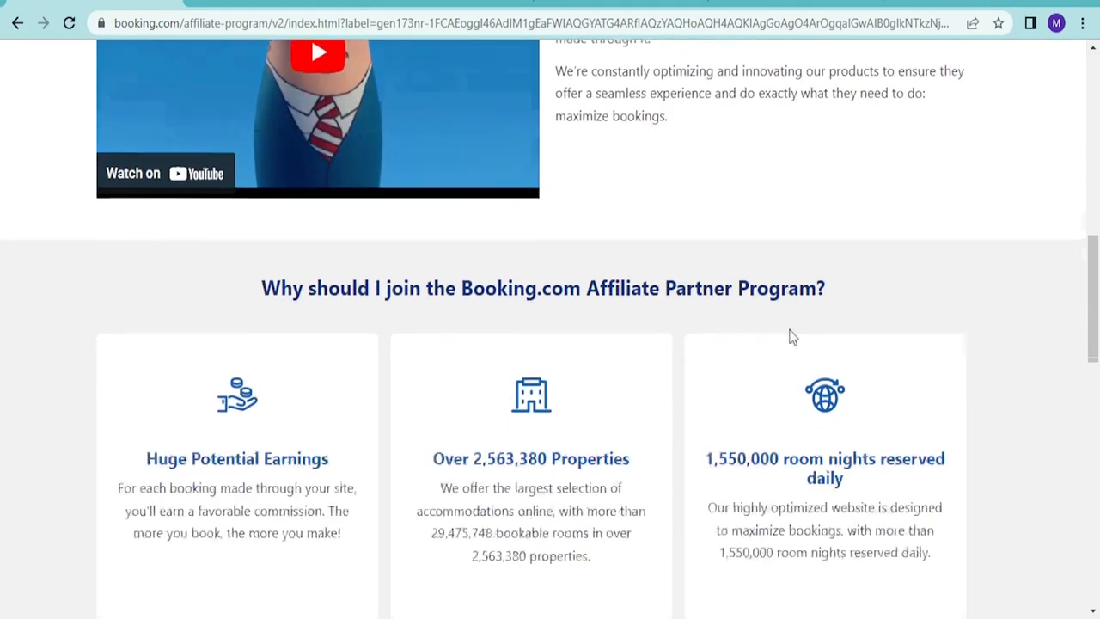
pyautogui.scroll(-3)
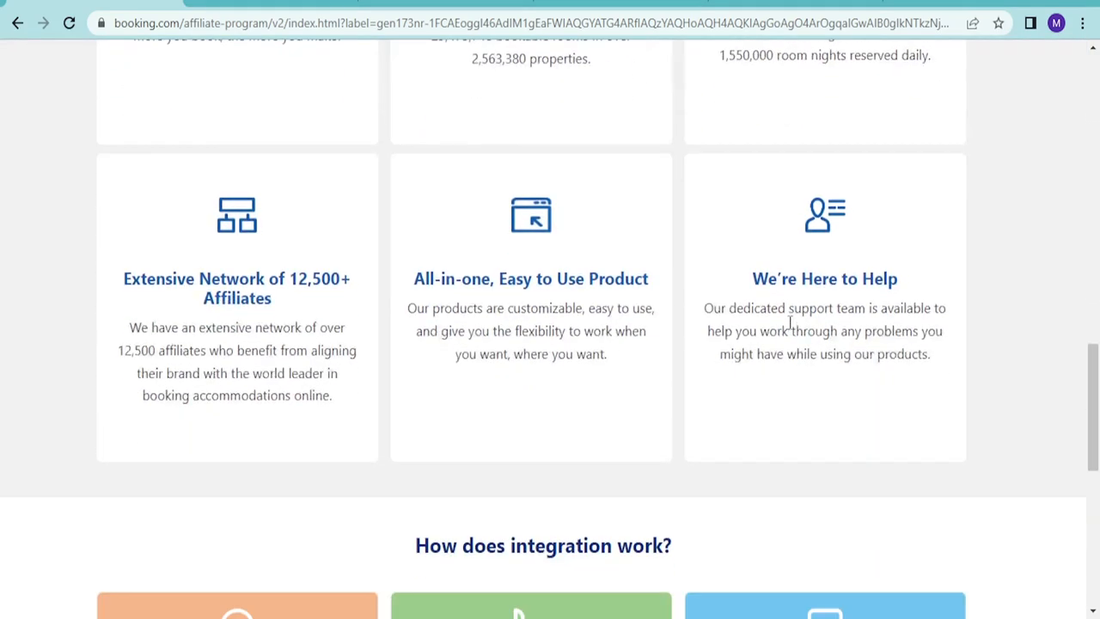
pyautogui.scroll(3)
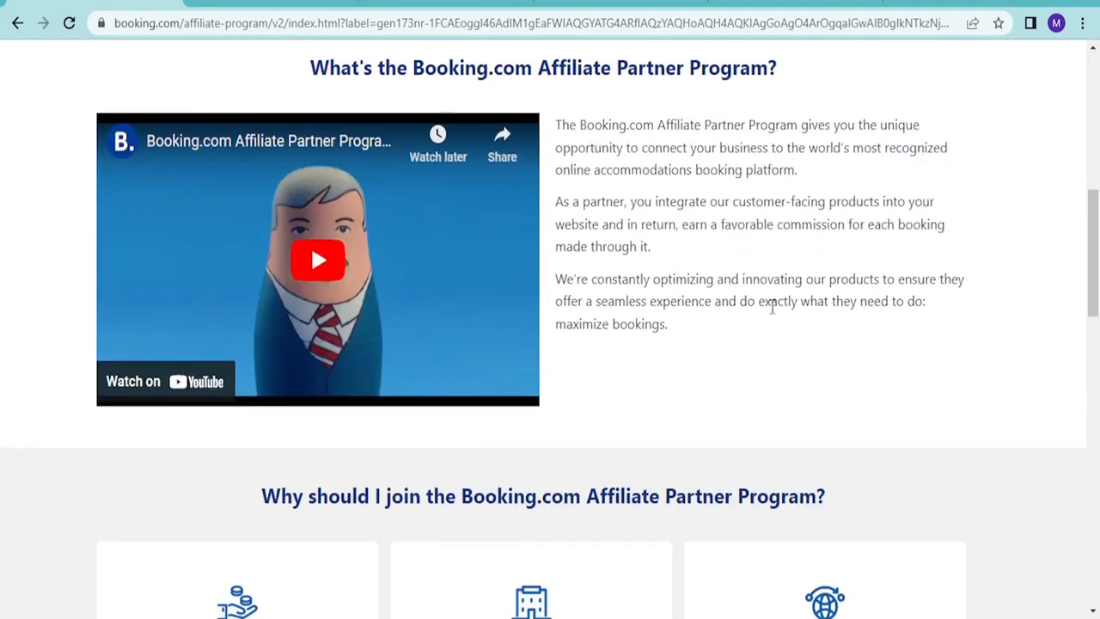
pyautogui.moveTo(704, 391)
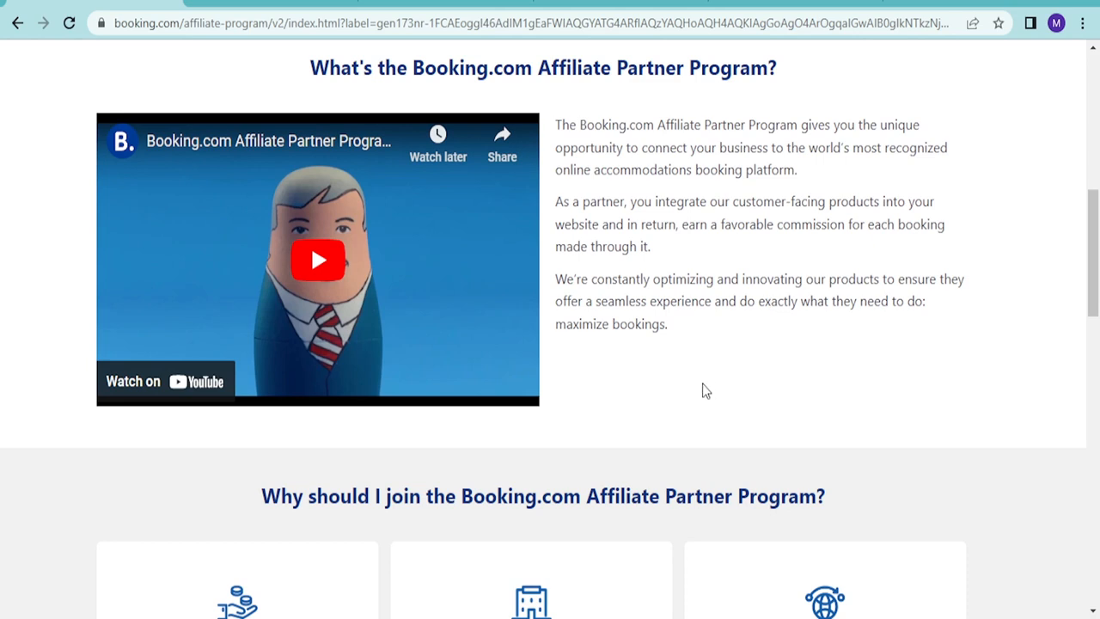
pyautogui.moveTo(687, 387)
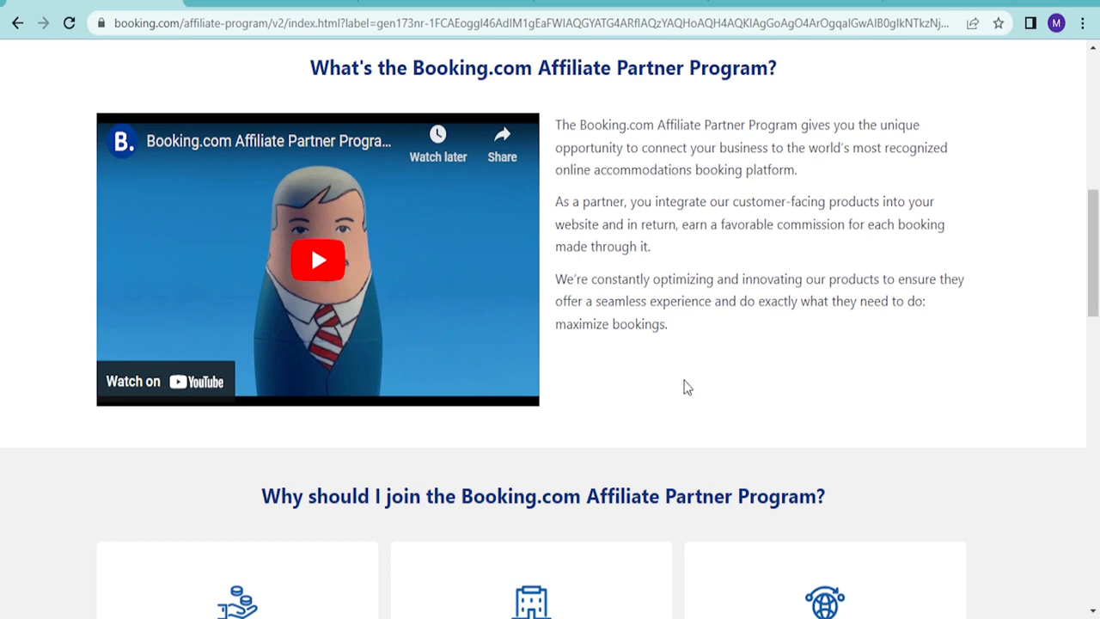
pyautogui.moveTo(536, 266)
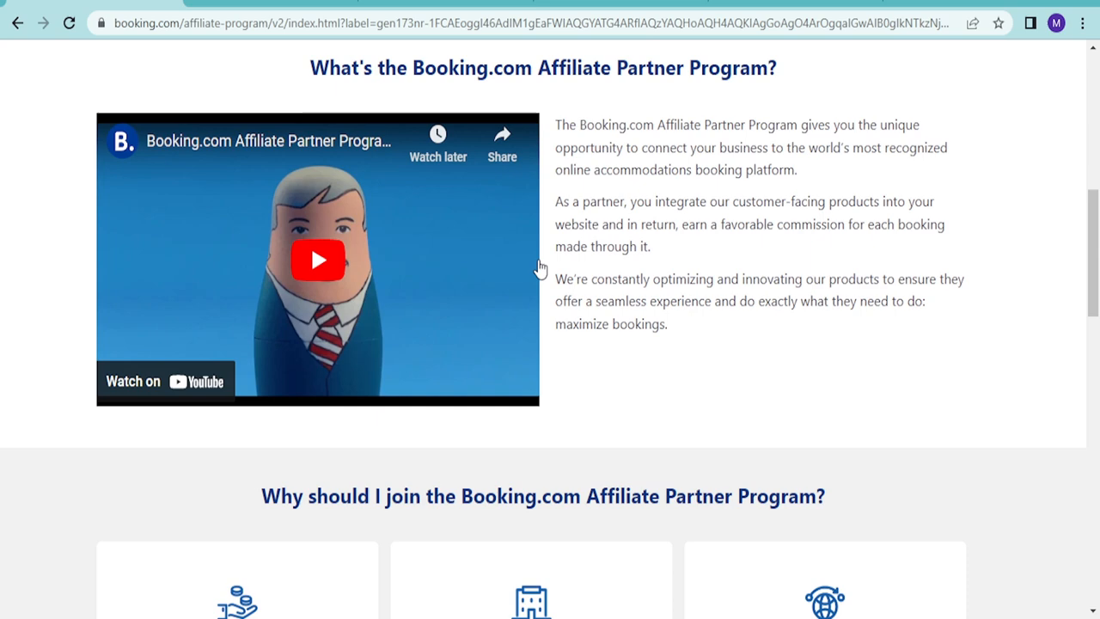
pyautogui.moveTo(540, 269)
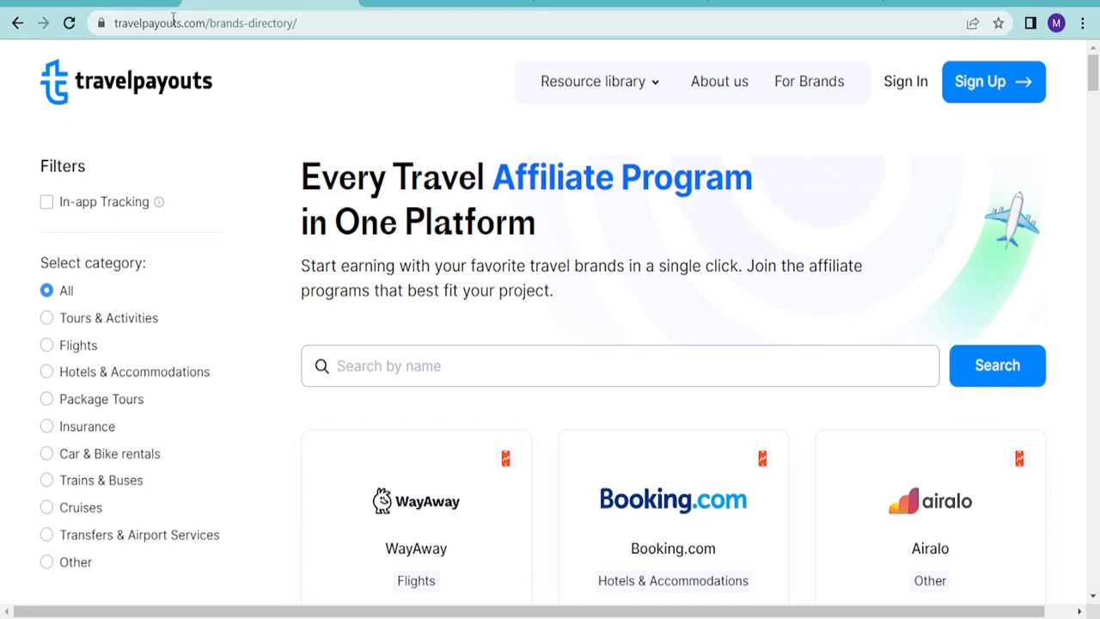
# - Switch to the Travelpayouts tab and browse down to the brand directory
pyautogui.click(232, 23)
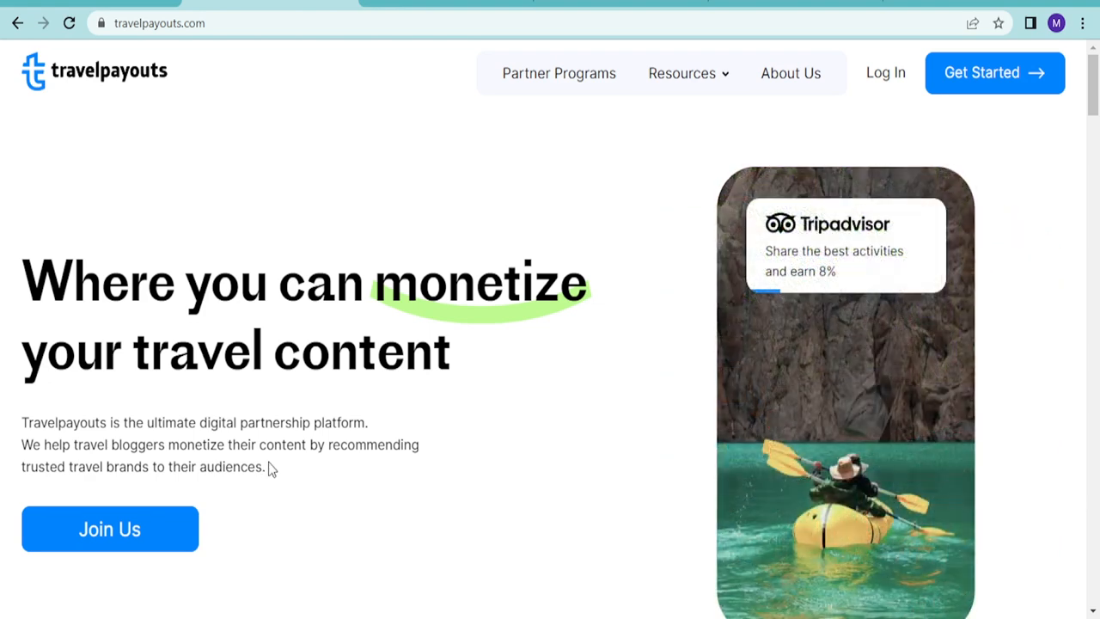
pyautogui.moveTo(277, 465)
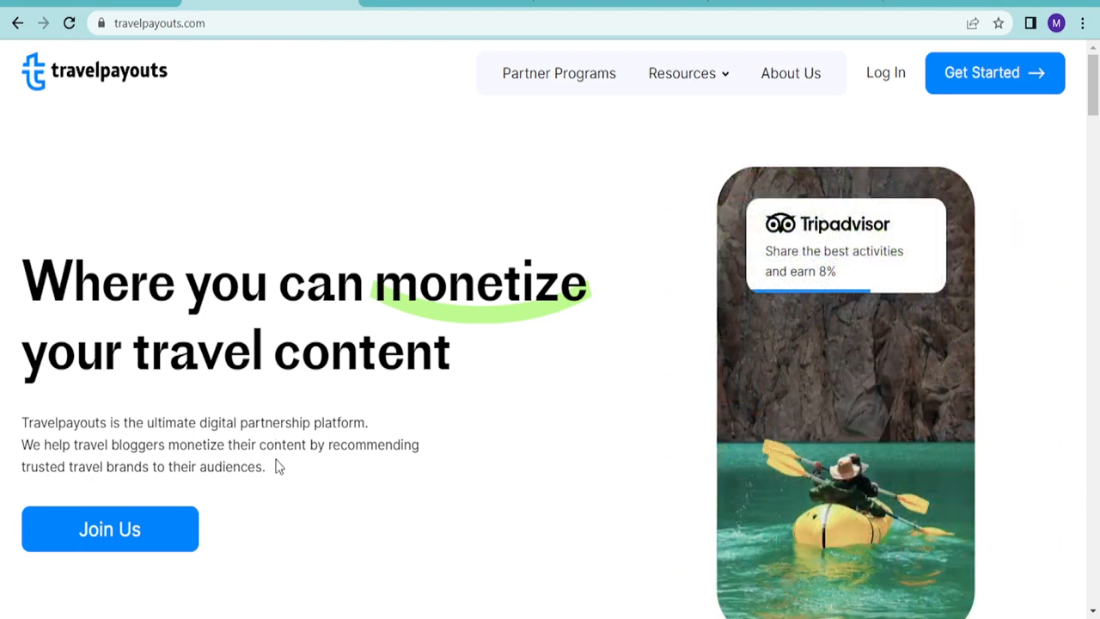
pyautogui.scroll(-3)
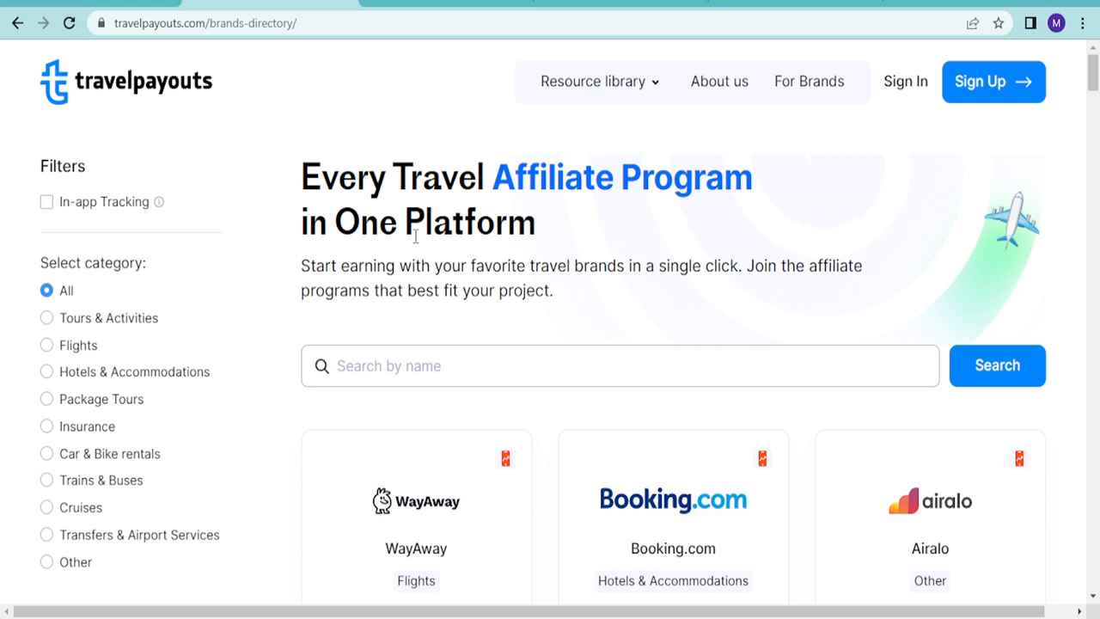
pyautogui.scroll(-3)
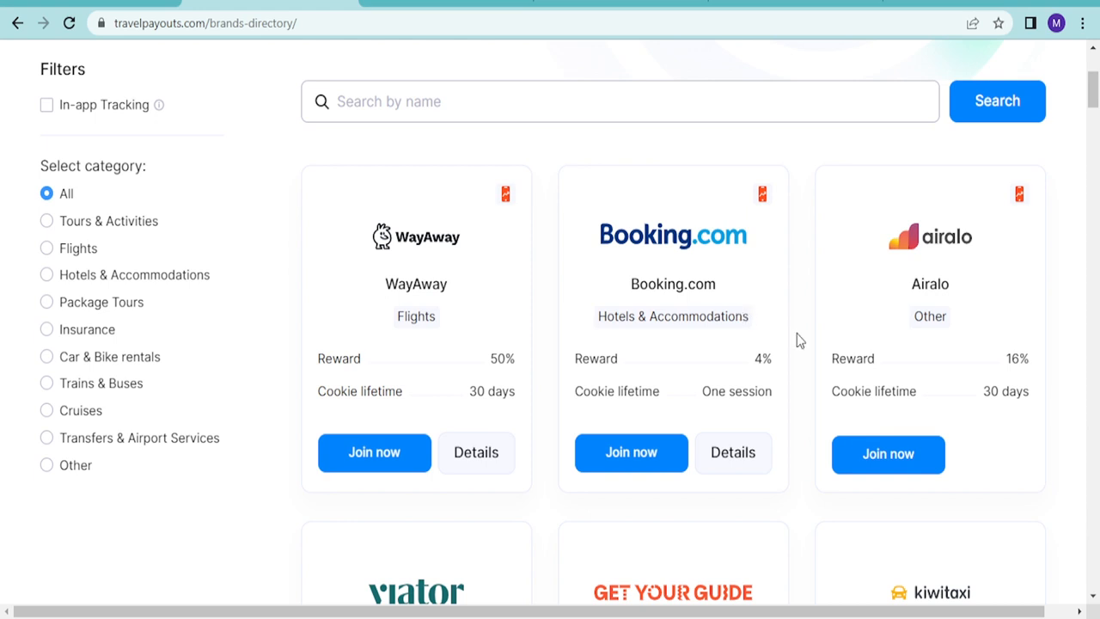
pyautogui.moveTo(634, 315)
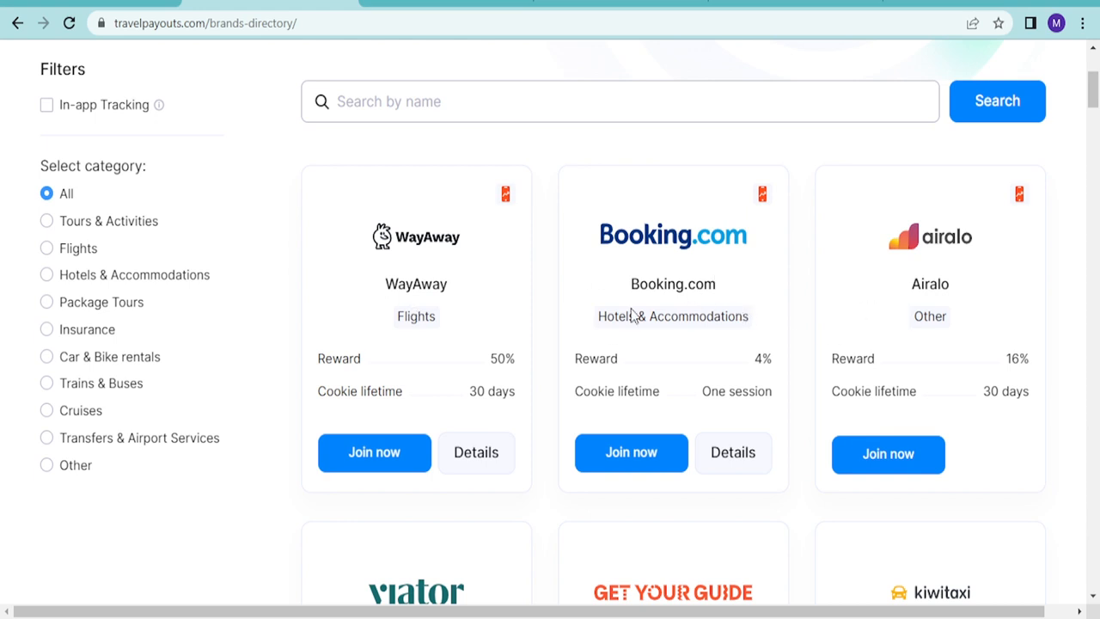
pyautogui.moveTo(690, 384)
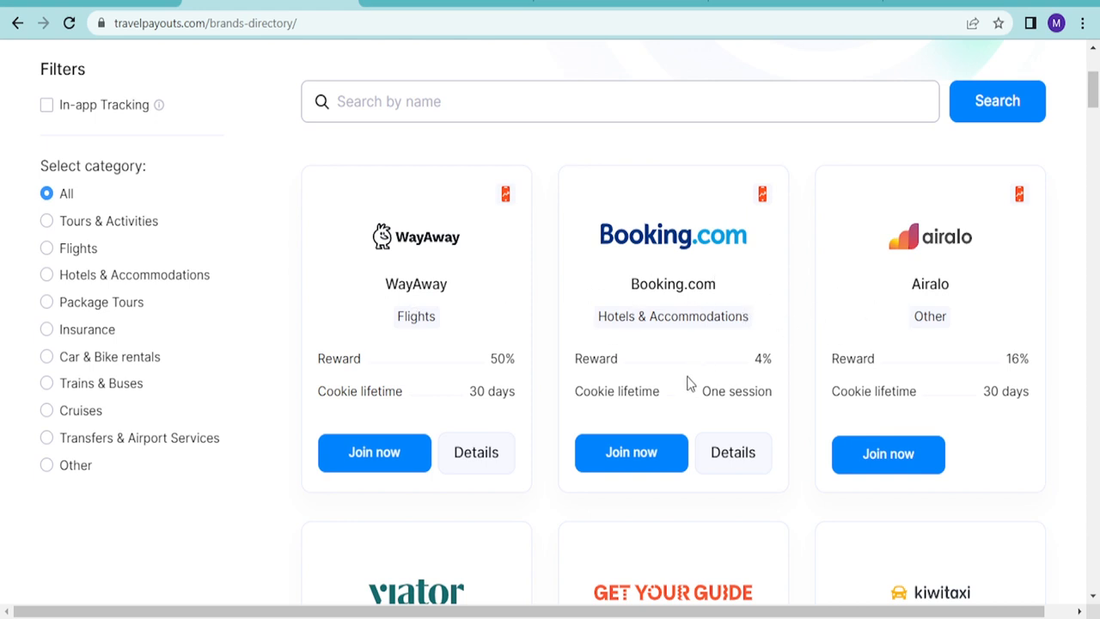
pyautogui.moveTo(731, 410)
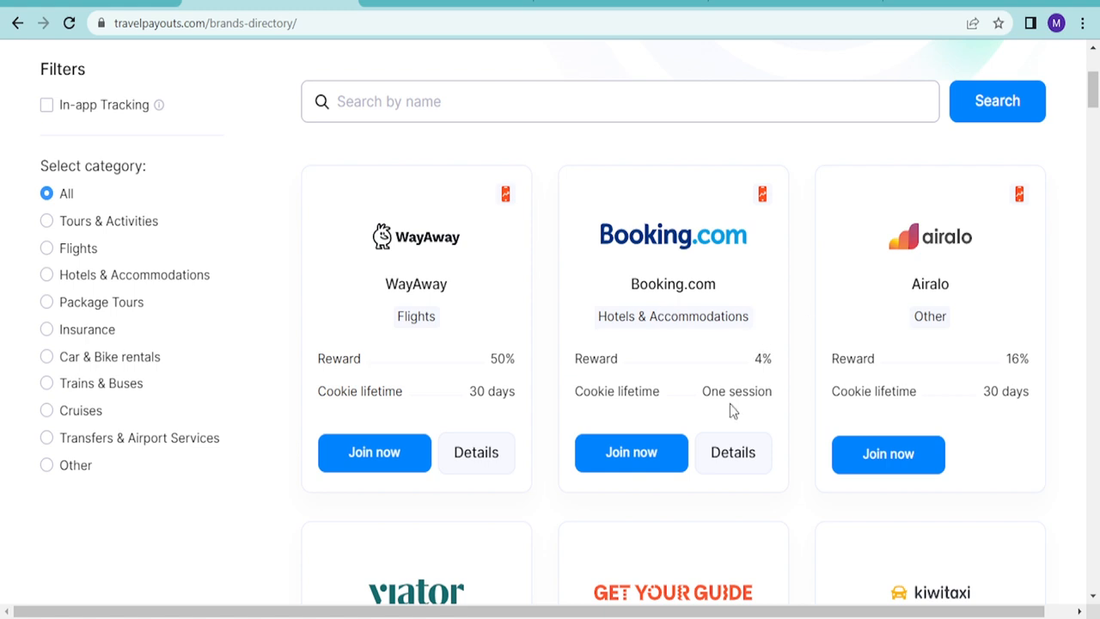
pyautogui.moveTo(766, 359)
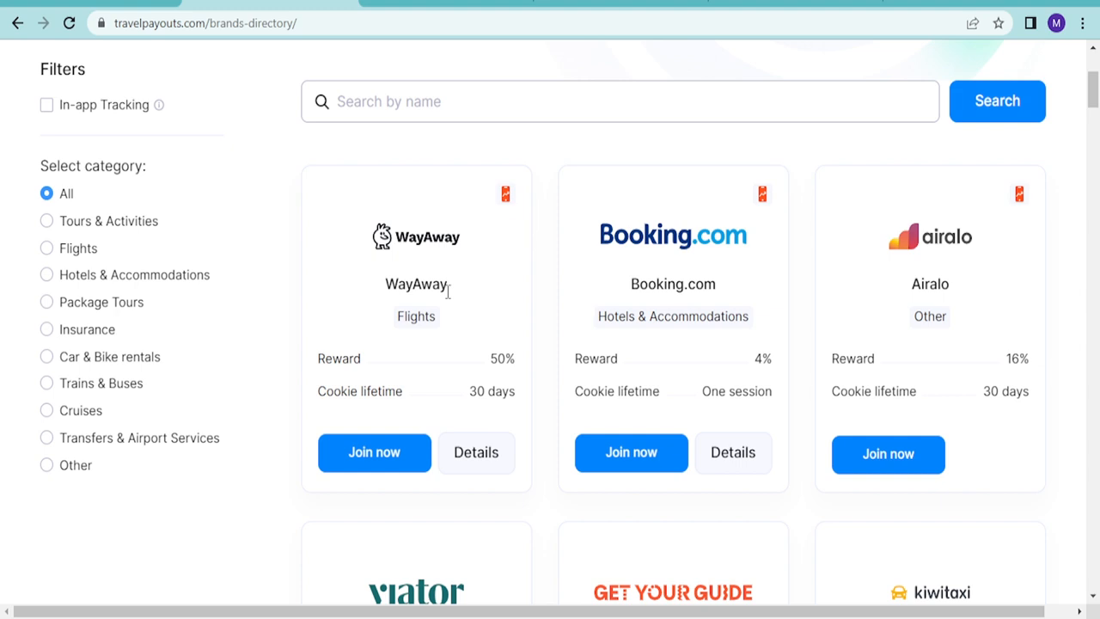
pyautogui.moveTo(468, 335)
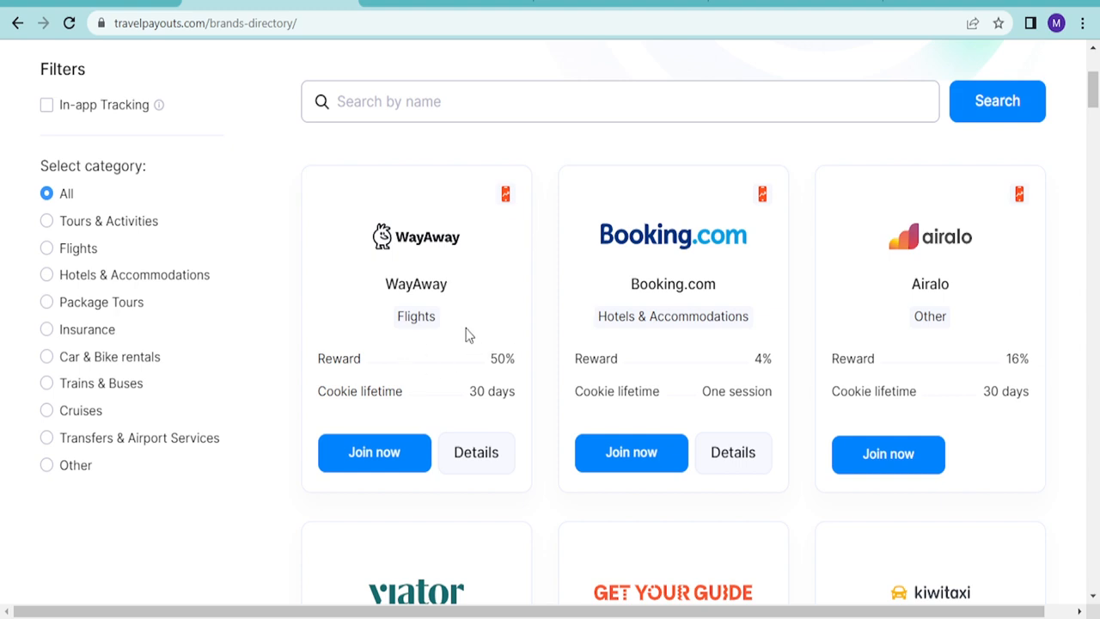
pyautogui.moveTo(686, 335)
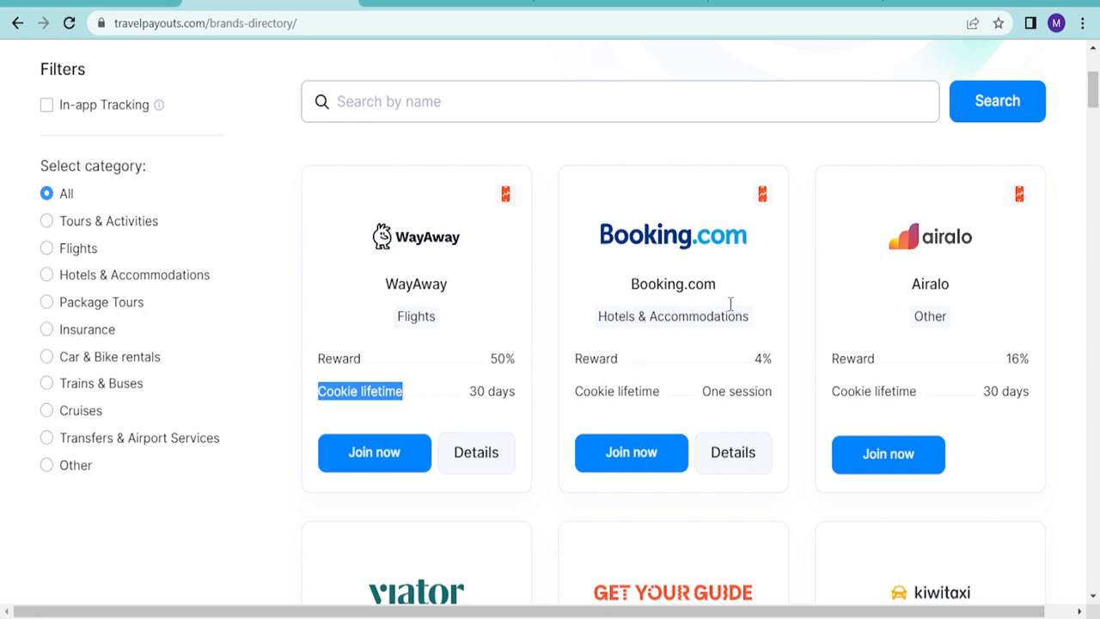
pyautogui.moveTo(730, 388)
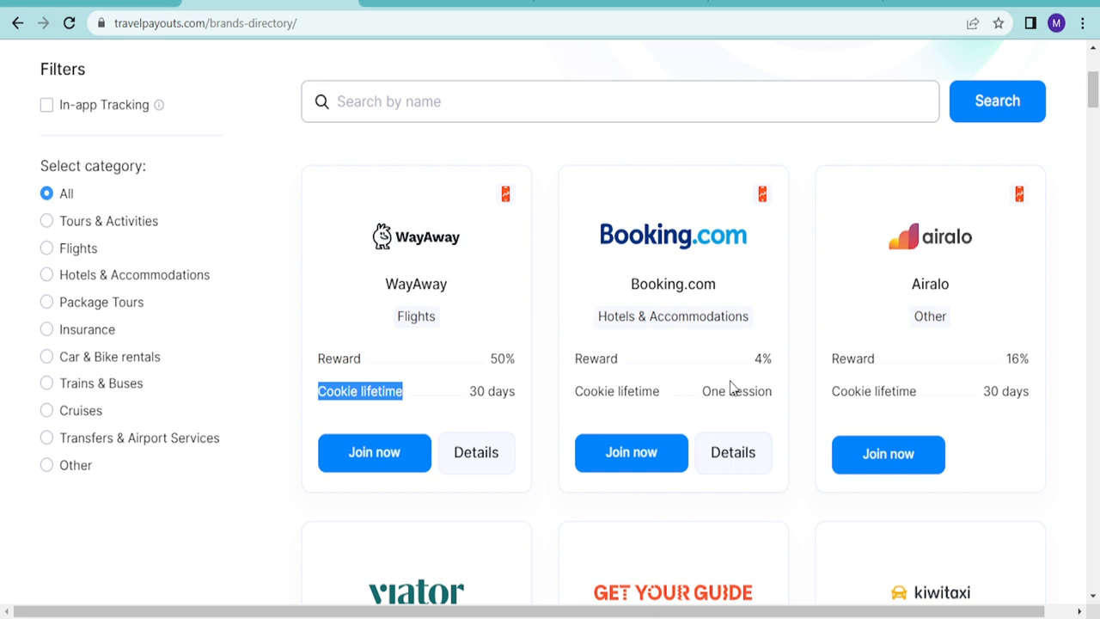
pyautogui.moveTo(691, 405)
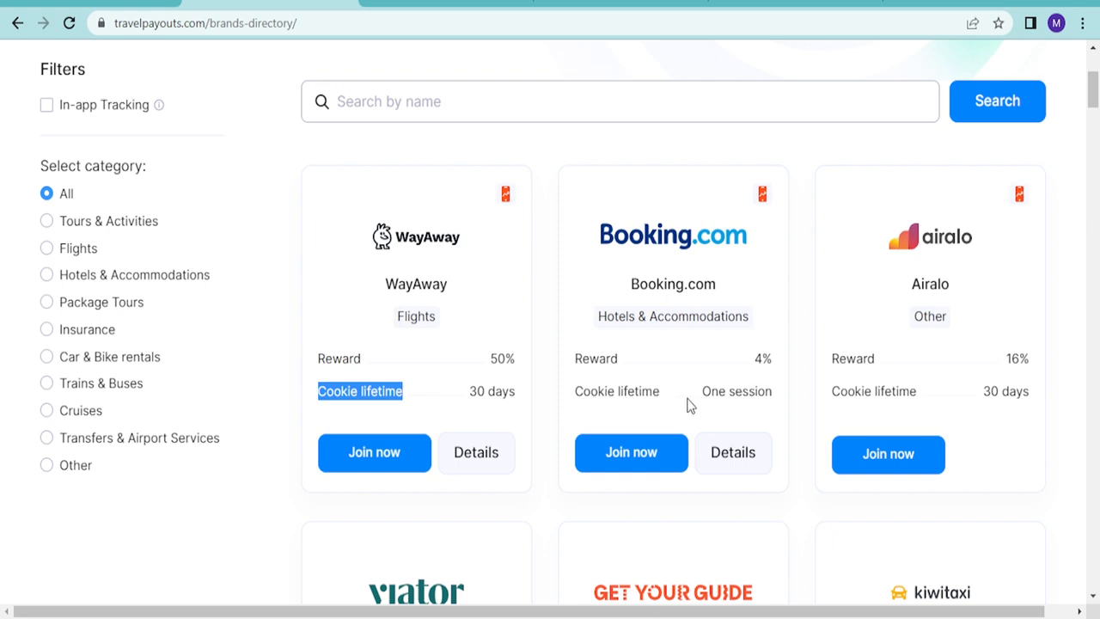
pyautogui.moveTo(783, 391)
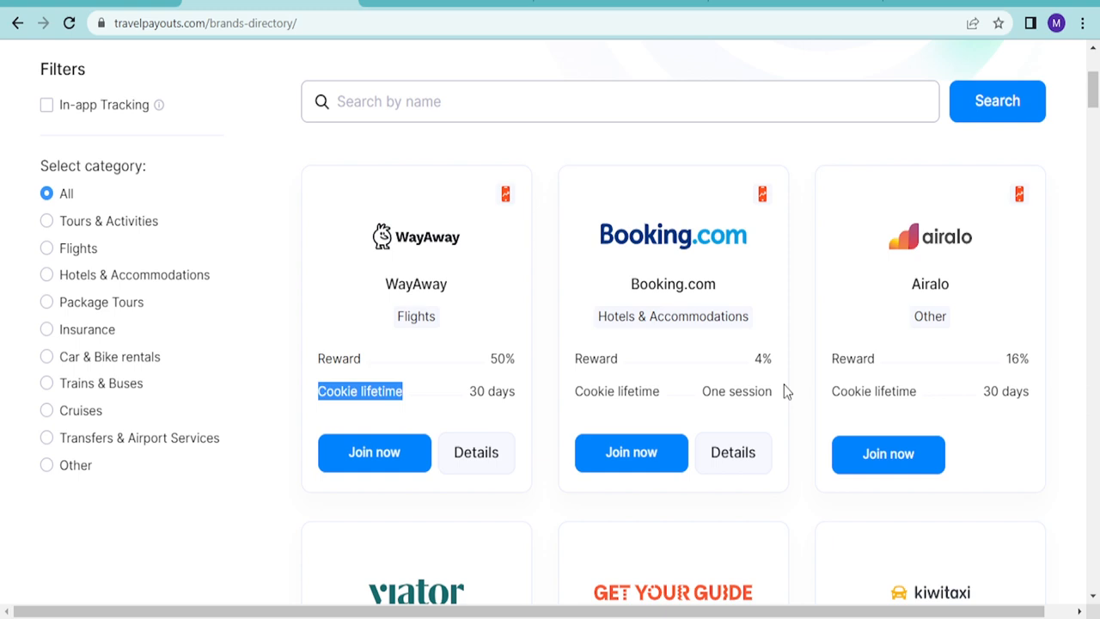
pyautogui.moveTo(596, 409)
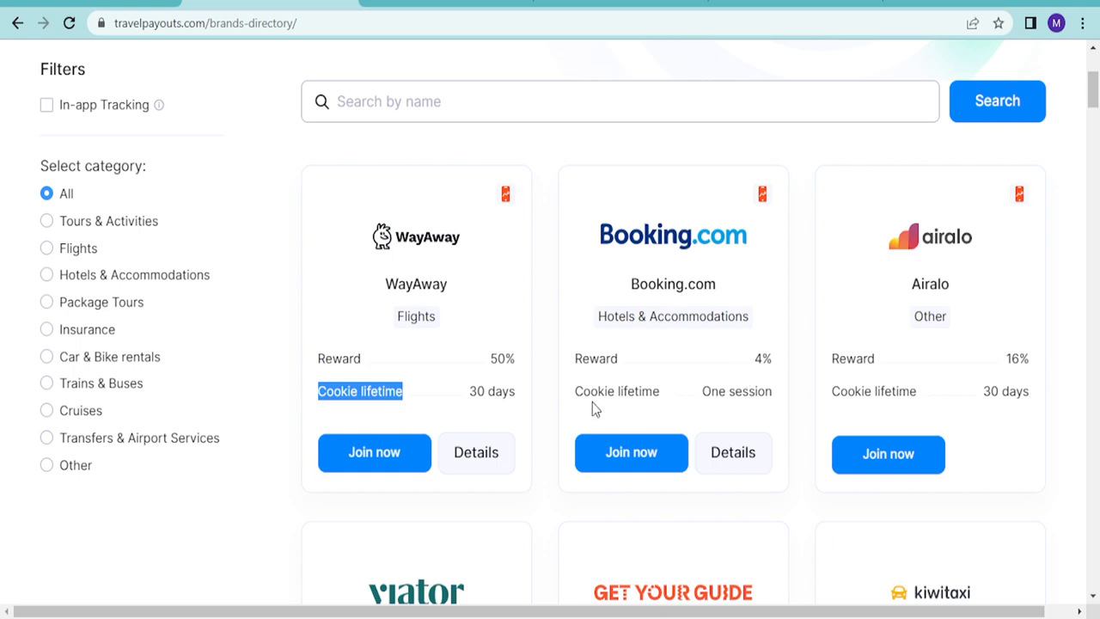
pyautogui.moveTo(730, 360)
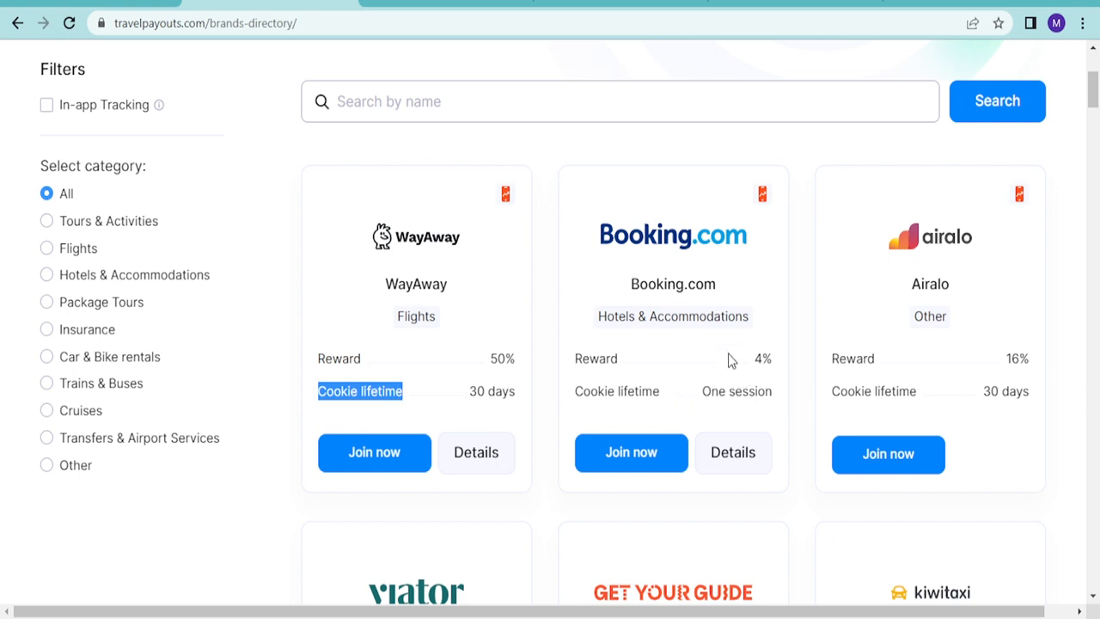
# - Scroll through the Travelpayouts brand cards down to Discover Cars
pyautogui.scroll(-3)
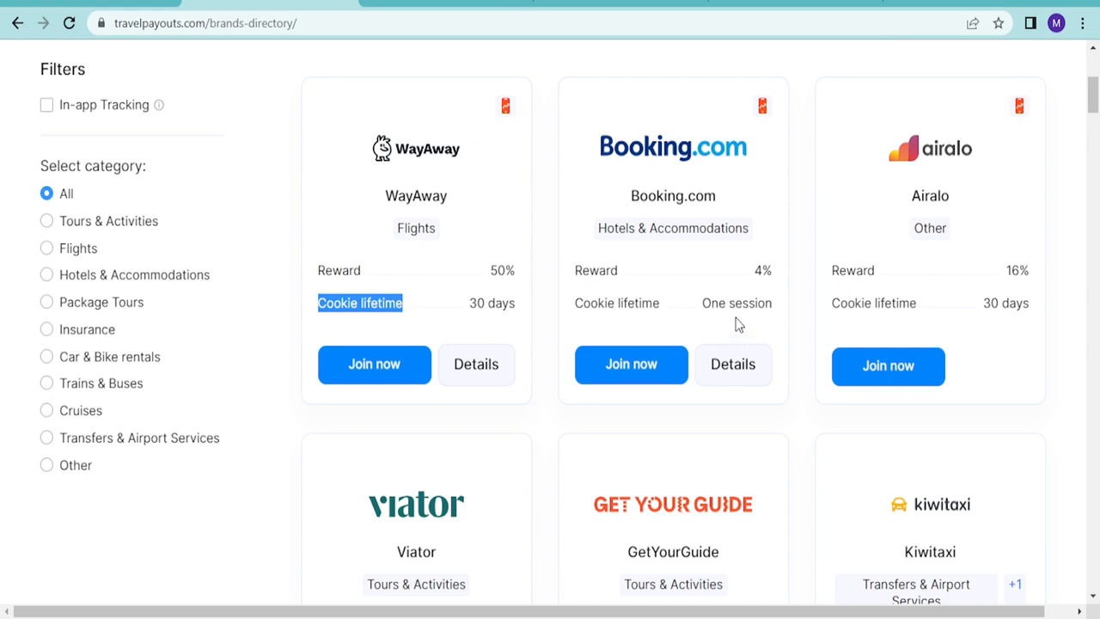
pyautogui.scroll(-3)
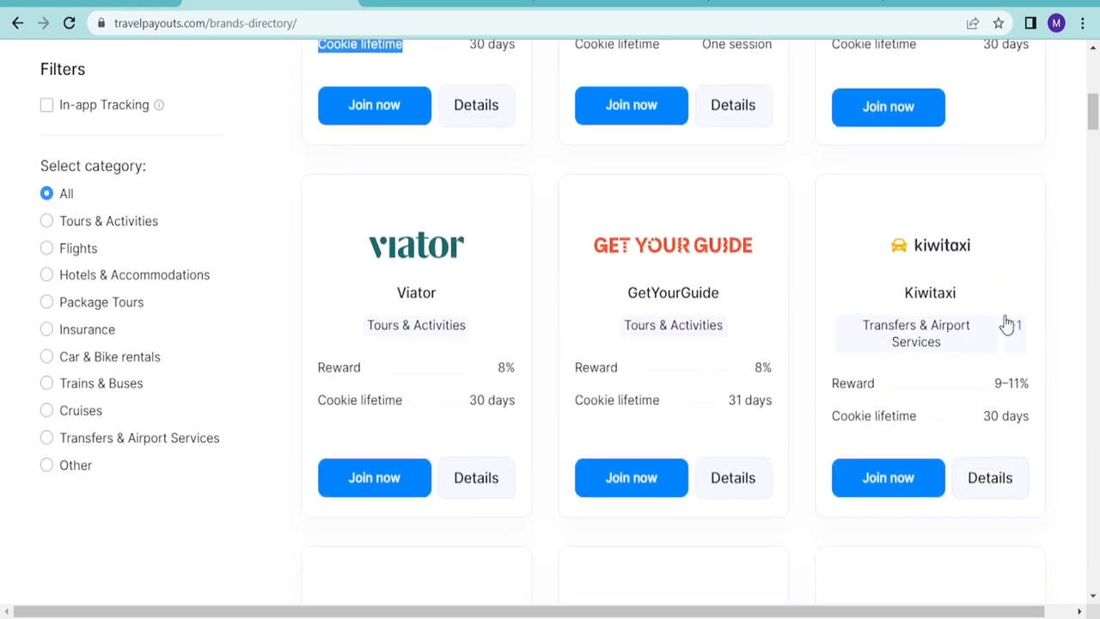
pyautogui.scroll(-3)
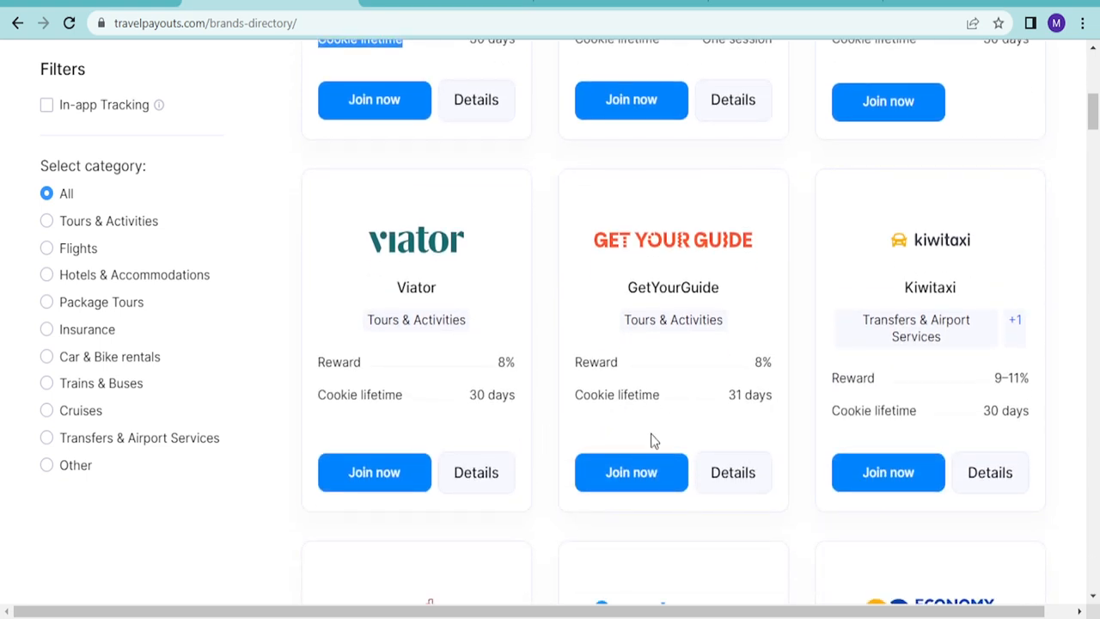
pyautogui.scroll(-3)
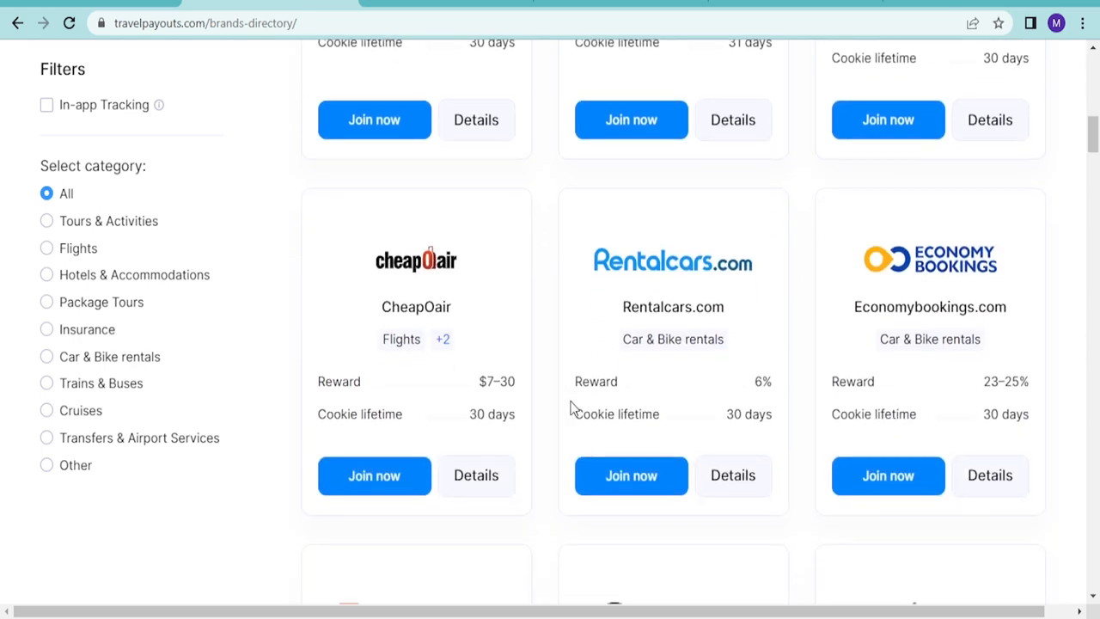
pyautogui.scroll(-3)
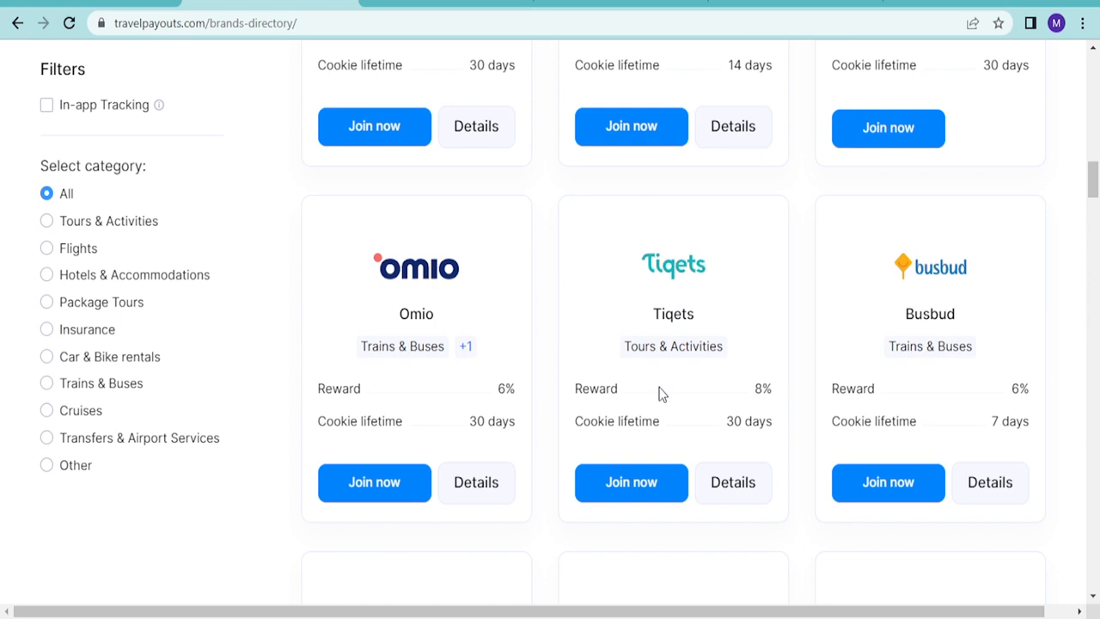
pyautogui.scroll(-3)
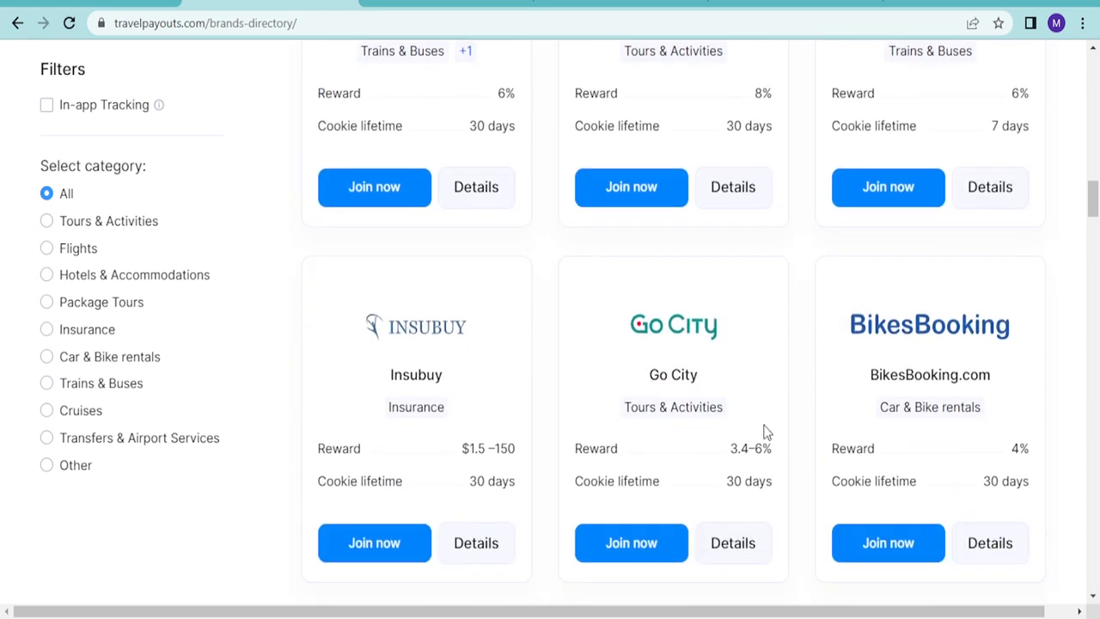
pyautogui.scroll(-3)
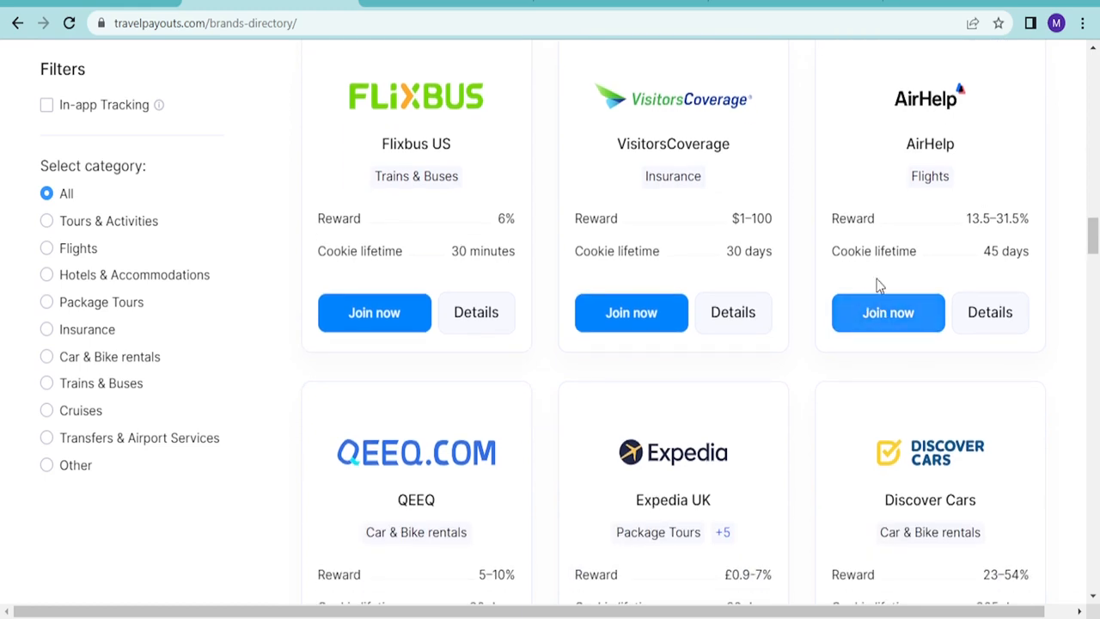
pyautogui.scroll(-3)
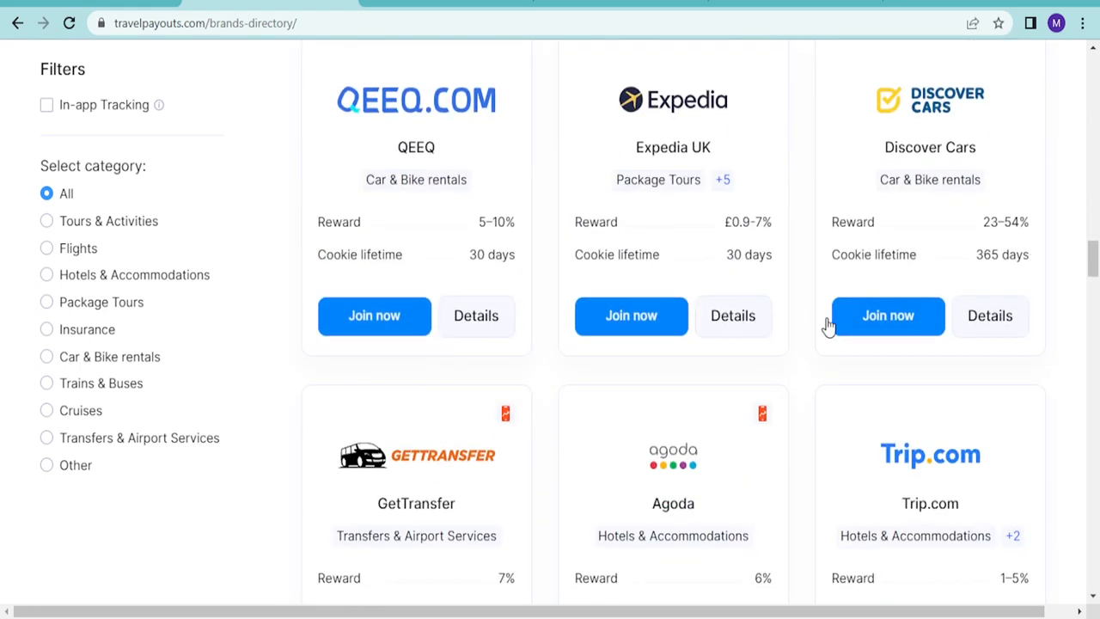
pyautogui.scroll(-3)
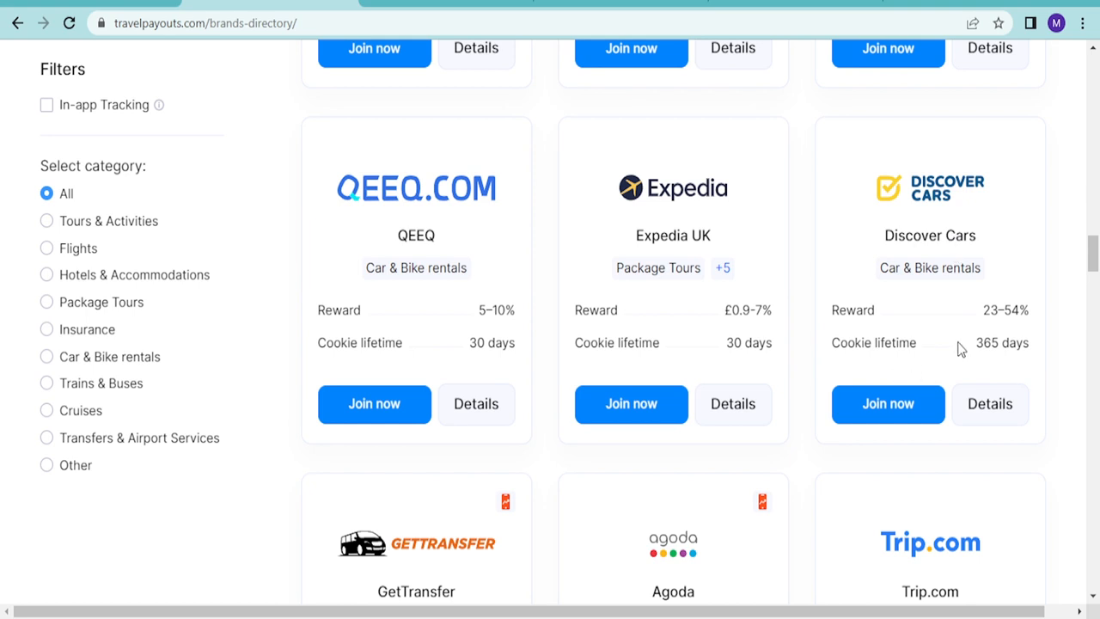
# - Highlight Discover Cars' '365 days' cookie lifetime and continue browsing the remaining programs
pyautogui.doubleClick(1002, 342)
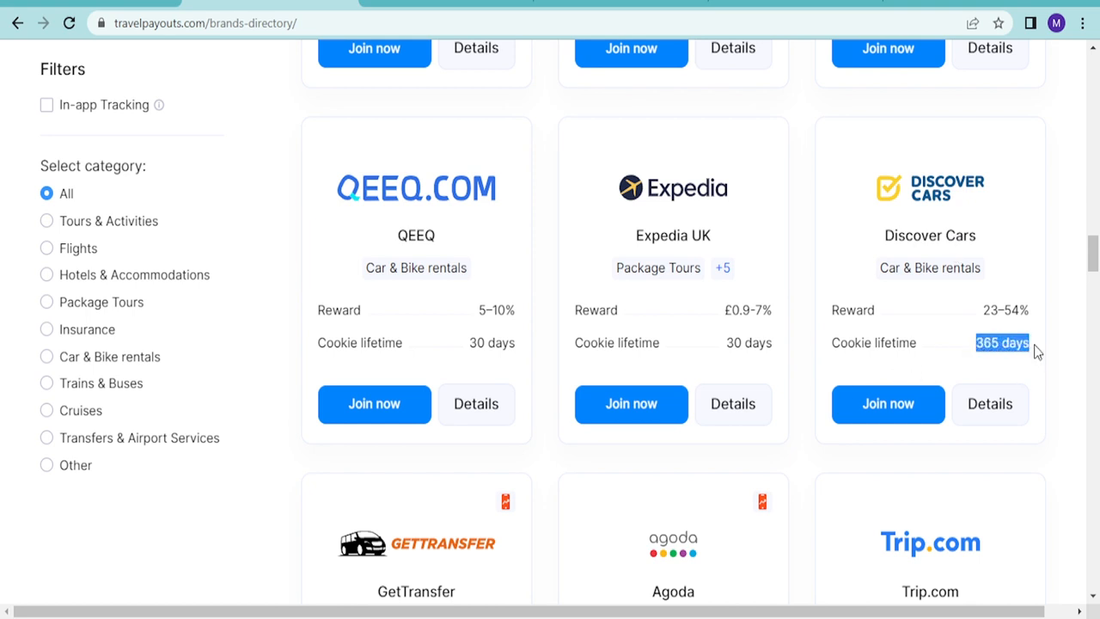
pyautogui.scroll(-3)
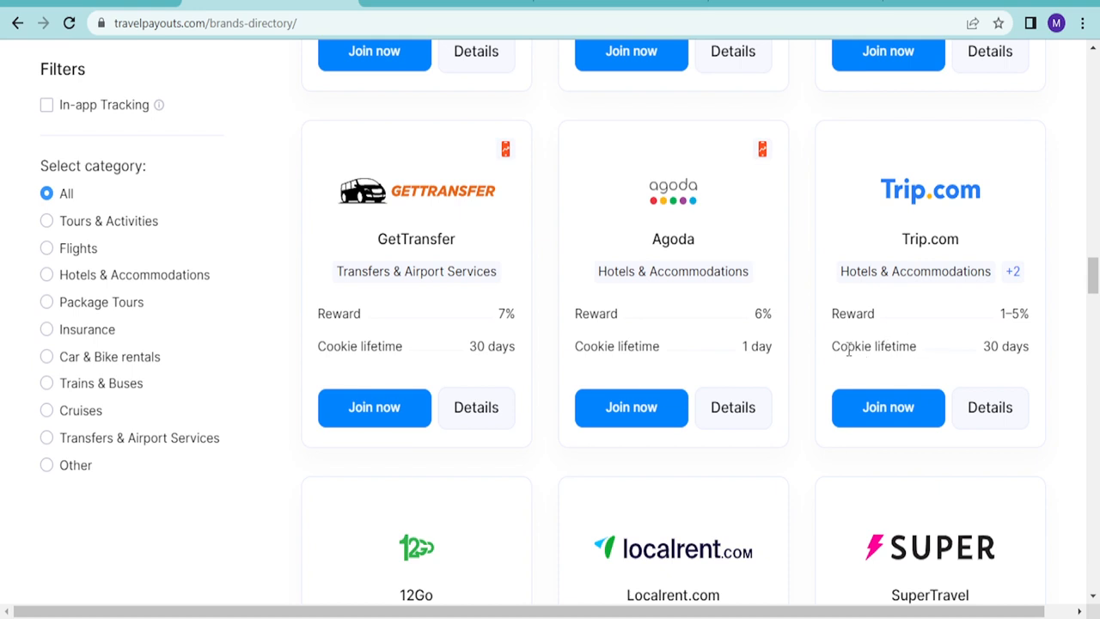
pyautogui.moveTo(849, 347)
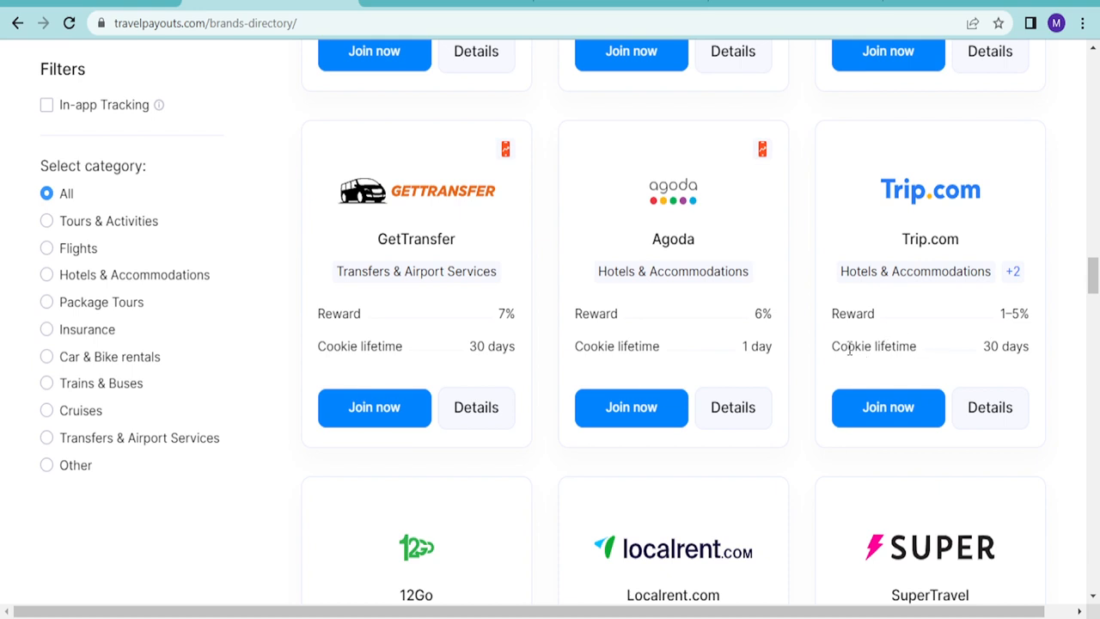
pyautogui.moveTo(554, 367)
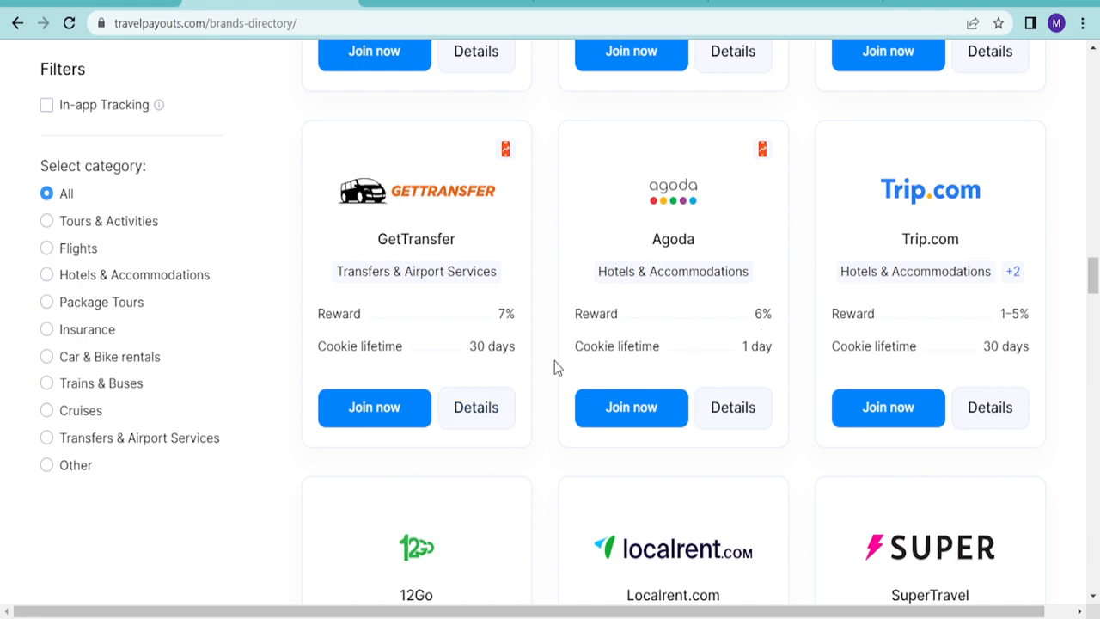
pyautogui.moveTo(661, 261)
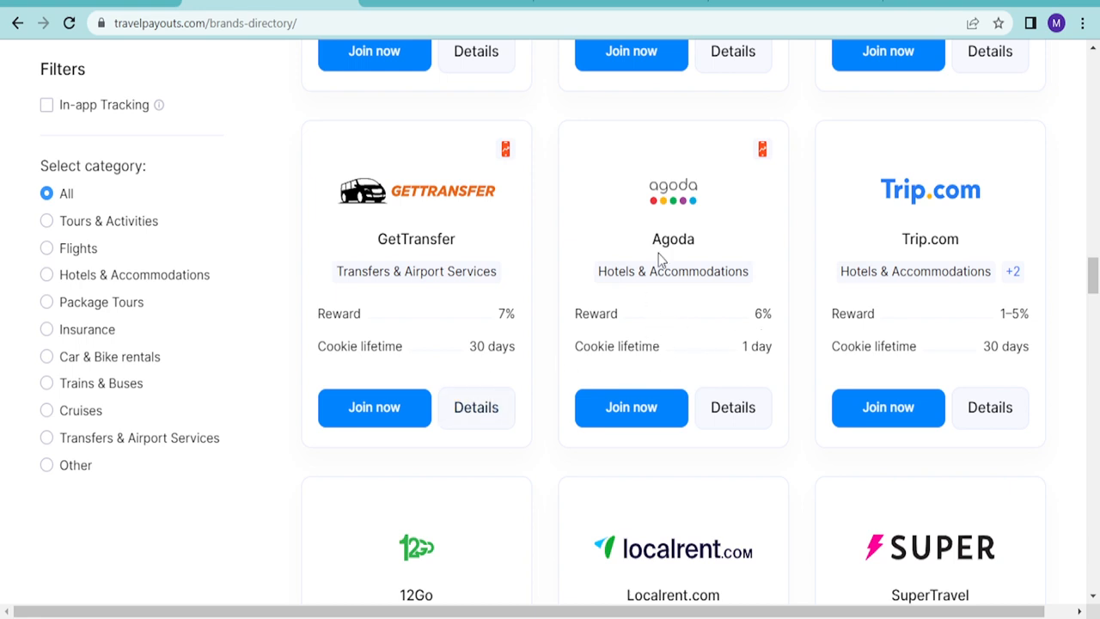
pyautogui.moveTo(621, 334)
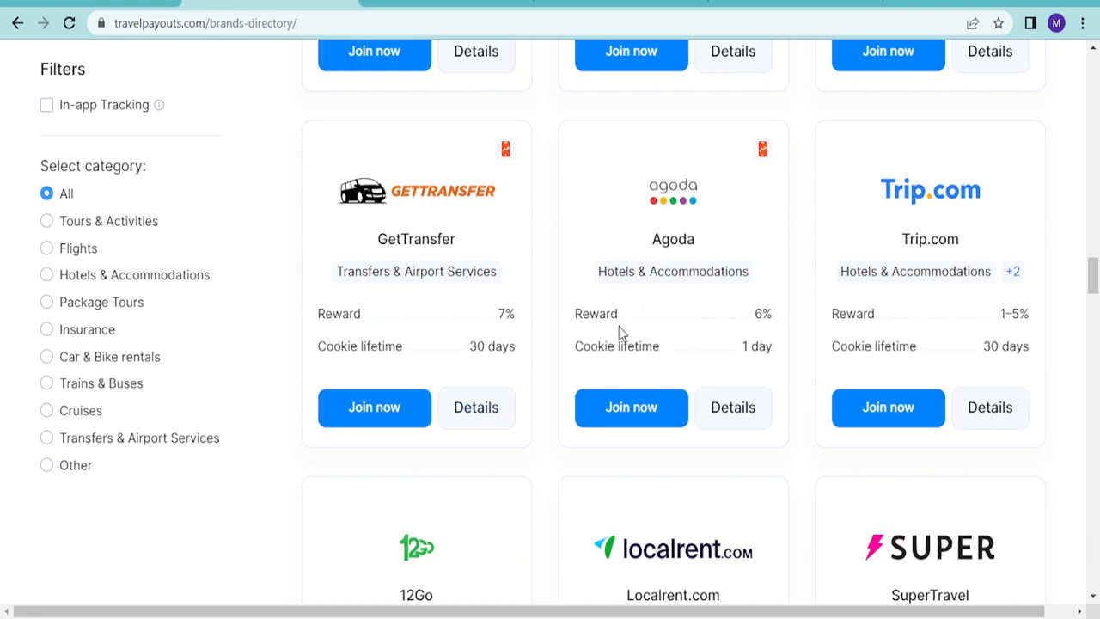
pyautogui.moveTo(619, 346)
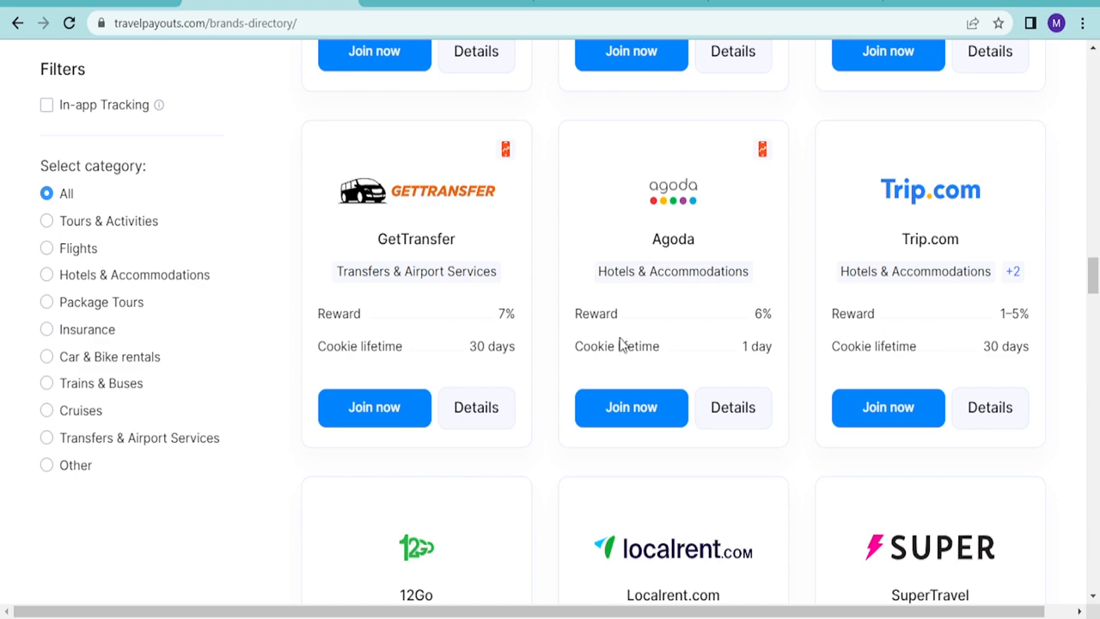
pyautogui.scroll(-3)
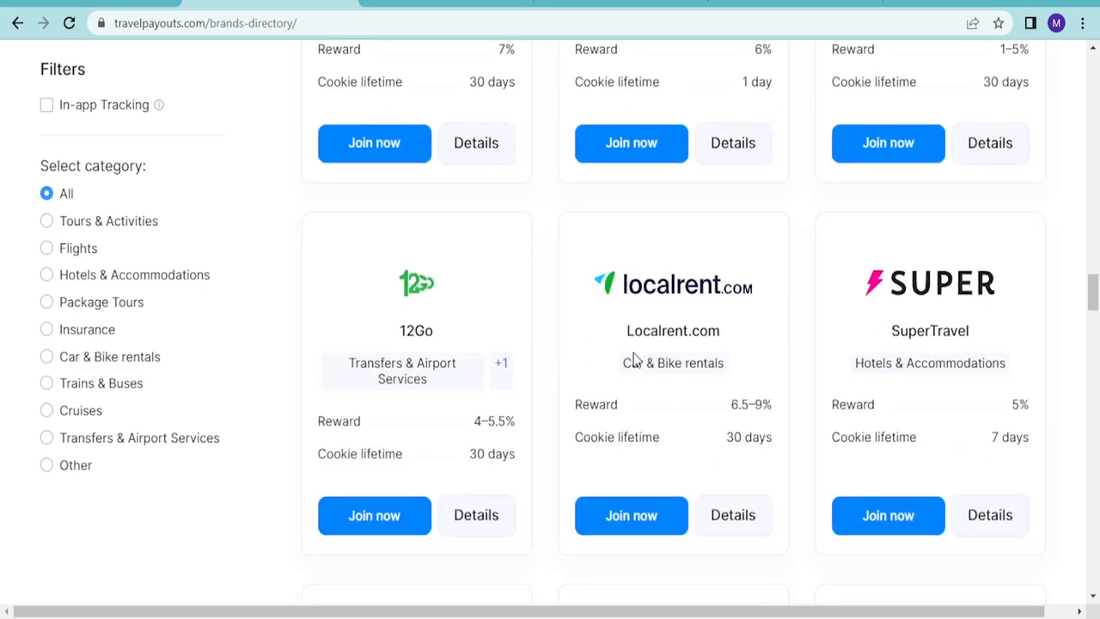
pyautogui.scroll(-3)
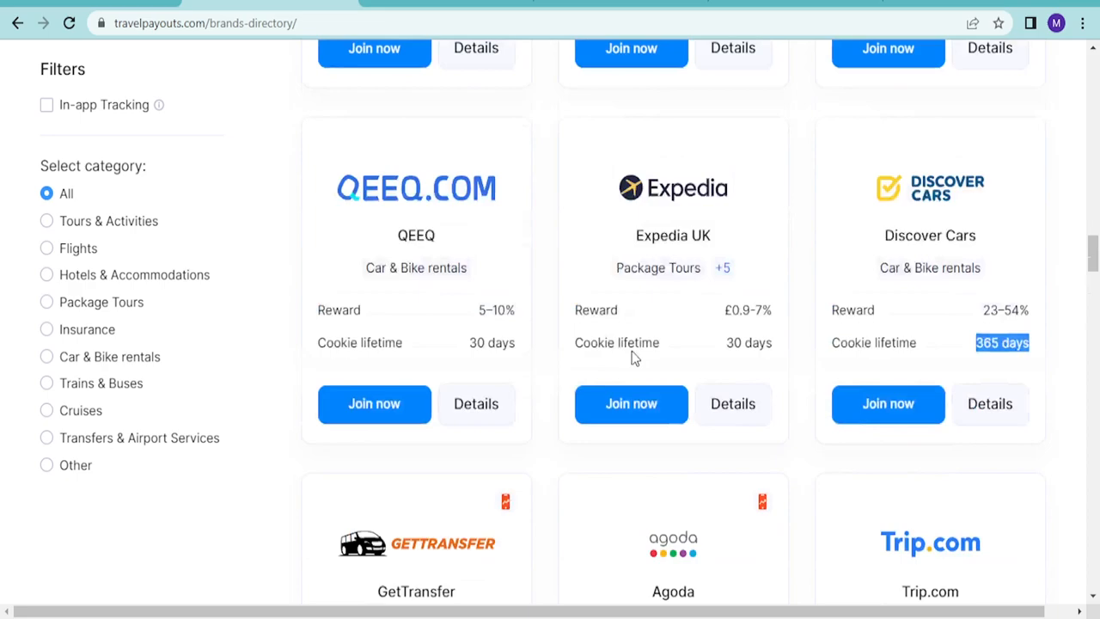
pyautogui.scroll(-3)
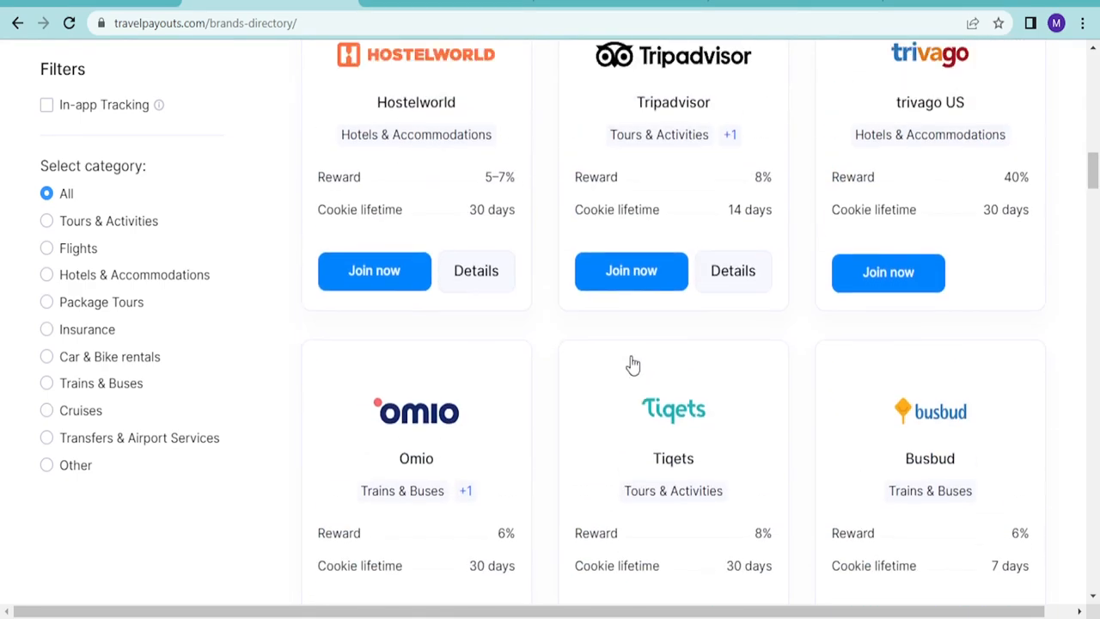
pyautogui.scroll(-3)
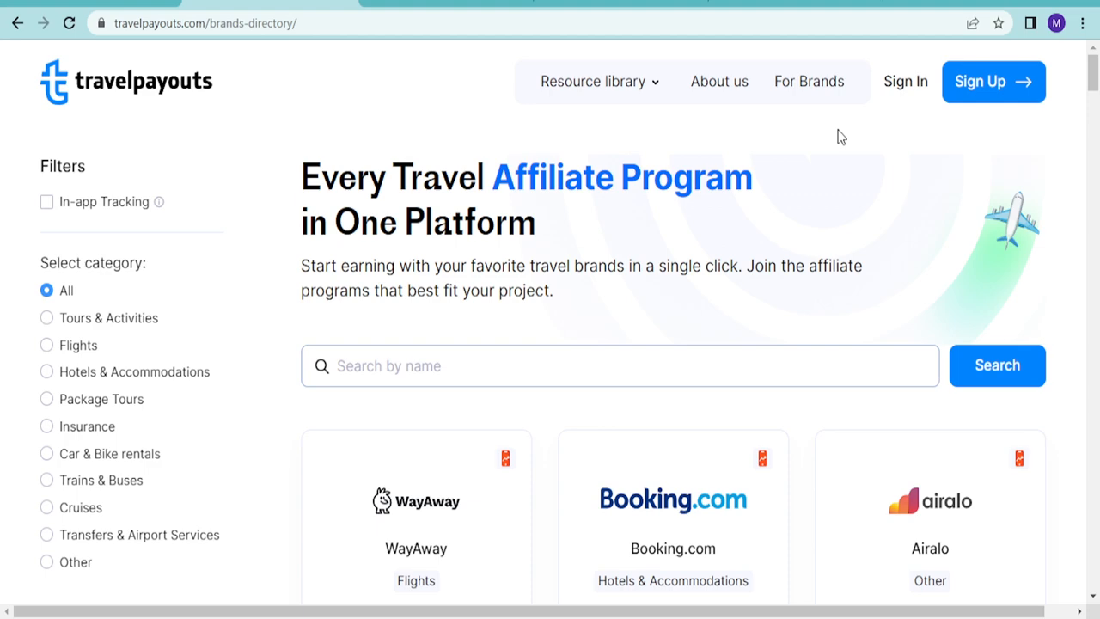
pyautogui.scroll(-3)
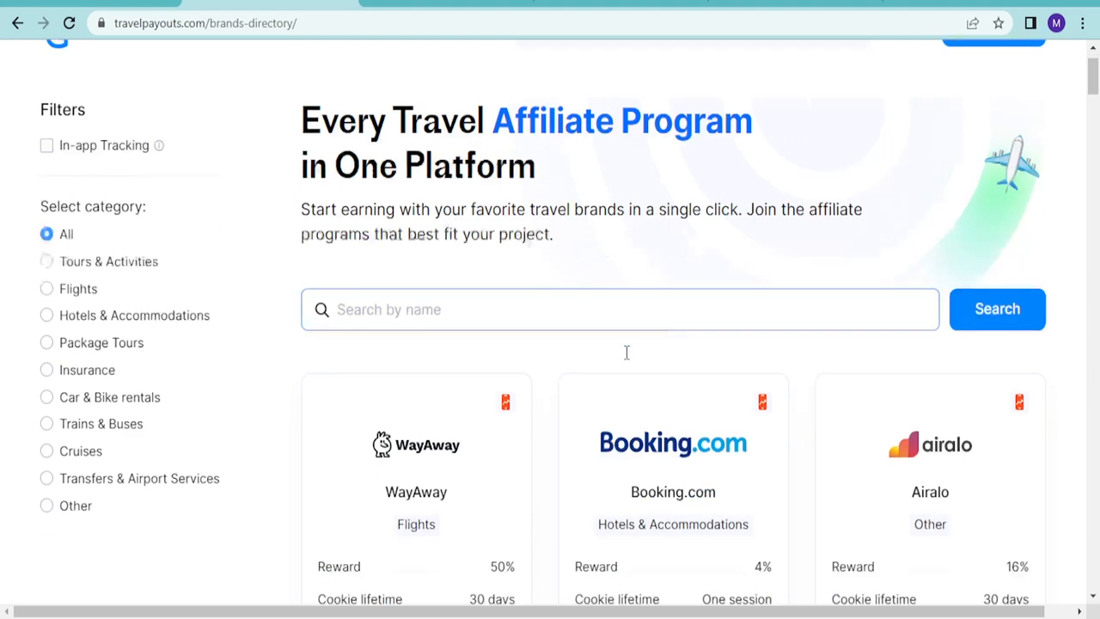
pyautogui.scroll(3)
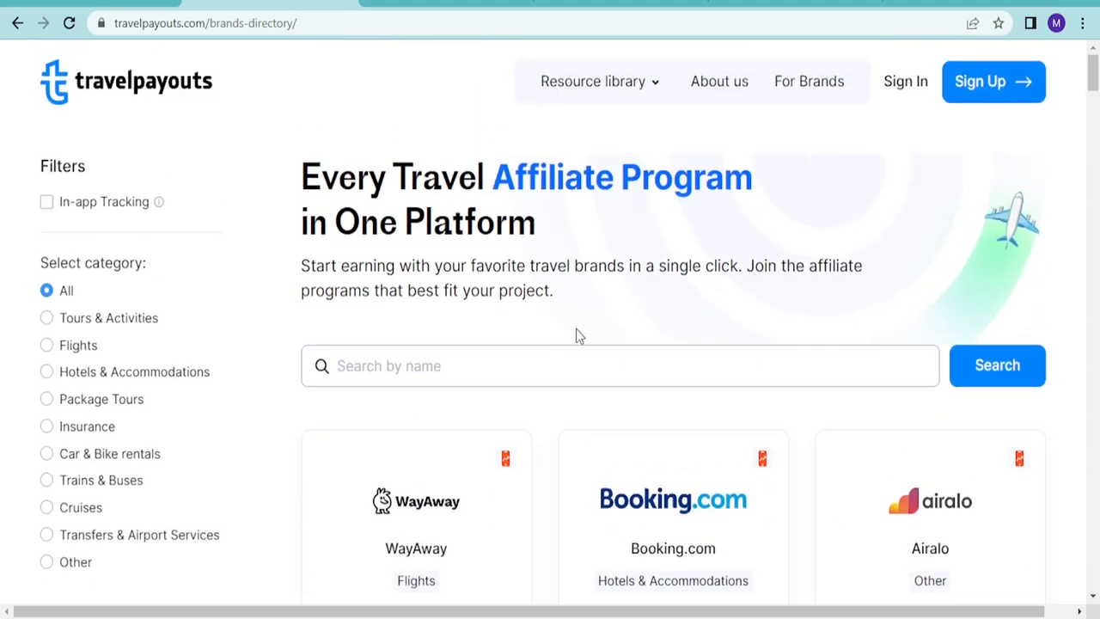
pyautogui.scroll(-3)
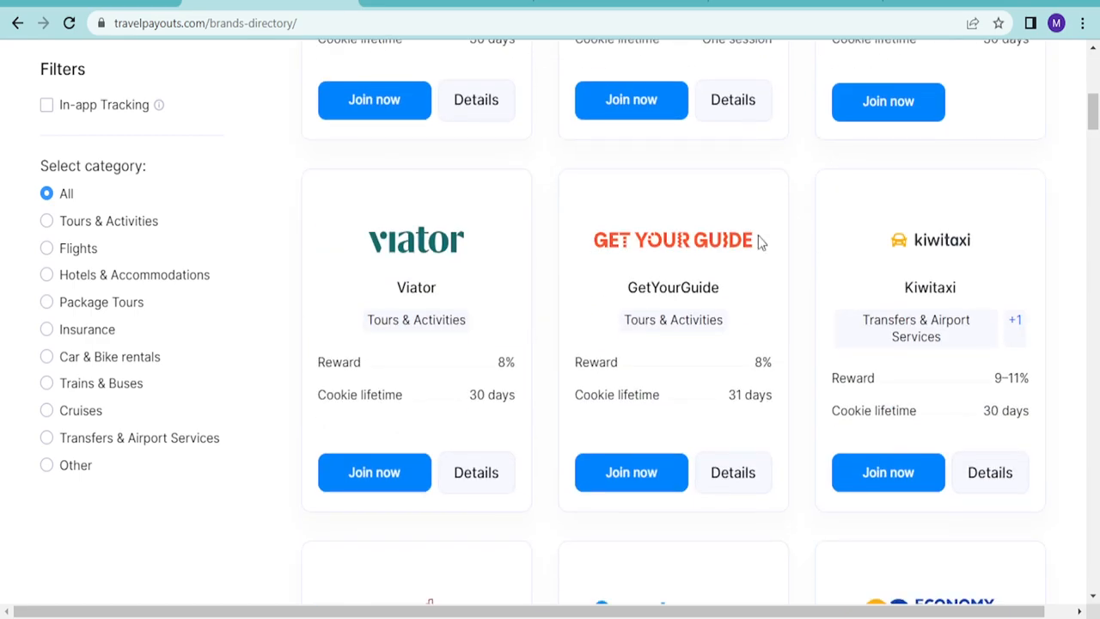
pyautogui.scroll(-3)
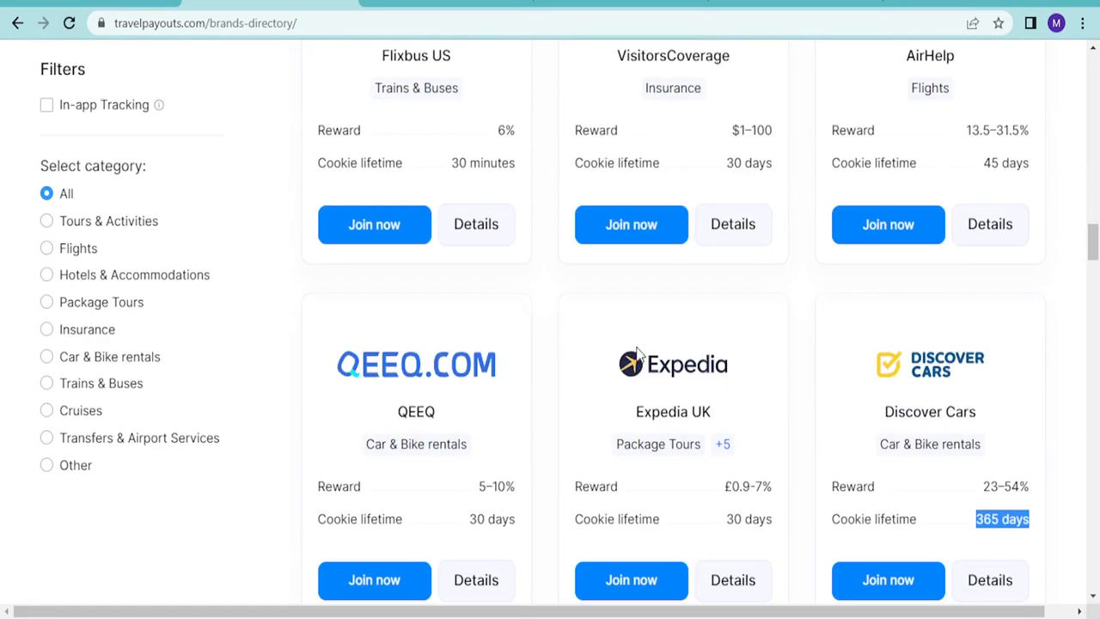
pyautogui.moveTo(634, 354)
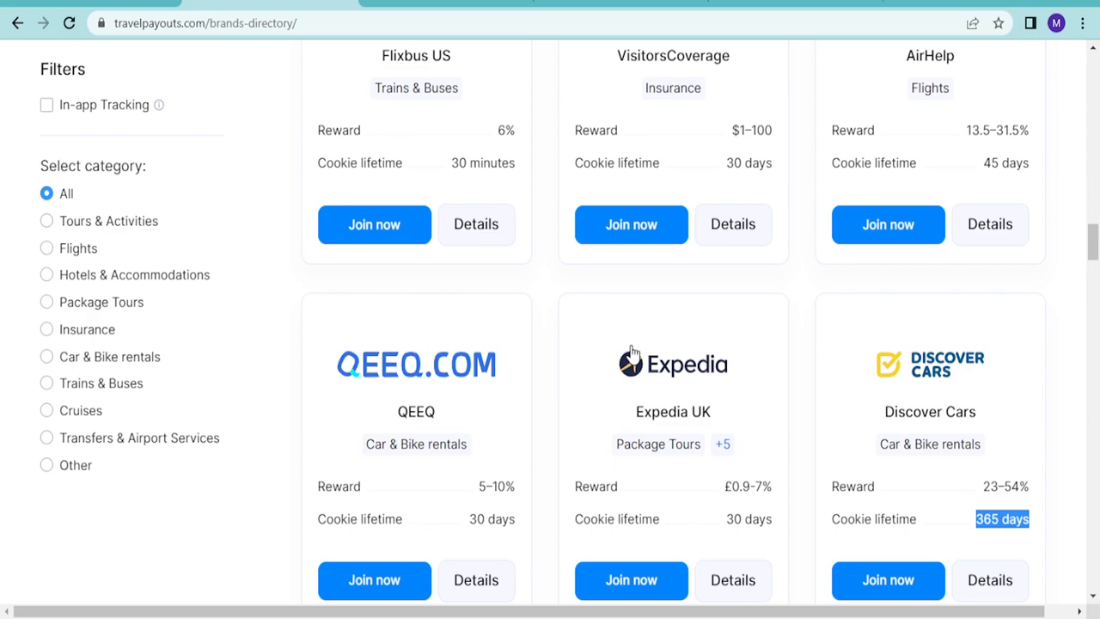
pyautogui.scroll(-3)
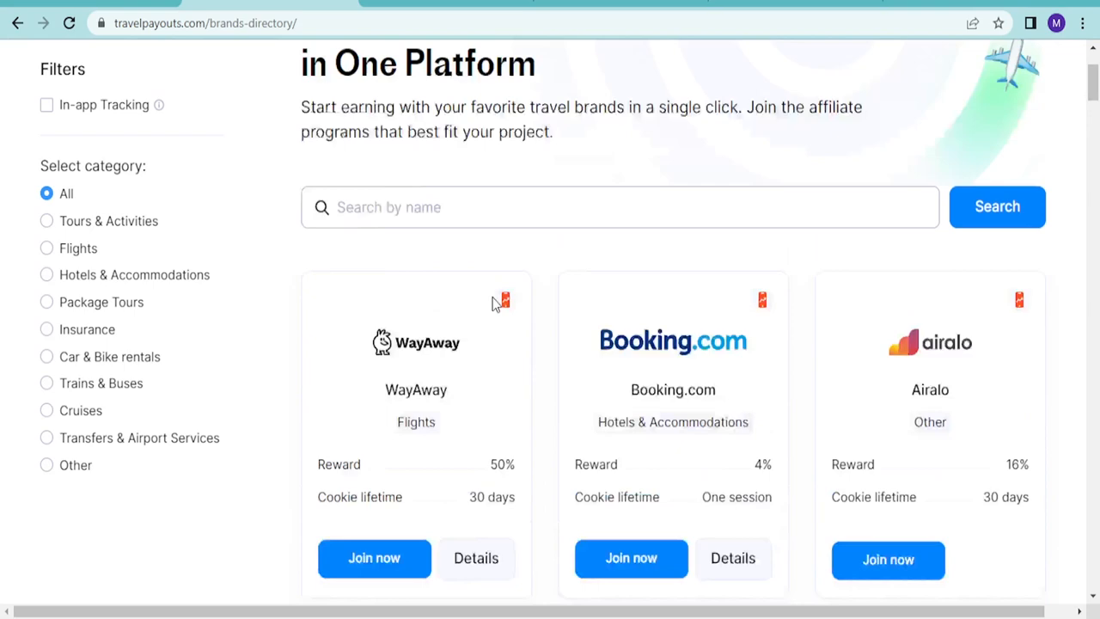
pyautogui.scroll(3)
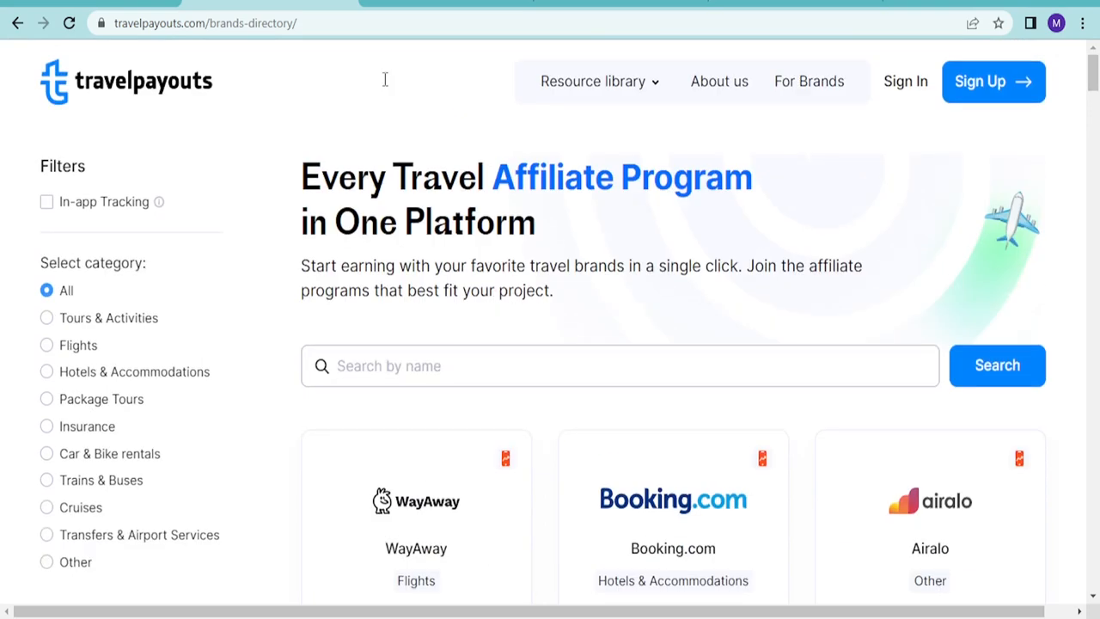
pyautogui.scroll(-3)
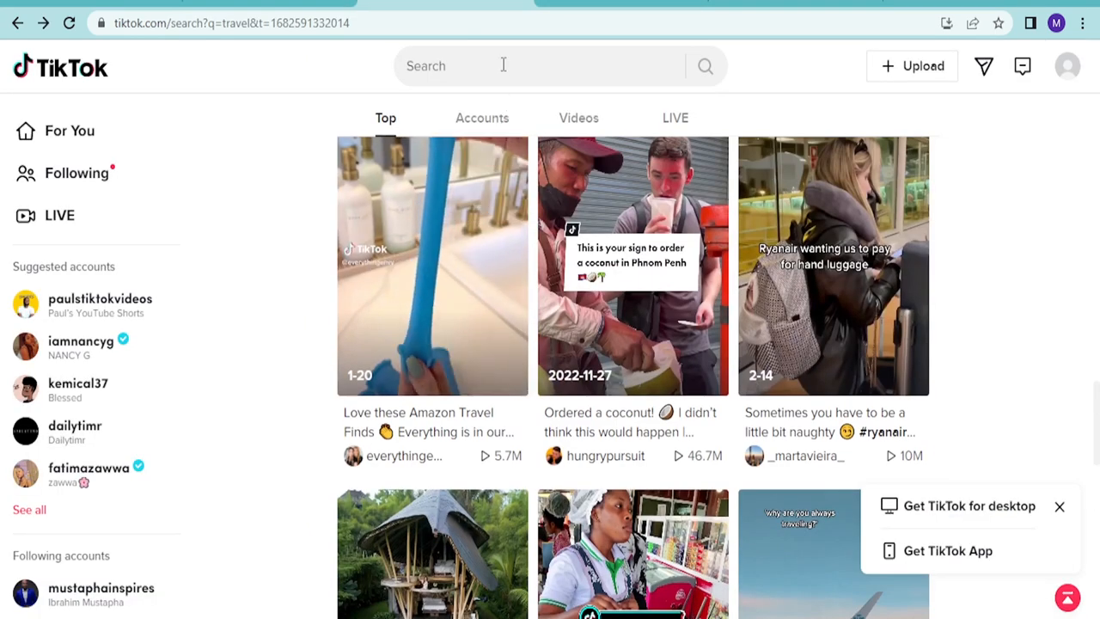
# - Search for 'travel' and scroll through the Top results
pyautogui.write('tra')
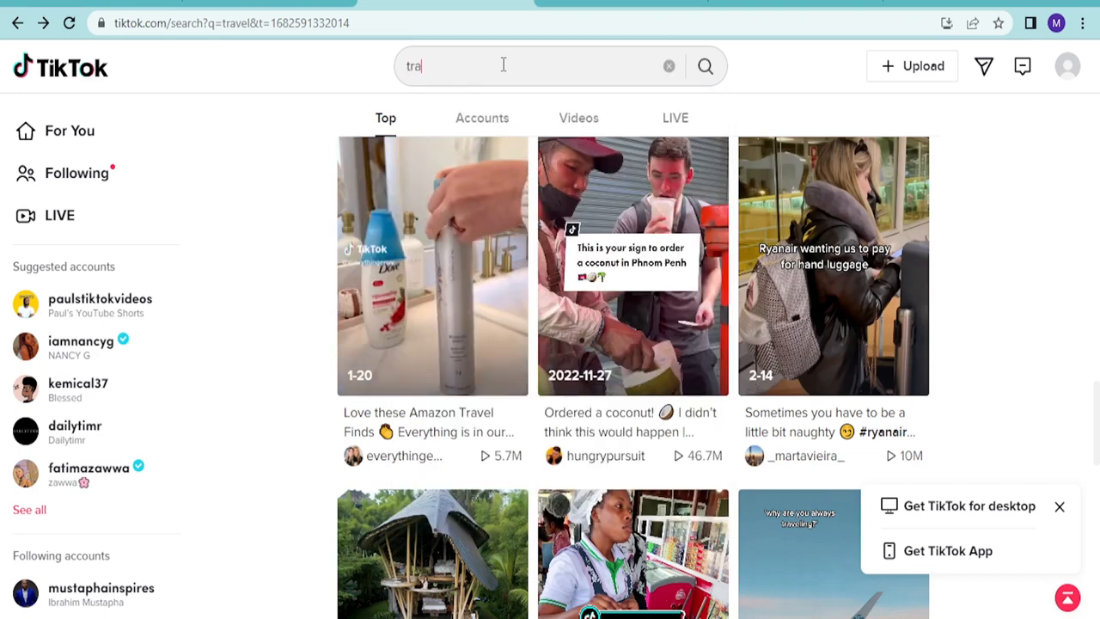
pyautogui.click(532, 66)
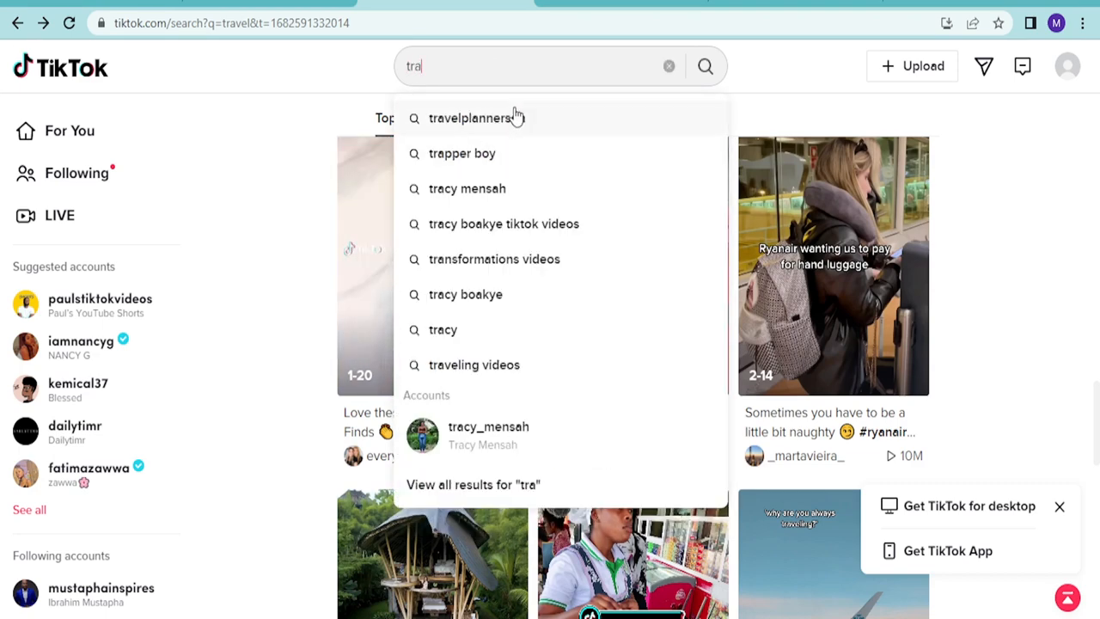
pyautogui.moveTo(533, 86)
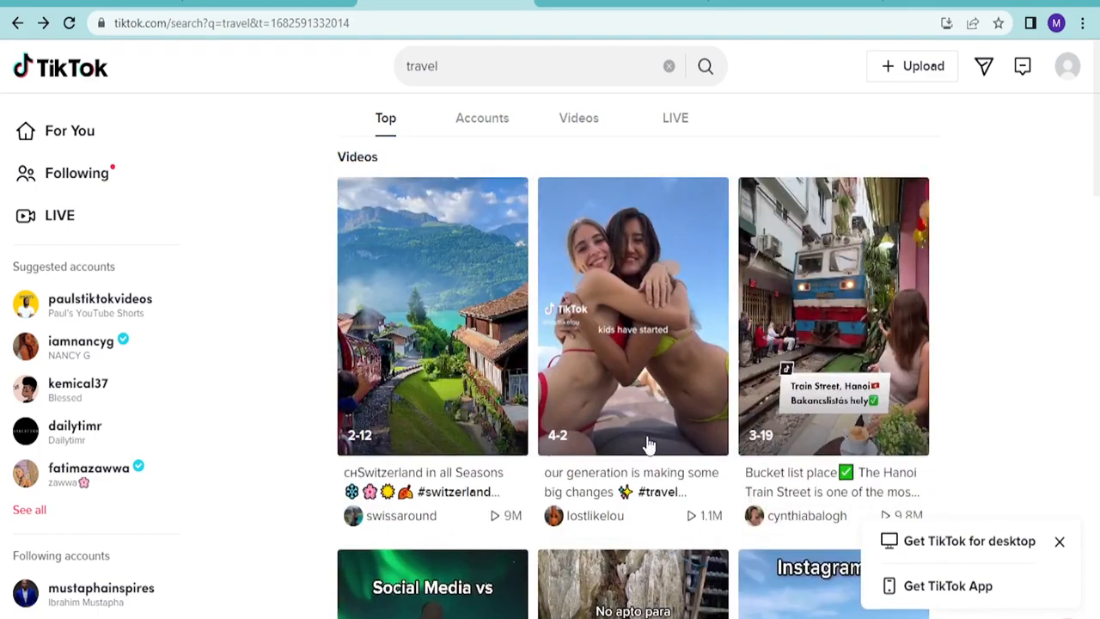
pyautogui.scroll(-3)
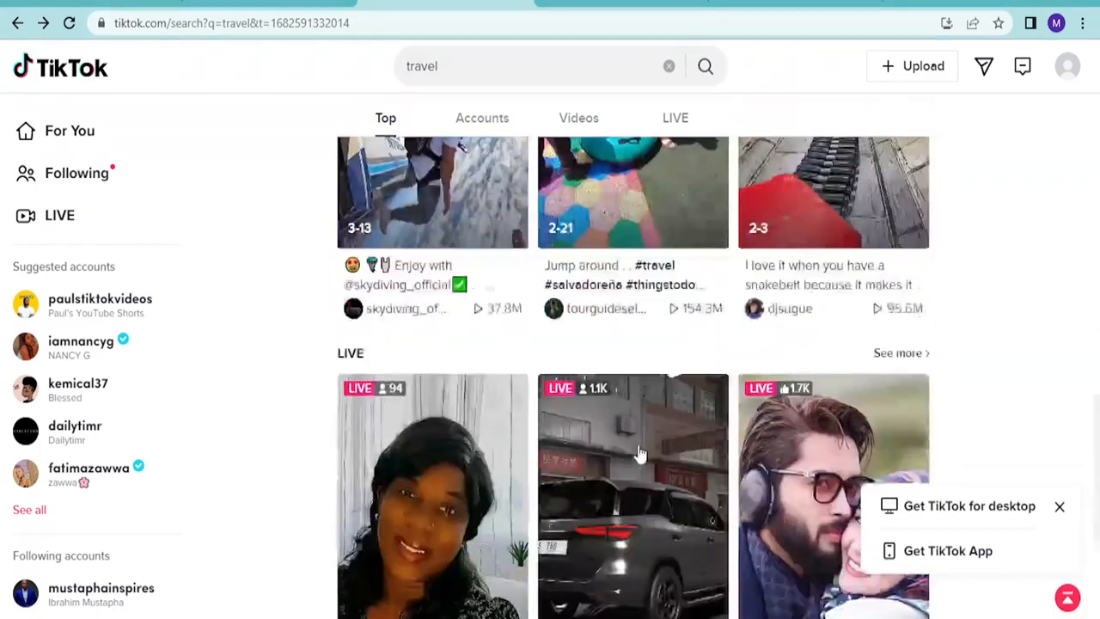
pyautogui.scroll(-3)
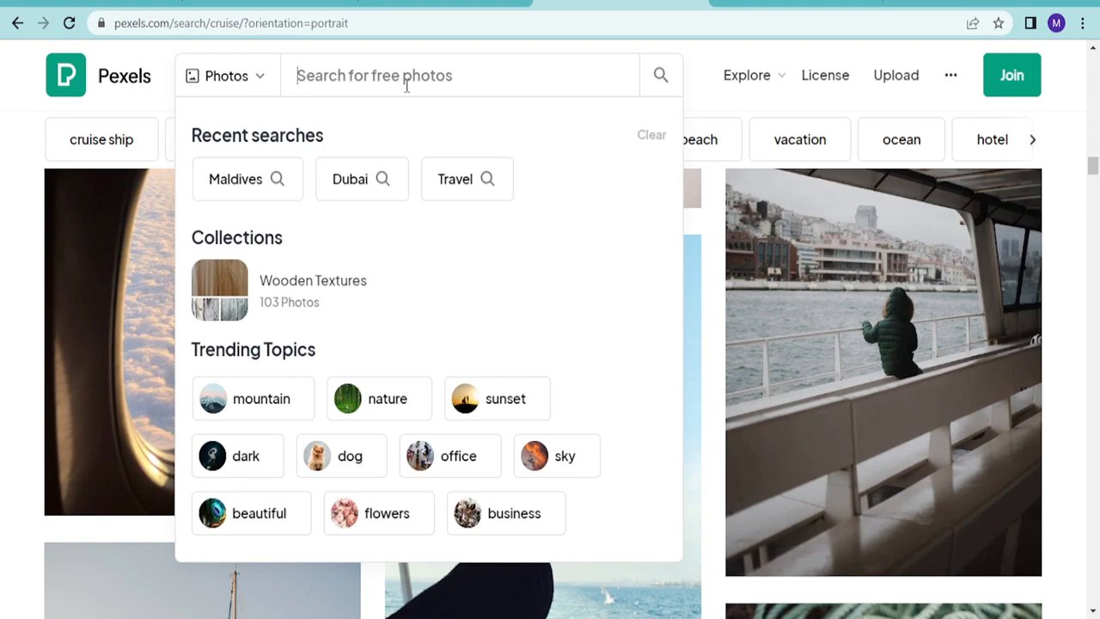
# - Go to Pexels and search for 'travel' with Vertical orientation
pyautogui.write('pexel')
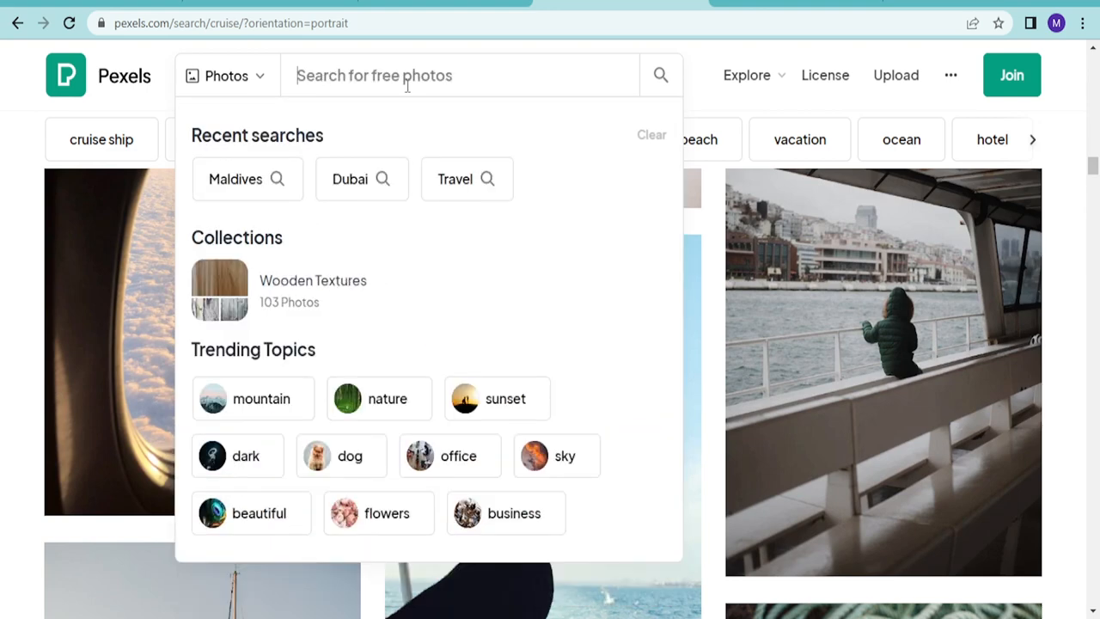
pyautogui.write('travel')
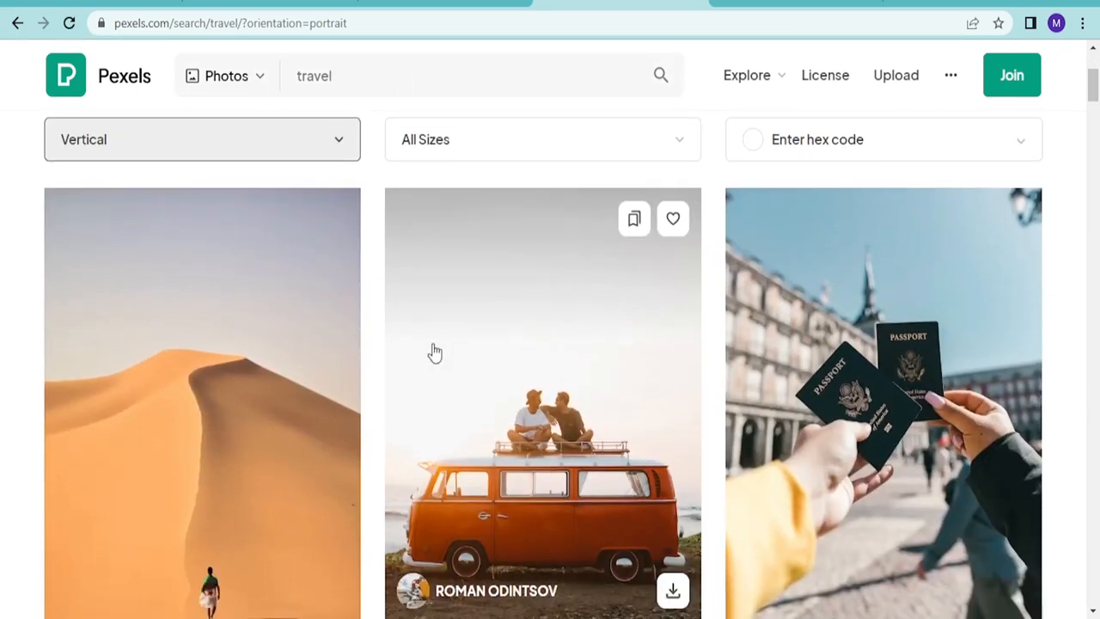
pyautogui.scroll(-3)
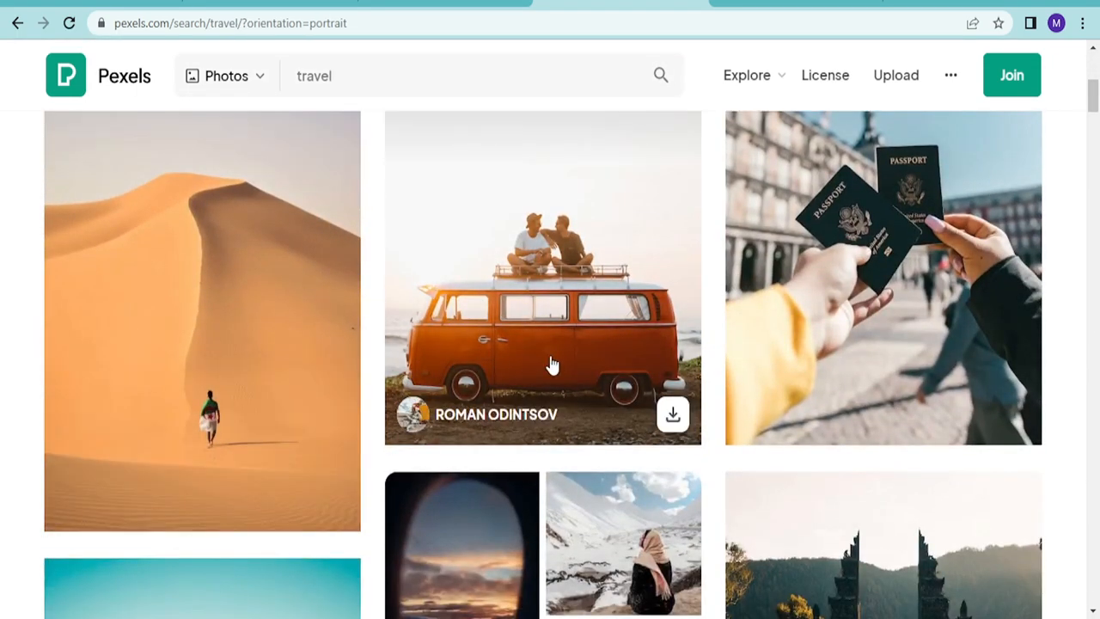
pyautogui.scroll(-3)
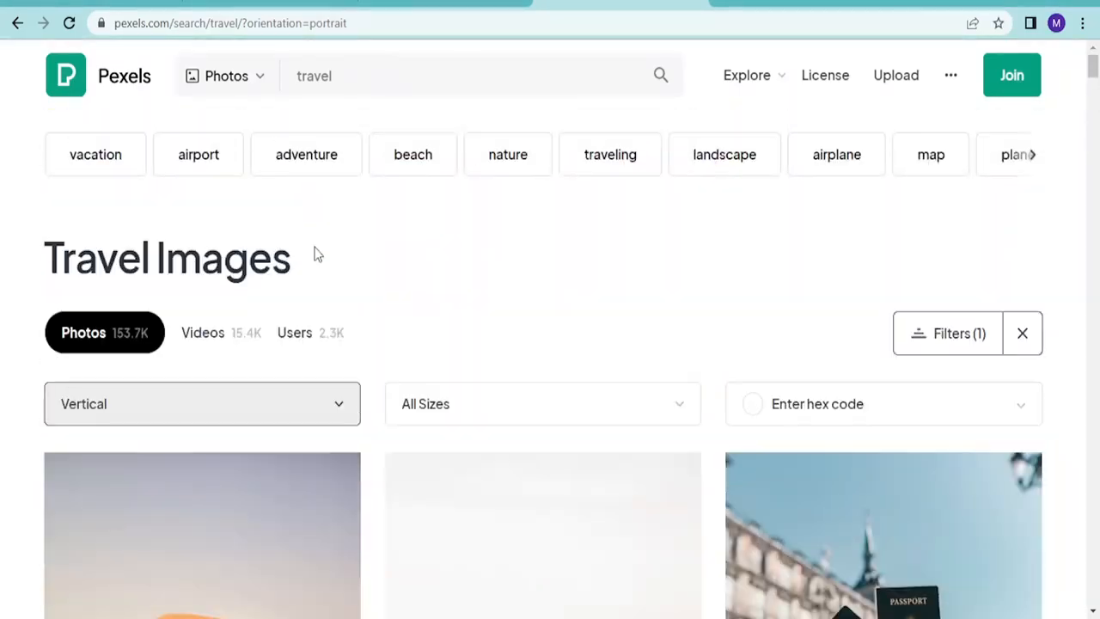
# - Switch the travel results to Videos and scroll through the portrait videos
pyautogui.click(193, 333)
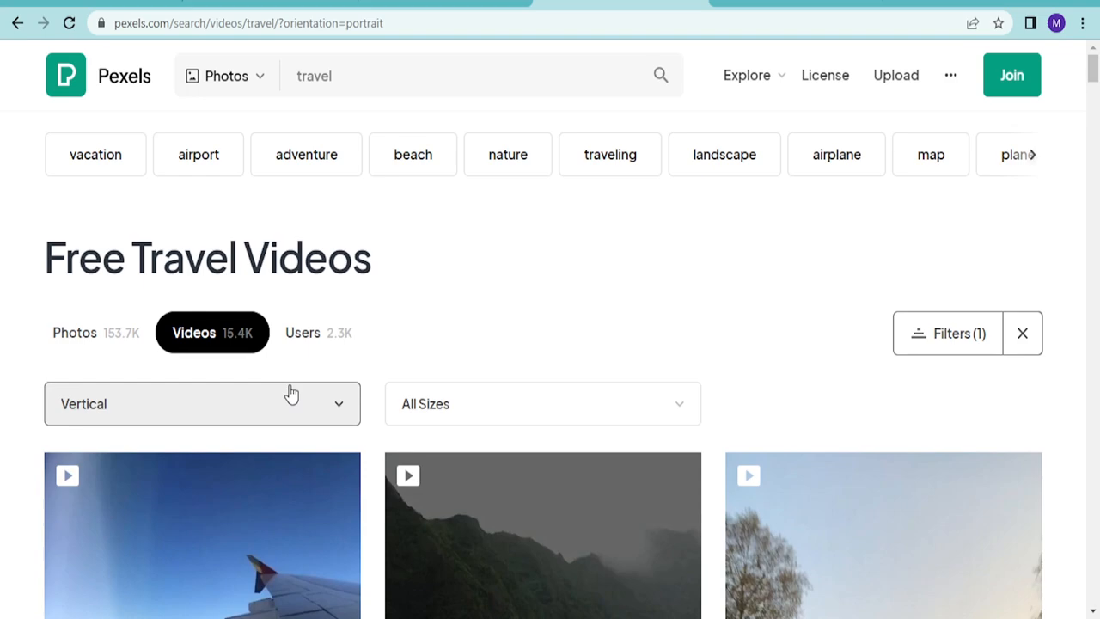
pyautogui.scroll(-3)
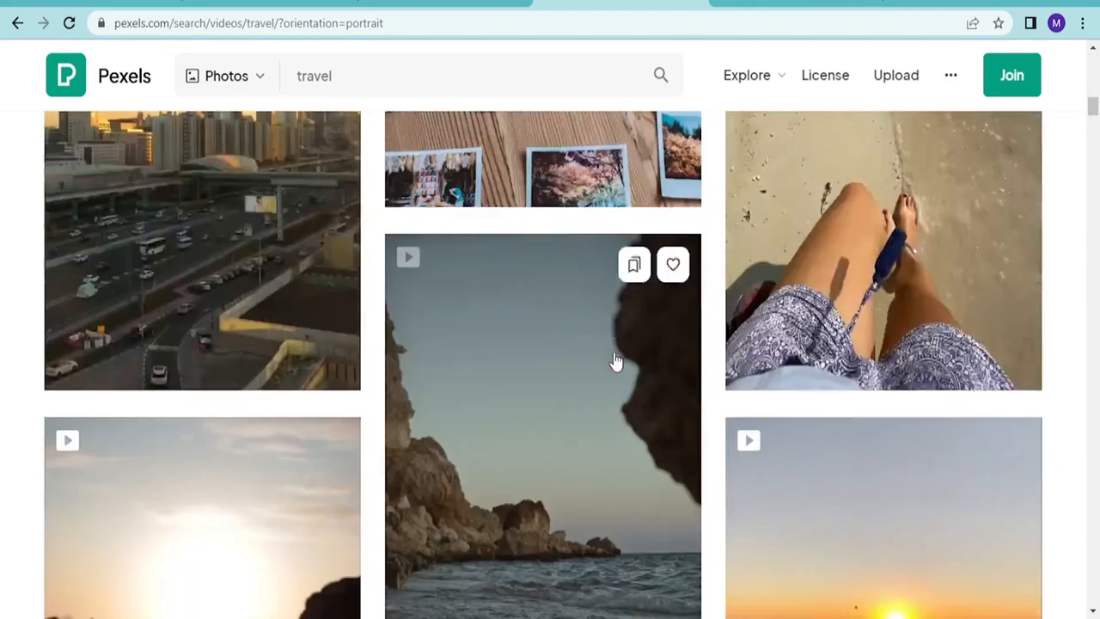
pyautogui.scroll(-3)
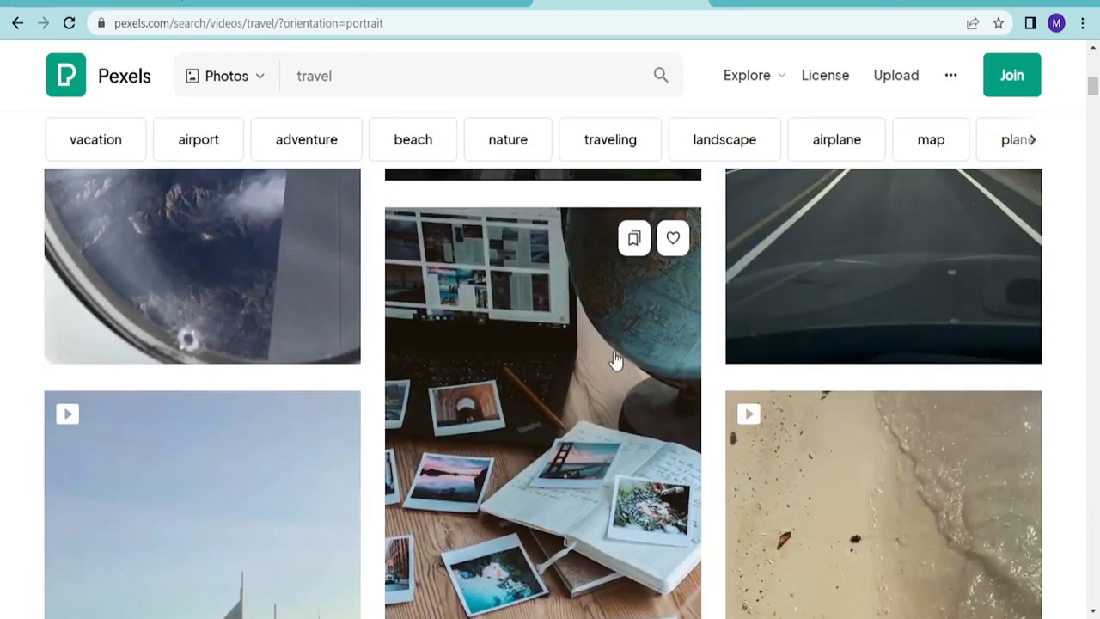
pyautogui.scroll(-3)
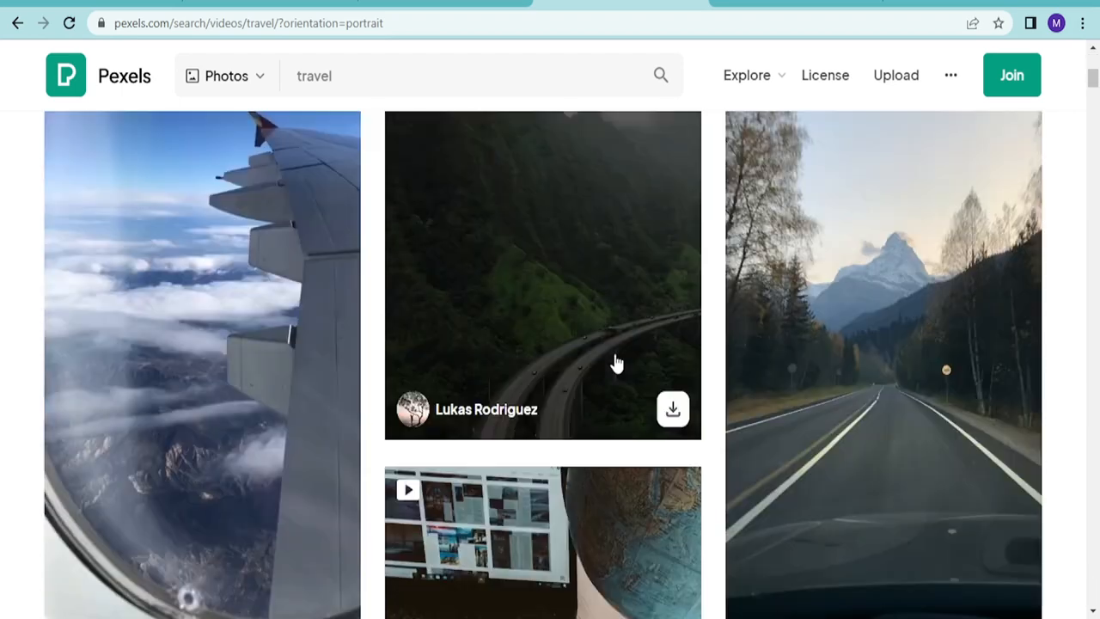
pyautogui.scroll(-3)
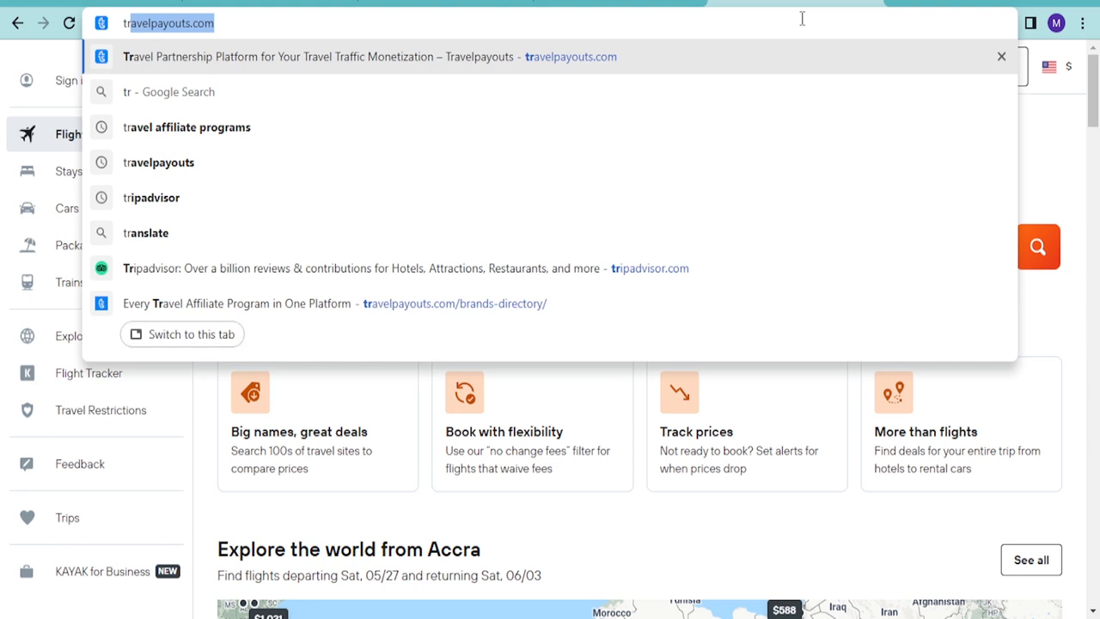
# - Search 'travel blogs' and open Travelpayouts' 'Top 15 Best Travel Blogs To Follow In 2023'
pyautogui.write('travel')
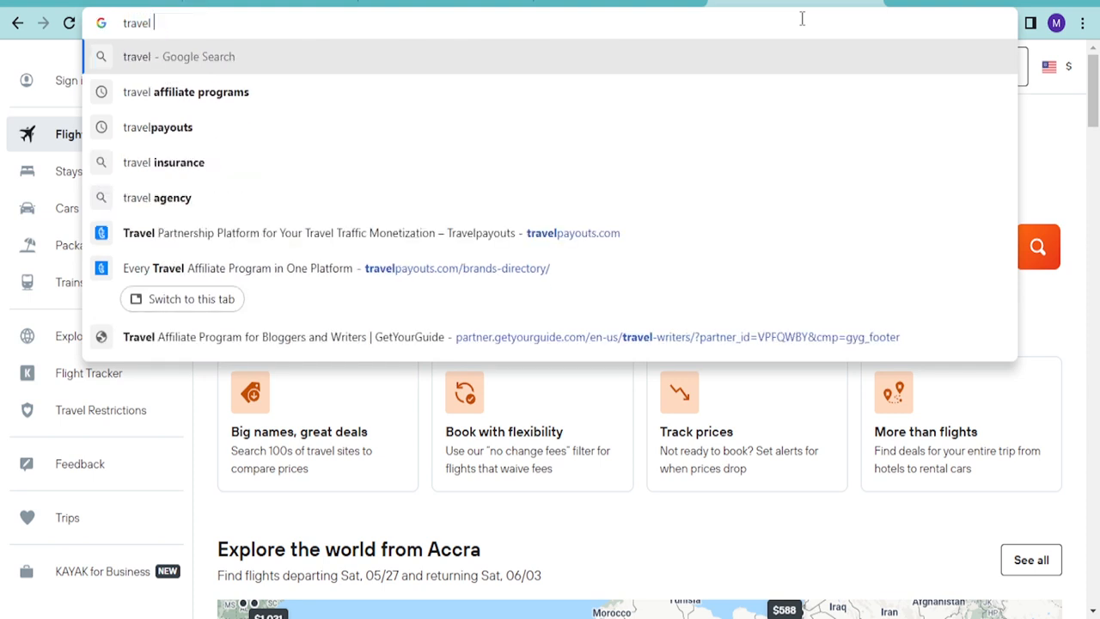
pyautogui.write('blogs&oq=travel+blogs&aqs=chrome..69i57j0i512l9.5401j0j4&sourceid=chrome&ie=UTF-8')
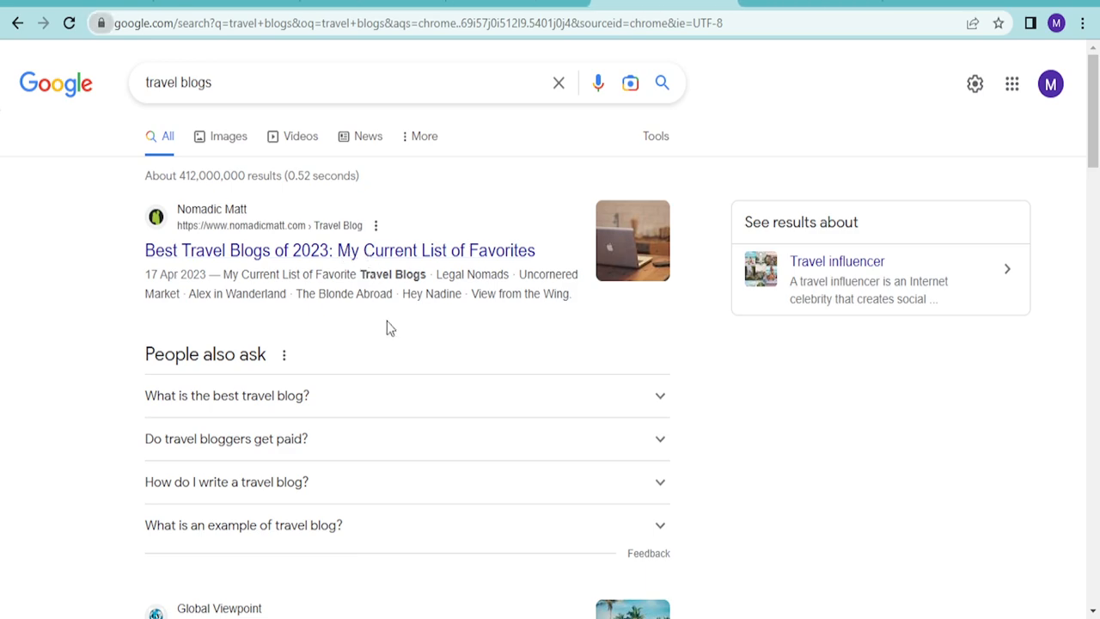
pyautogui.scroll(-3)
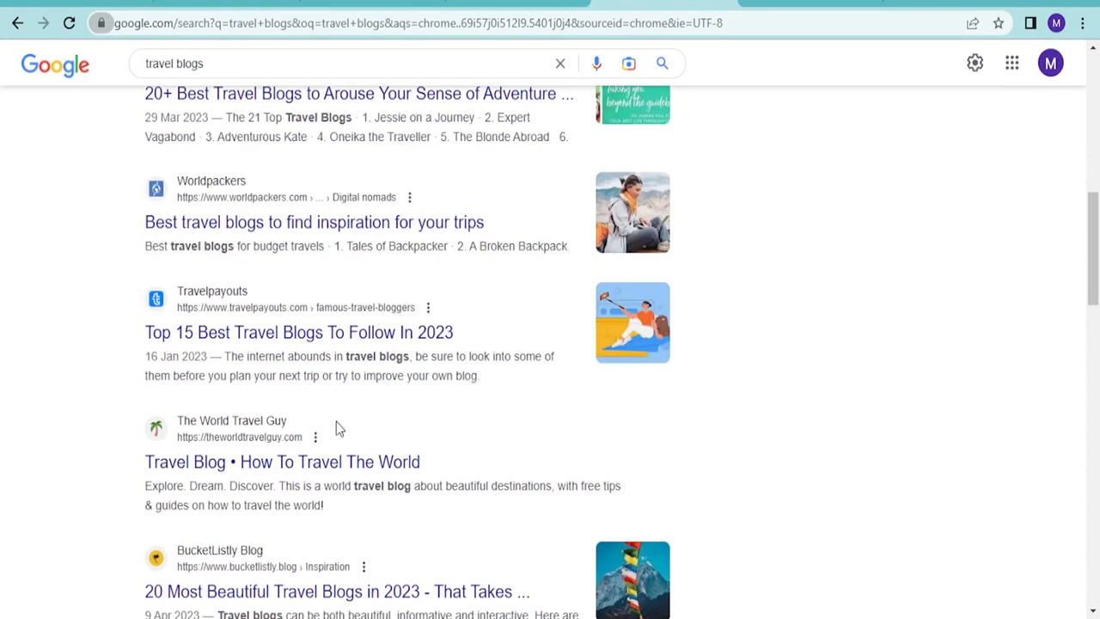
pyautogui.click(298, 331)
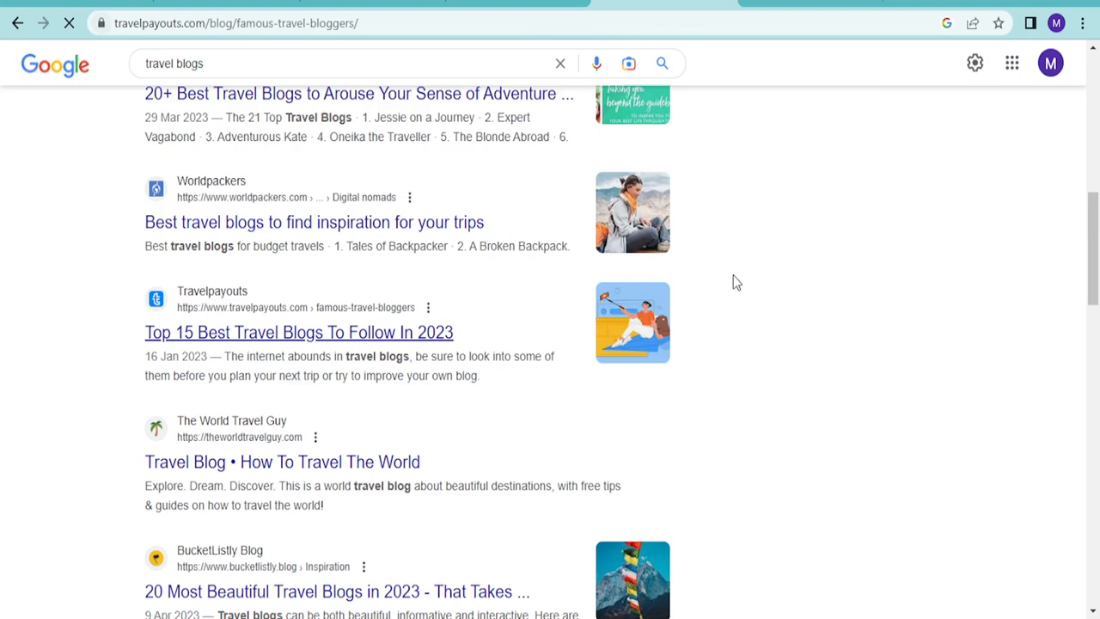
# - Open the Nomad Revelations Travel Blog from the Travelpayouts list
pyautogui.click(299, 332)
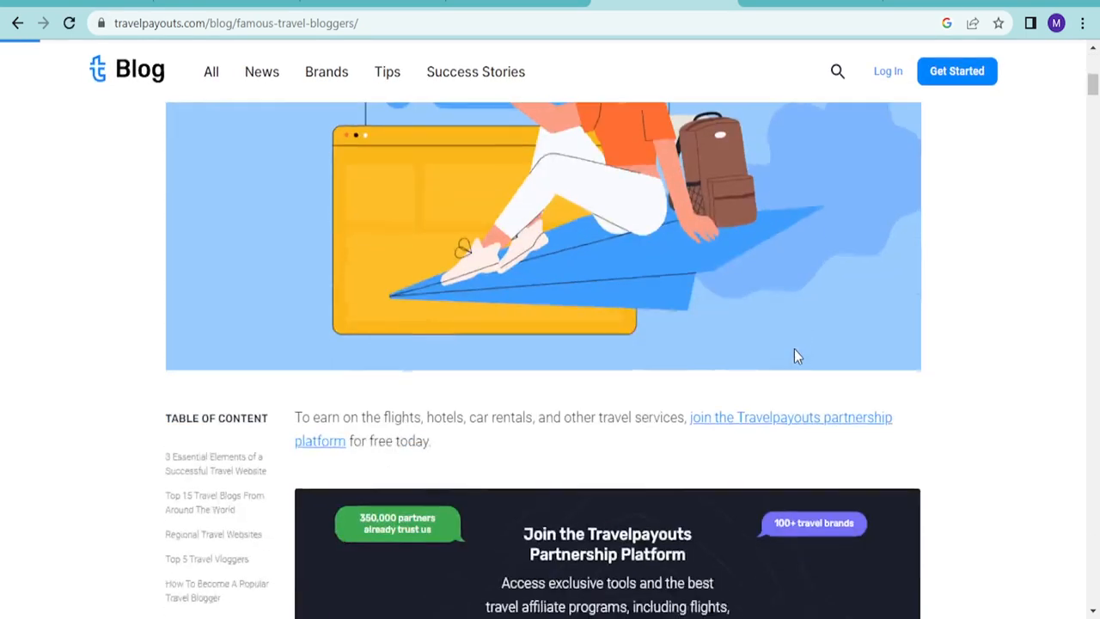
pyautogui.scroll(-3)
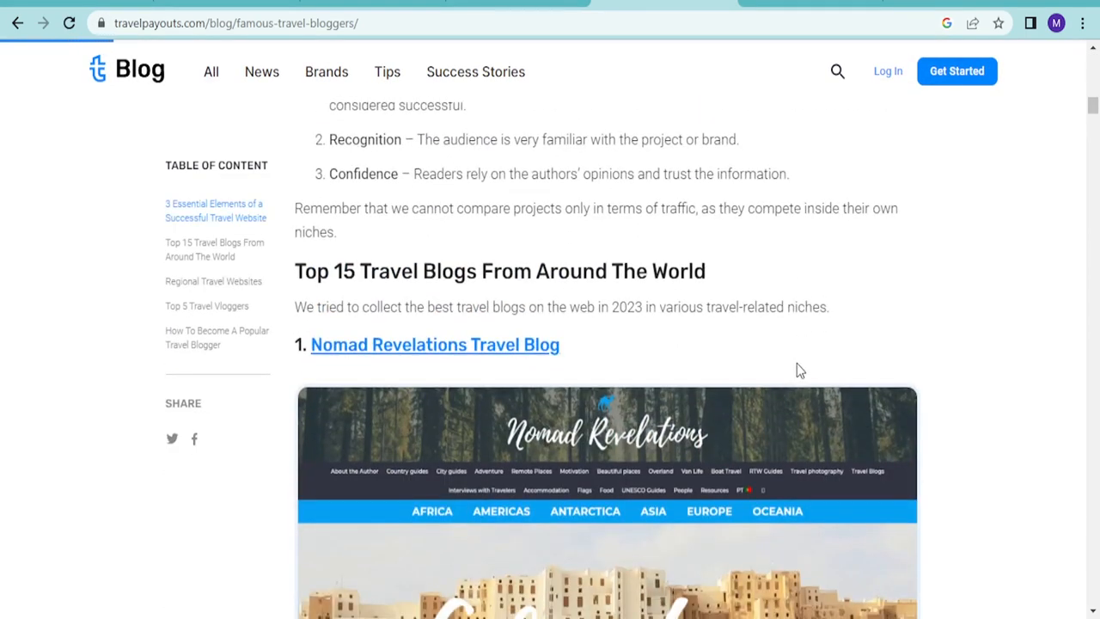
pyautogui.click(435, 343)
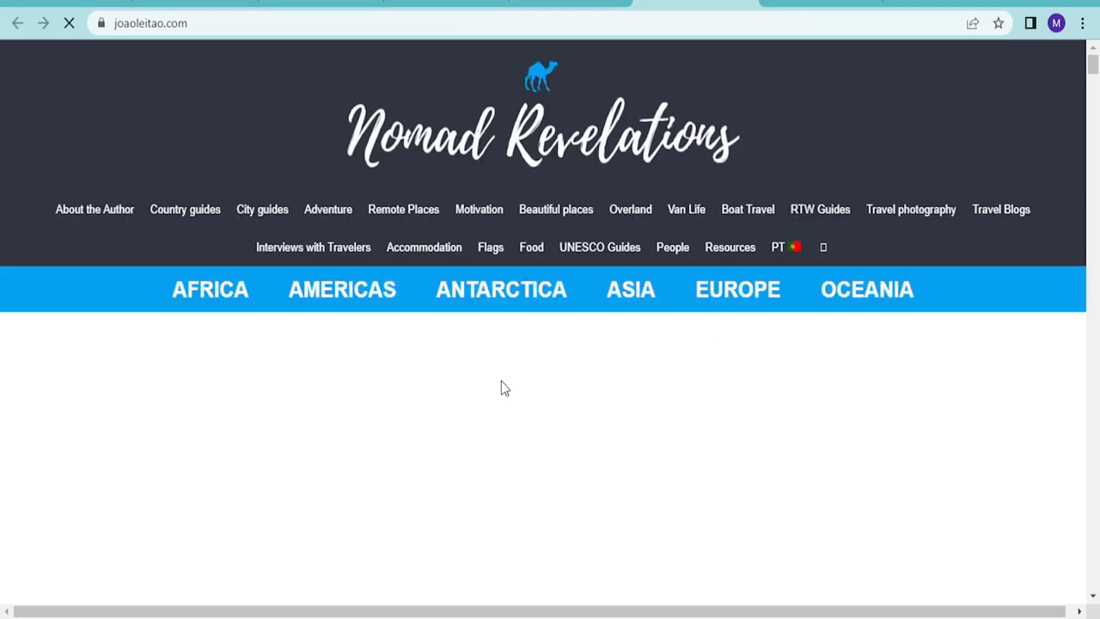
# - Scroll through the blog's intro, highlights and visited-countries lists
pyautogui.scroll(-3)
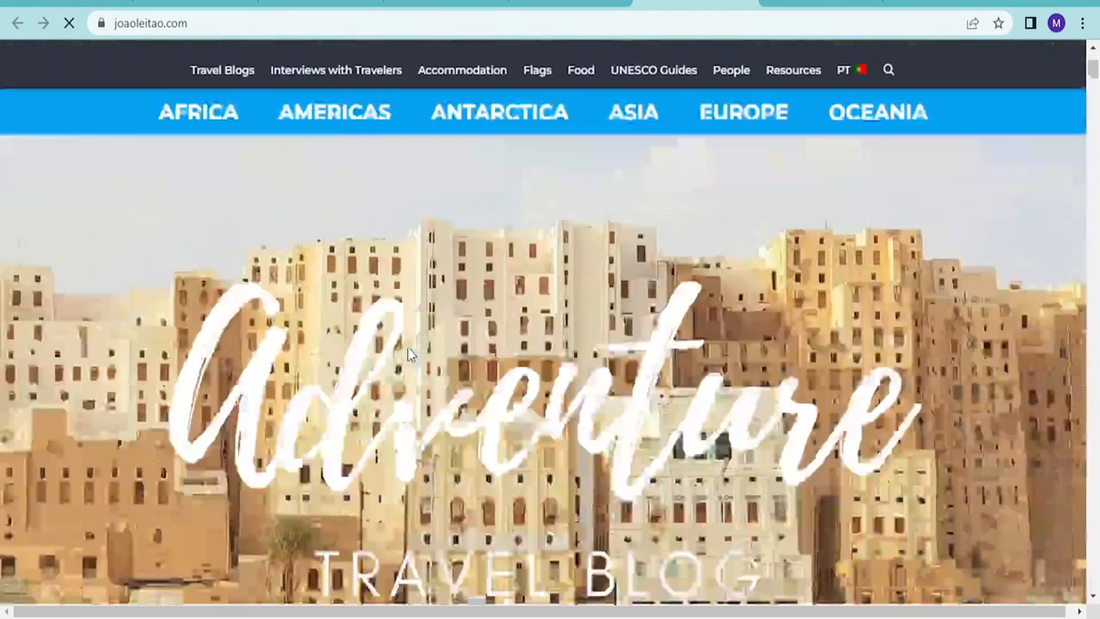
pyautogui.scroll(-3)
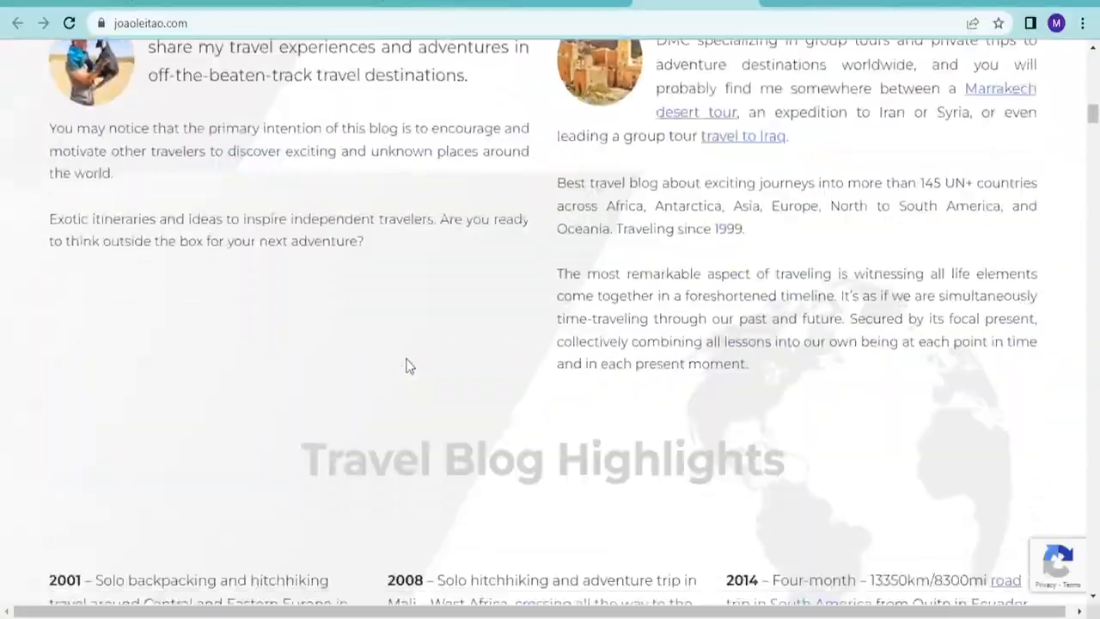
pyautogui.scroll(-3)
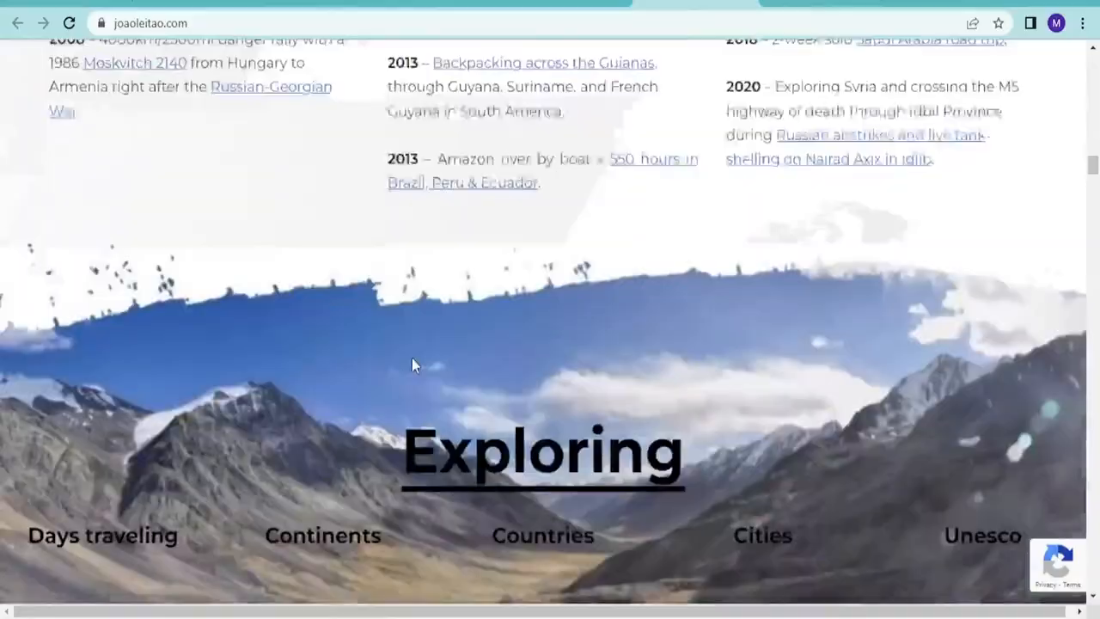
pyautogui.scroll(-3)
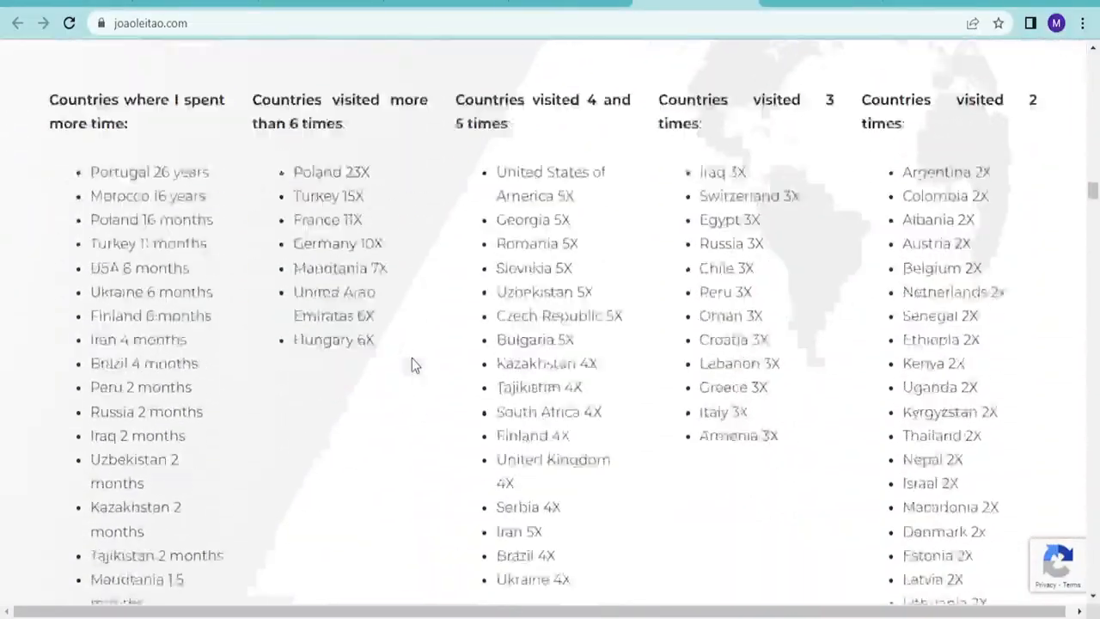
pyautogui.scroll(-3)
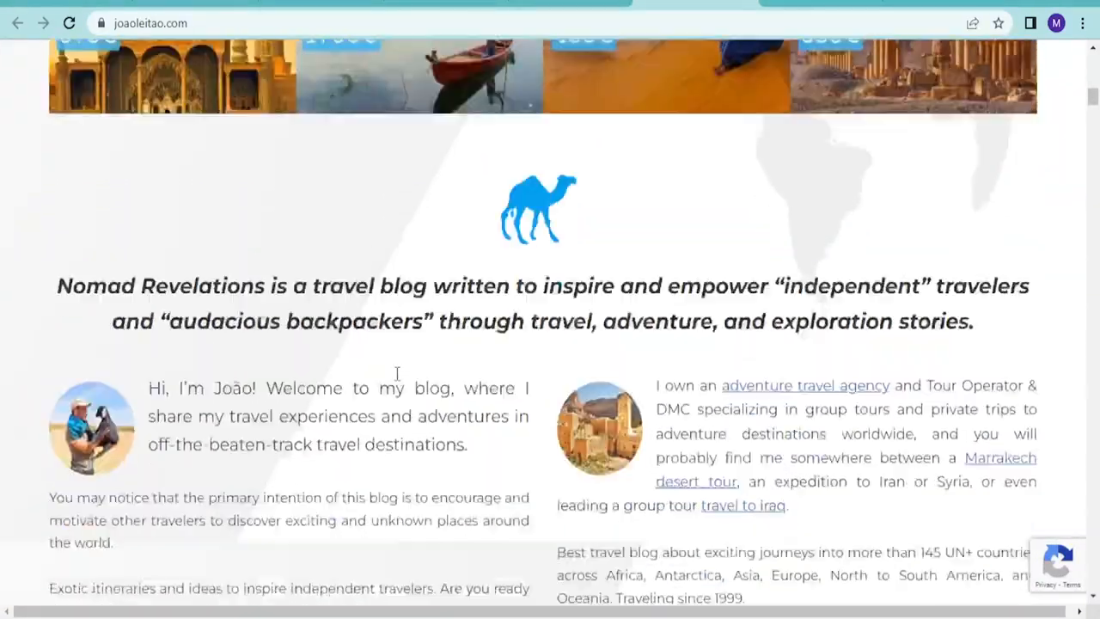
pyautogui.scroll(-3)
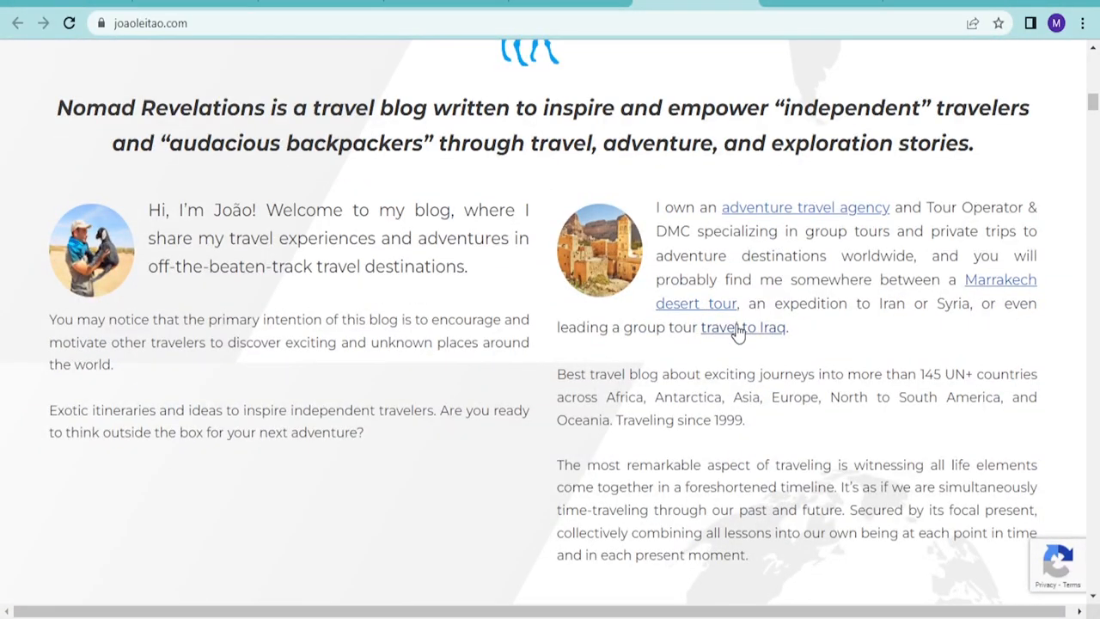
pyautogui.moveTo(847, 210)
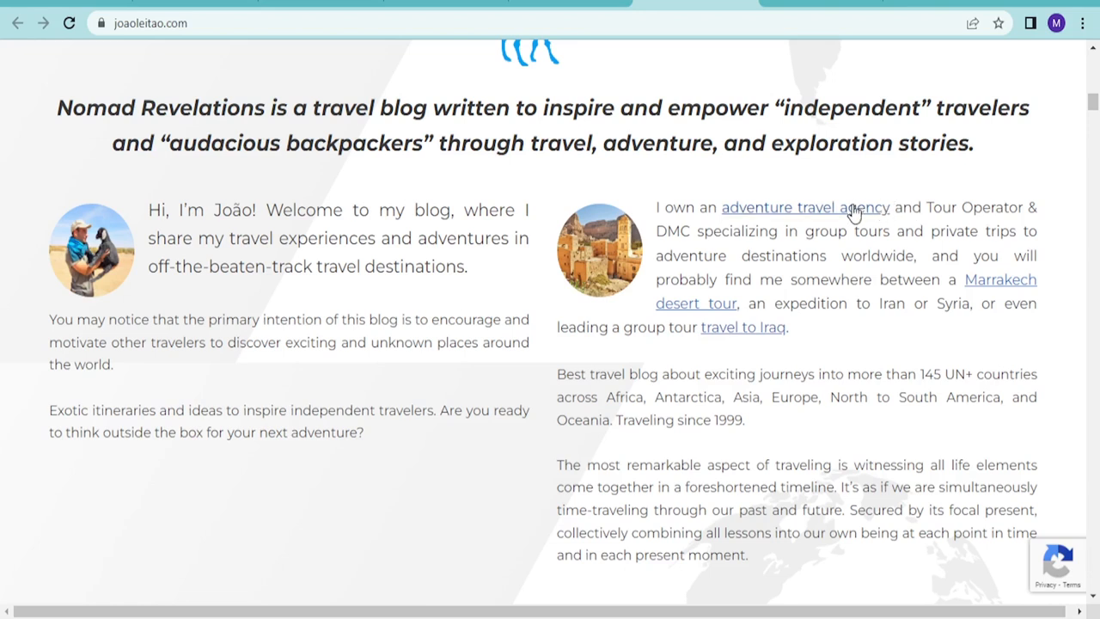
pyautogui.moveTo(846, 215)
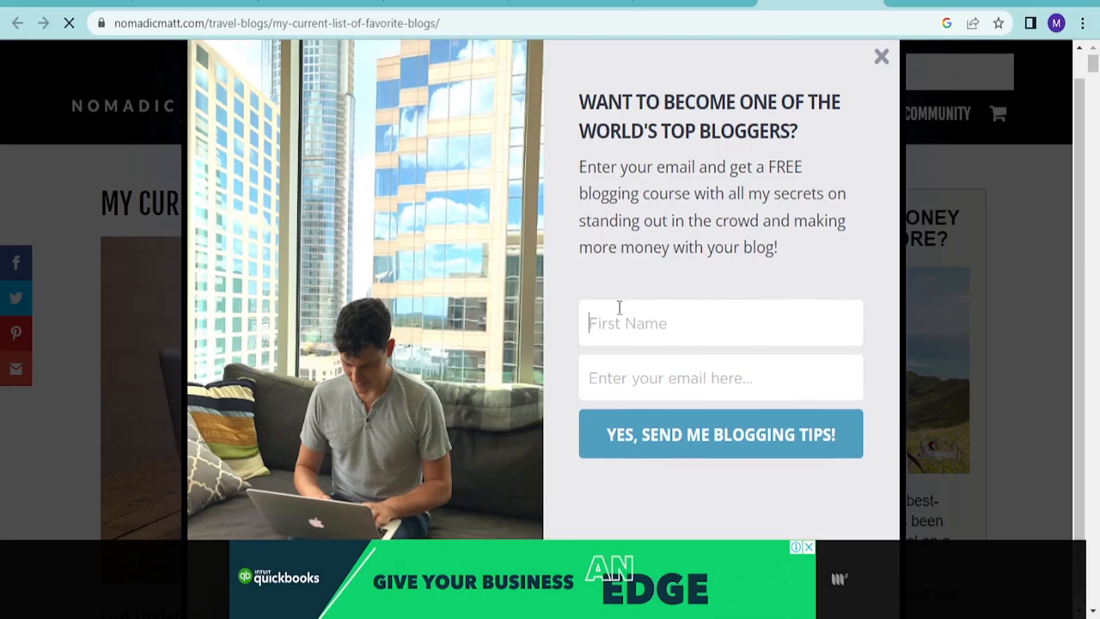
# - Dismiss the blogging-course popup and scroll through 'My Current List of Favorite Travel Blogs'
pyautogui.click(880, 56)
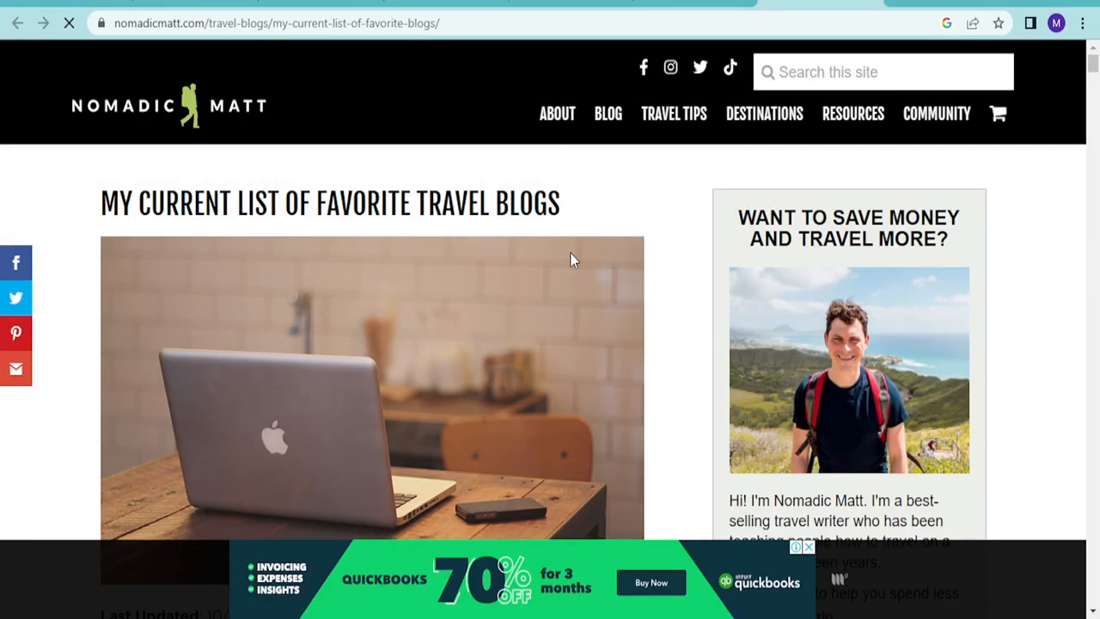
pyautogui.scroll(-3)
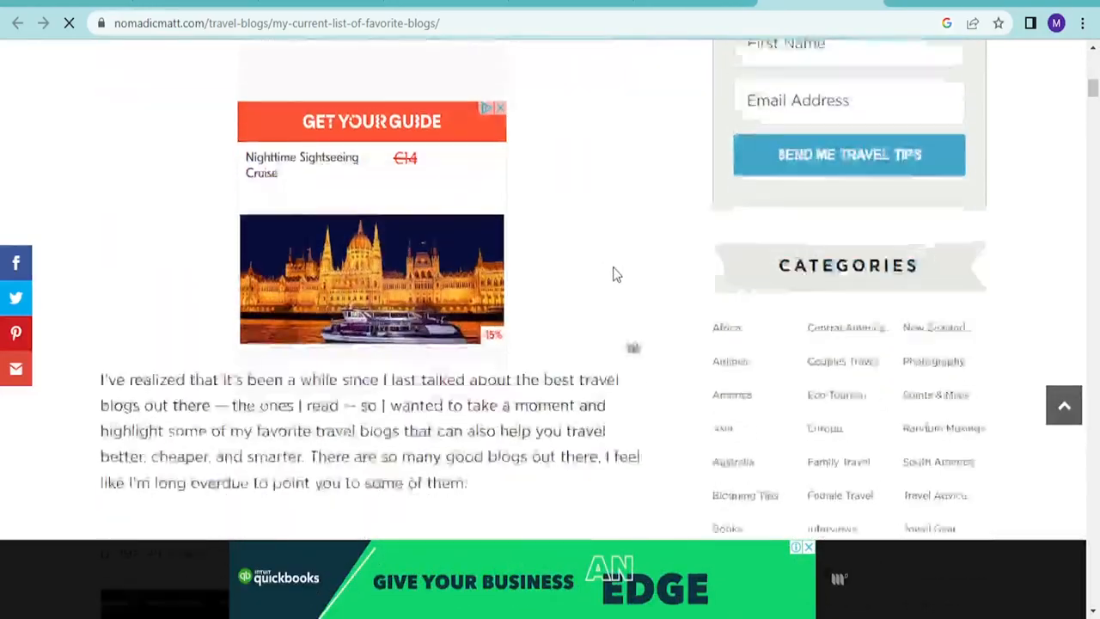
pyautogui.scroll(-3)
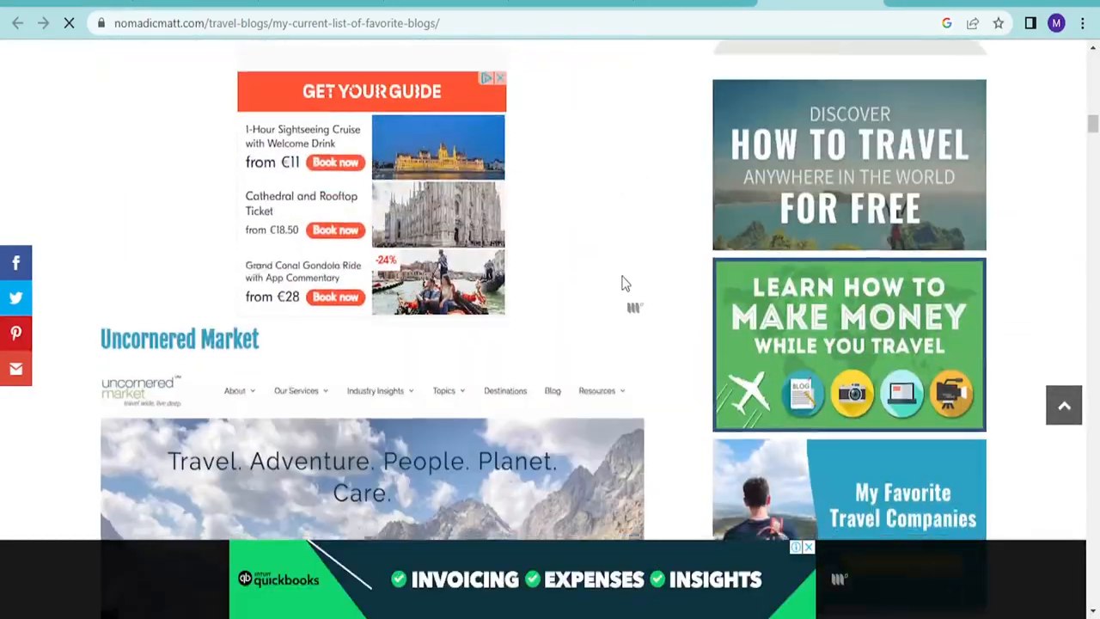
pyautogui.scroll(-3)
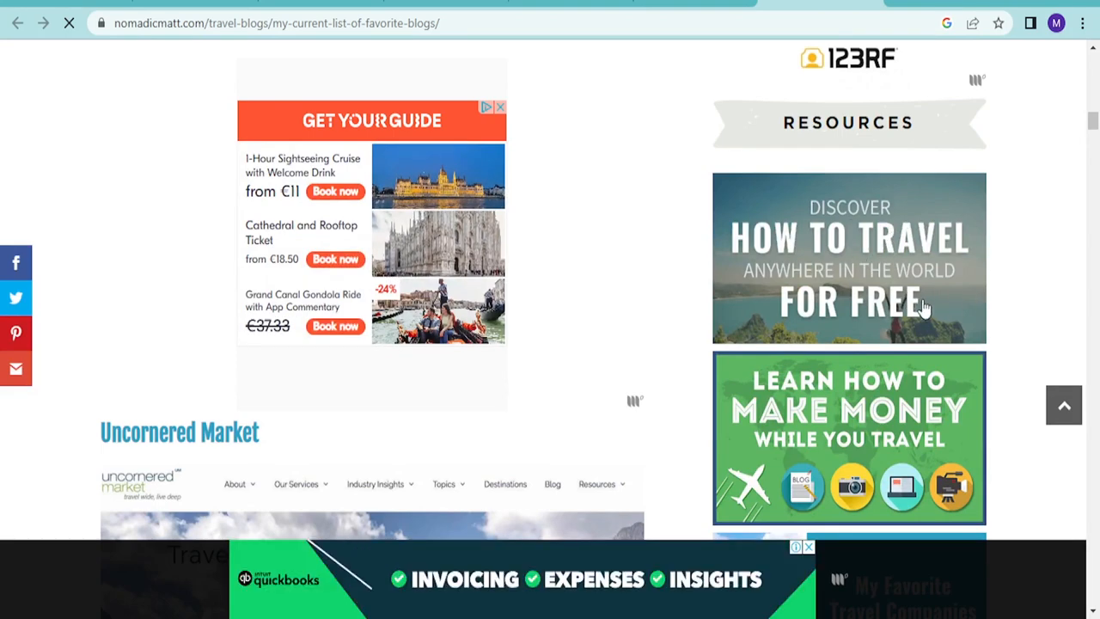
pyautogui.scroll(-3)
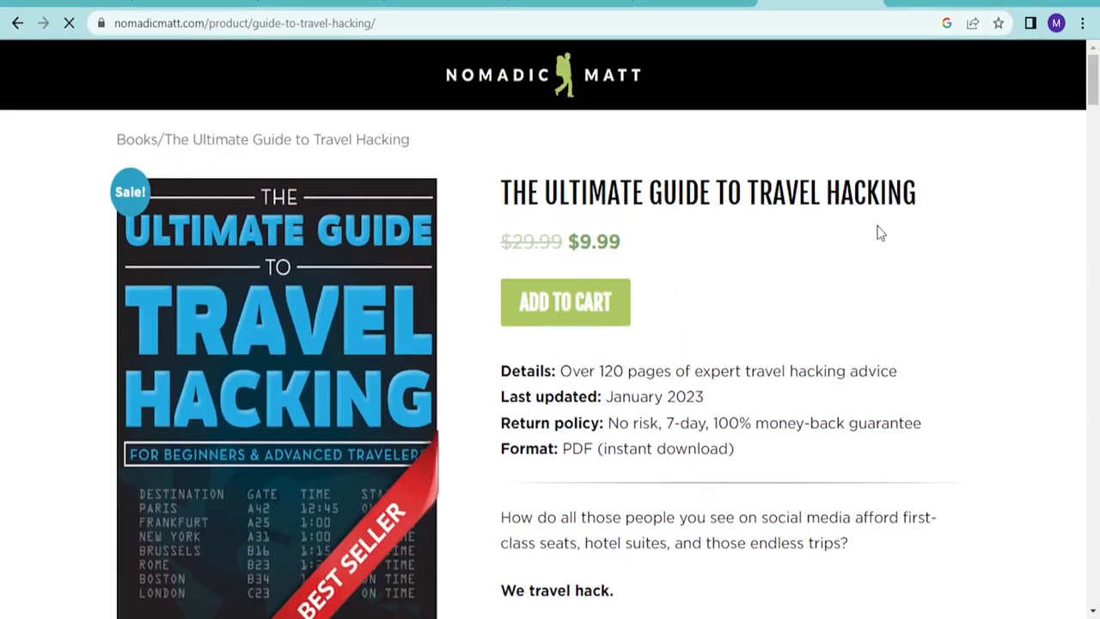
pyautogui.scroll(-3)
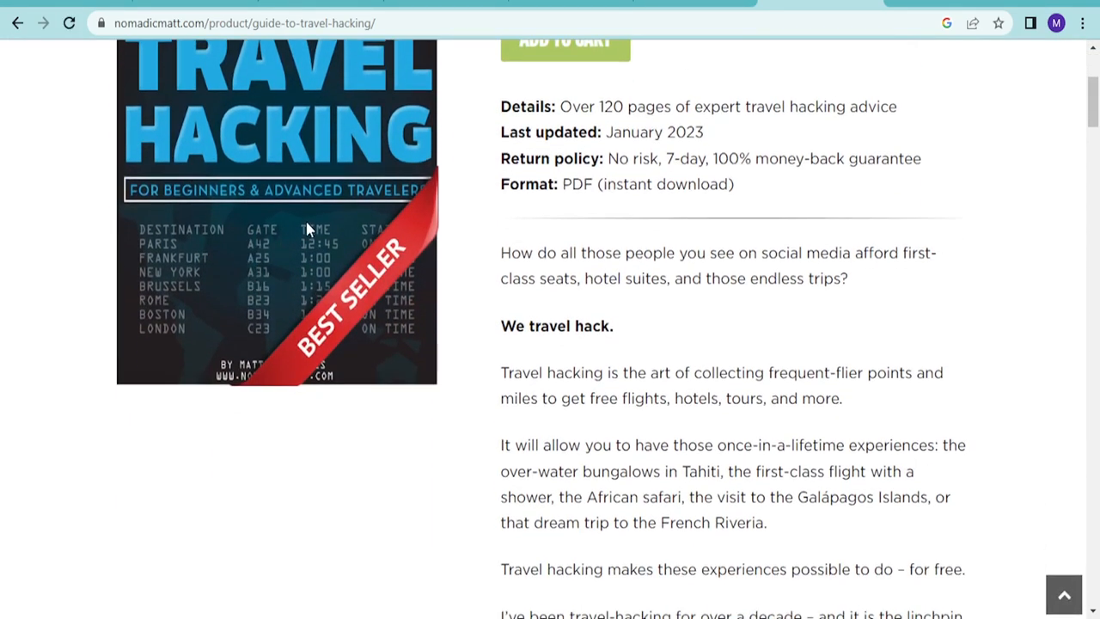
pyautogui.scroll(-3)
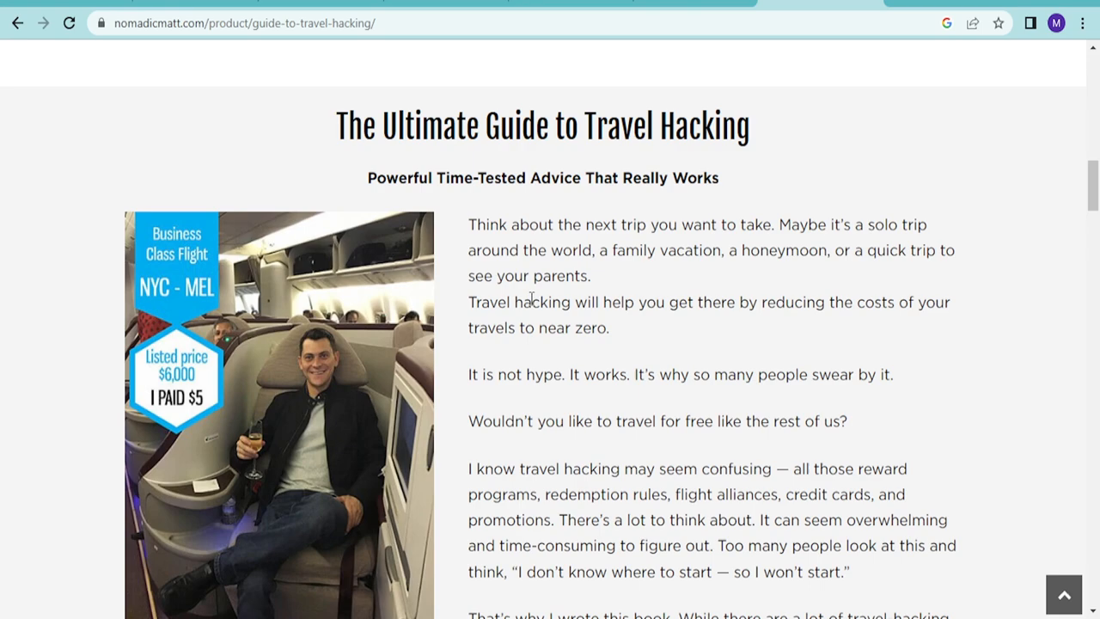
pyautogui.scroll(-3)
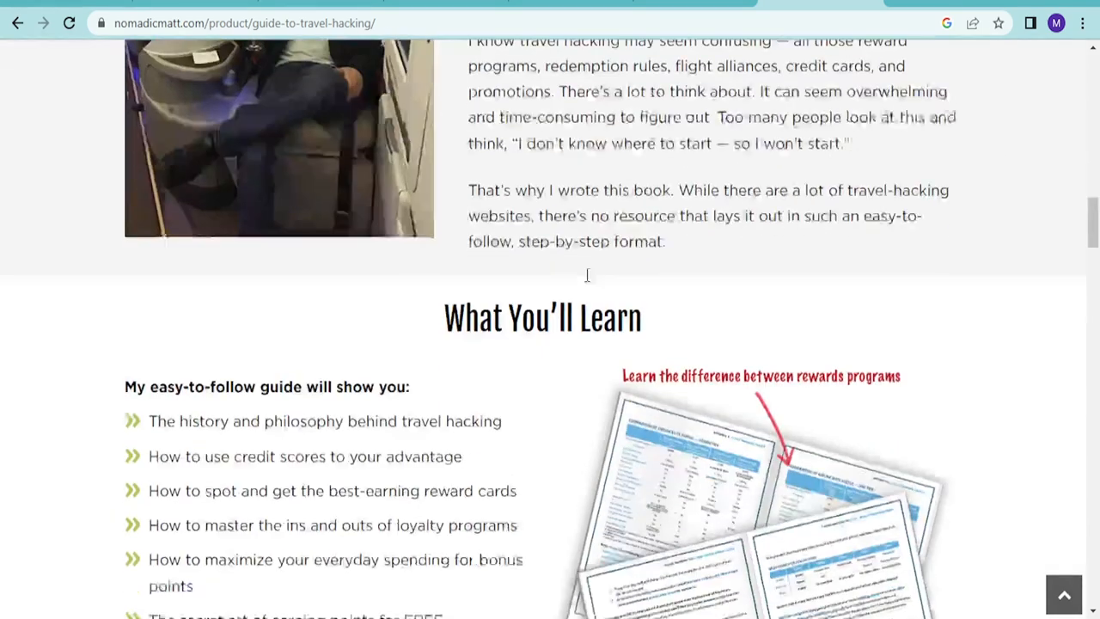
pyautogui.scroll(-3)
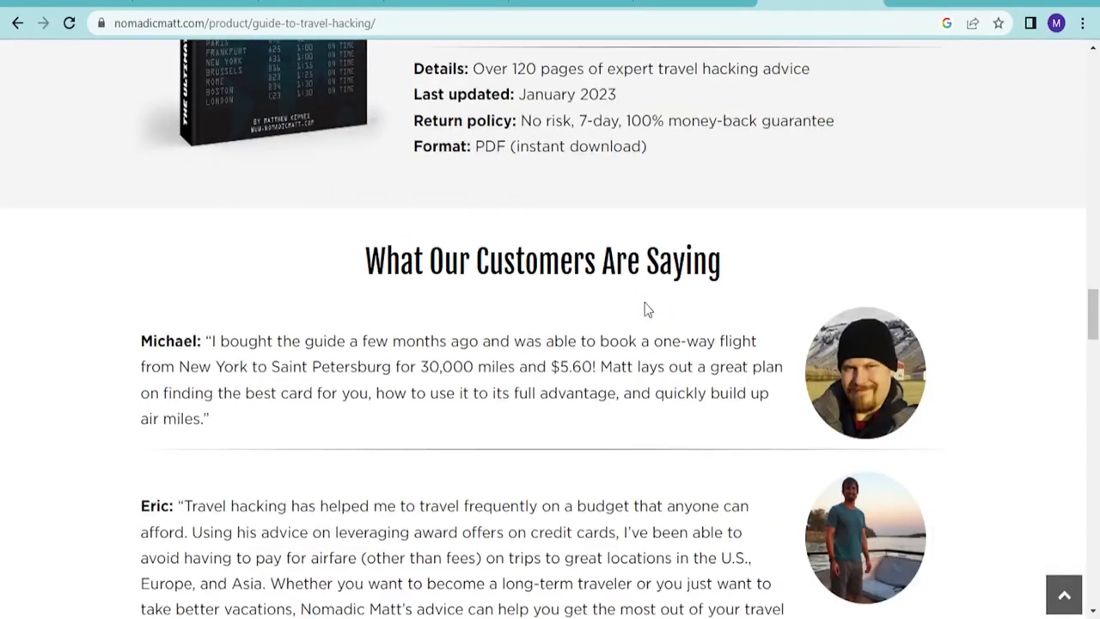
pyautogui.scroll(3)
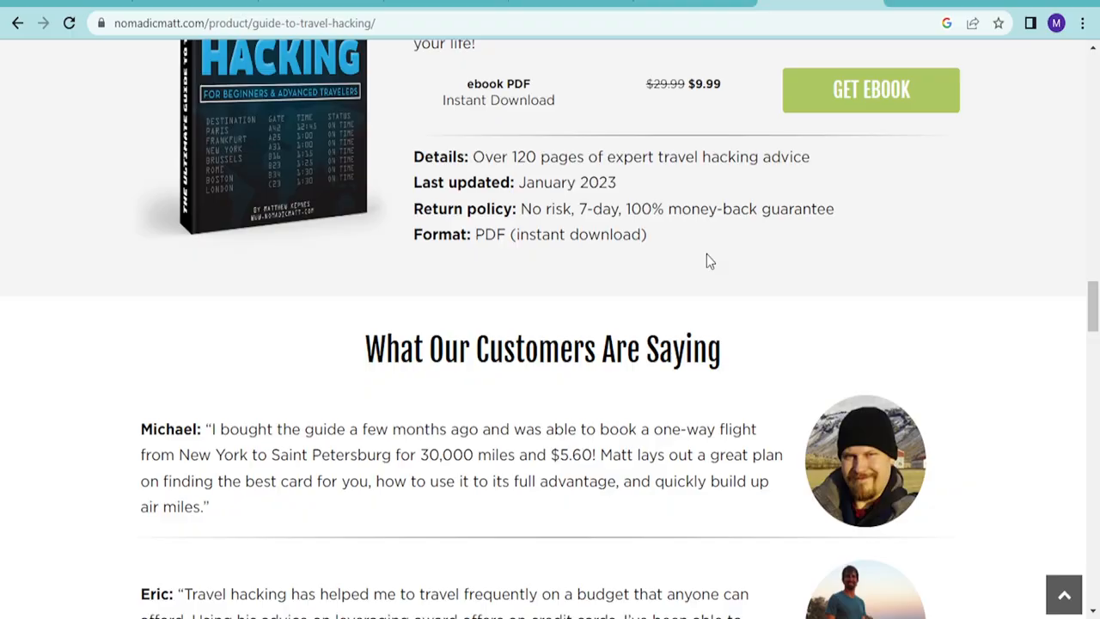
pyautogui.scroll(-3)
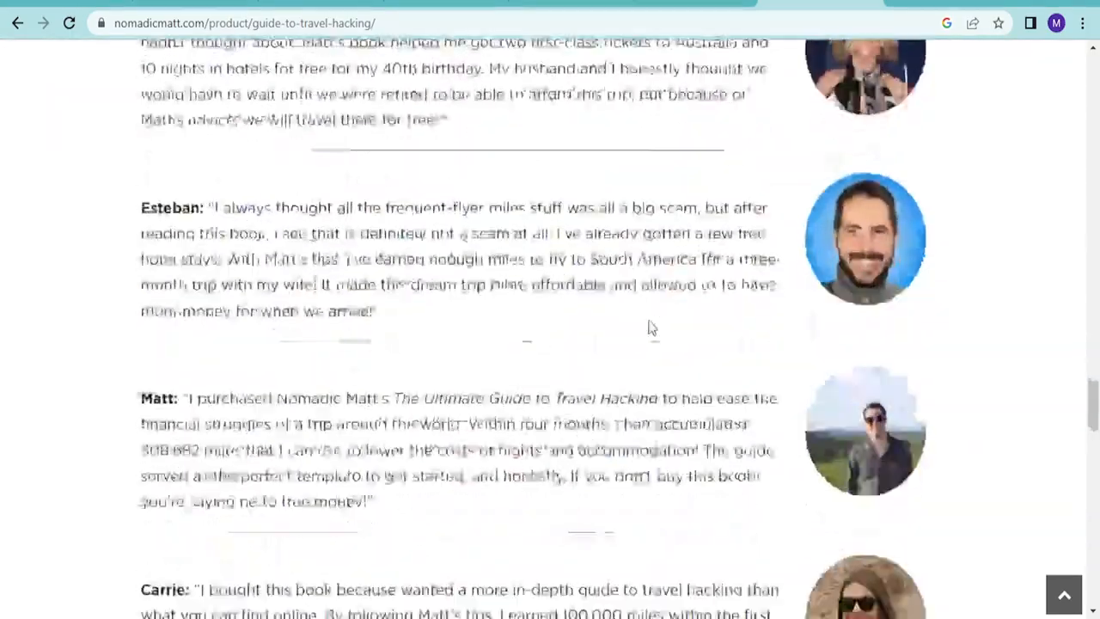
pyautogui.scroll(-3)
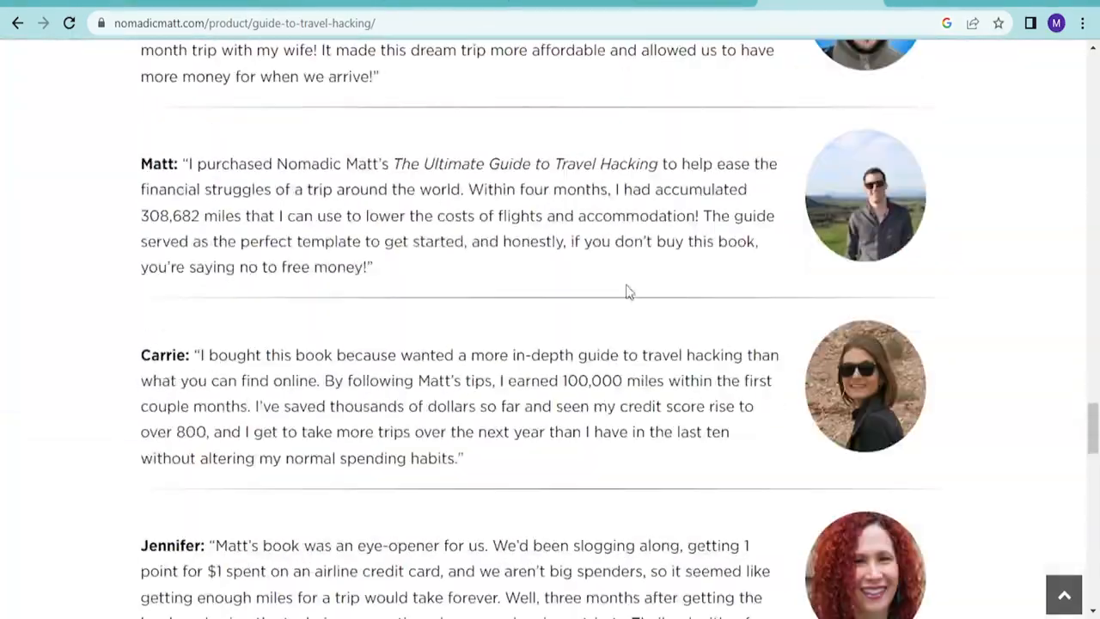
pyautogui.scroll(3)
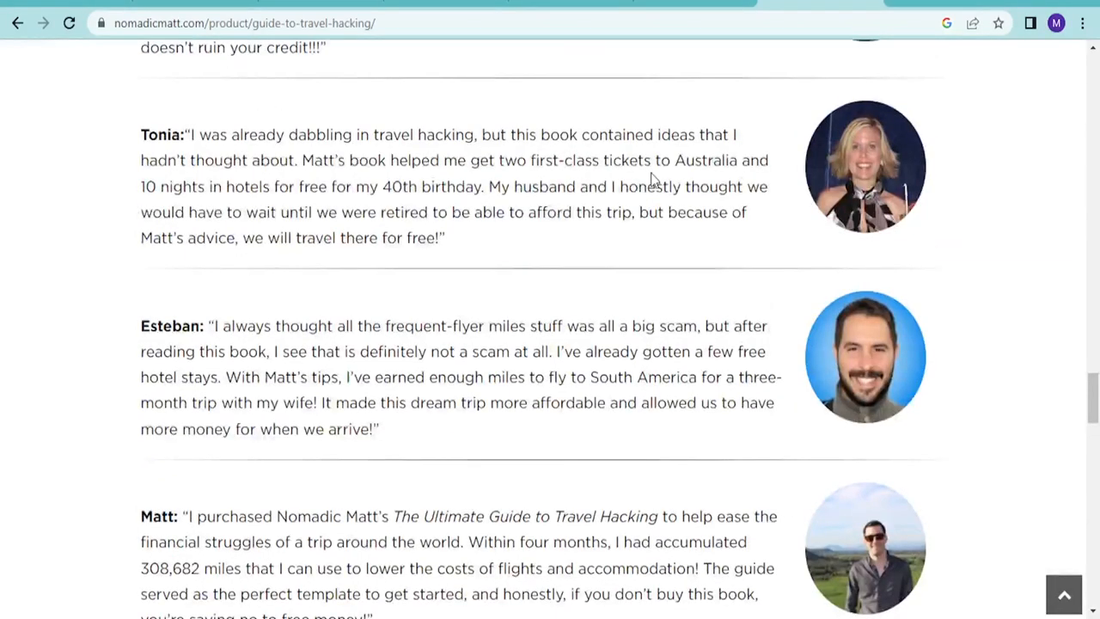
pyautogui.scroll(-3)
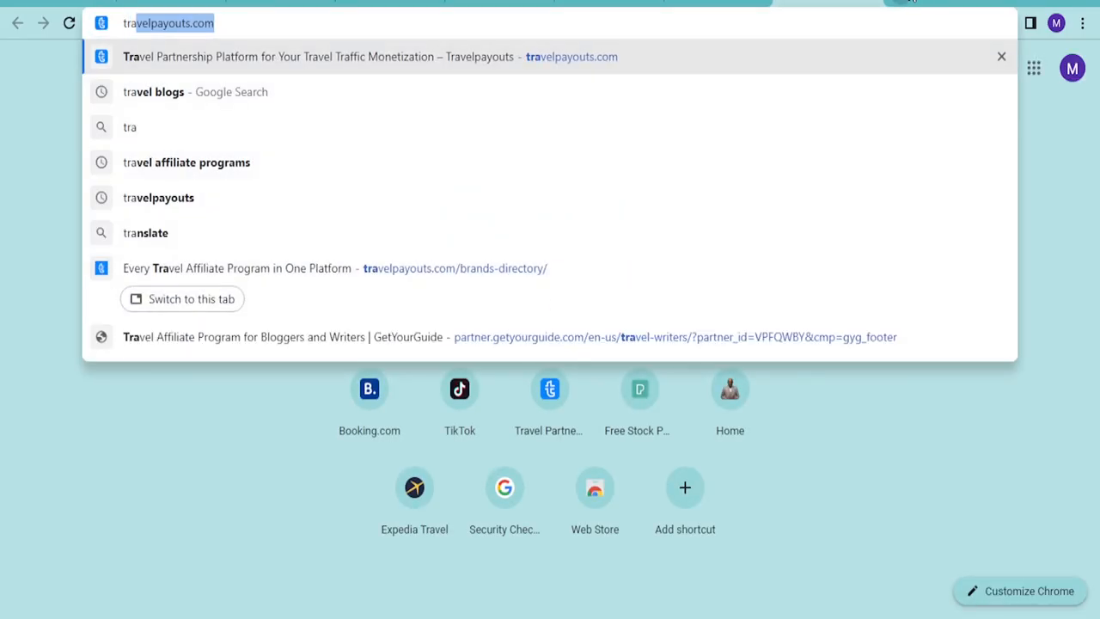
# - Go to travelpeg.com and scroll past its search tabs to popular destinations
pyautogui.write('trap')
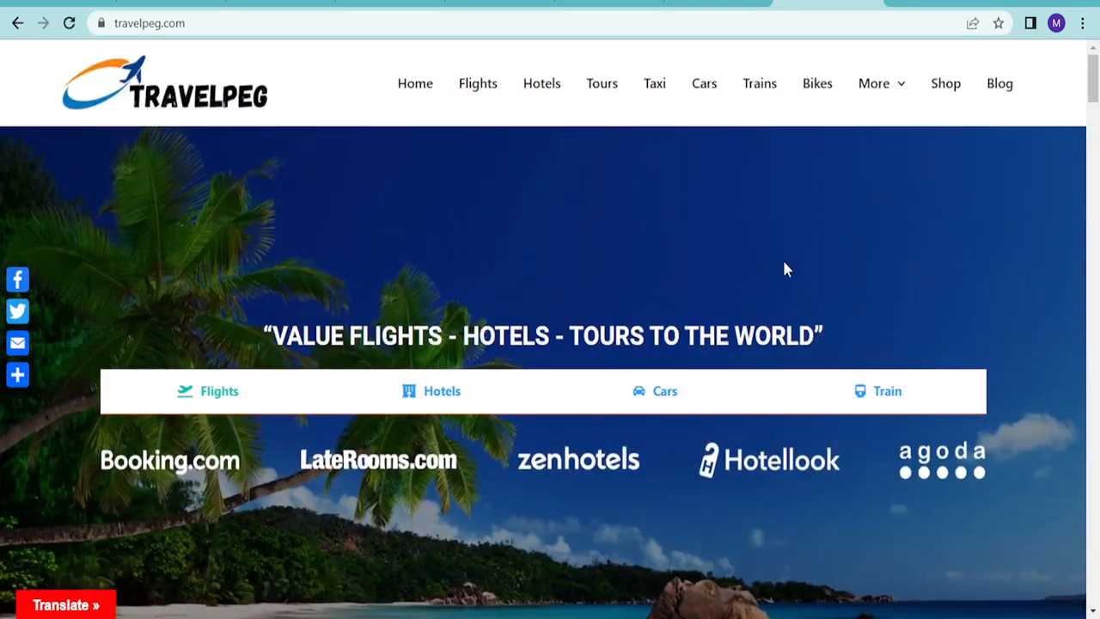
pyautogui.scroll(-3)
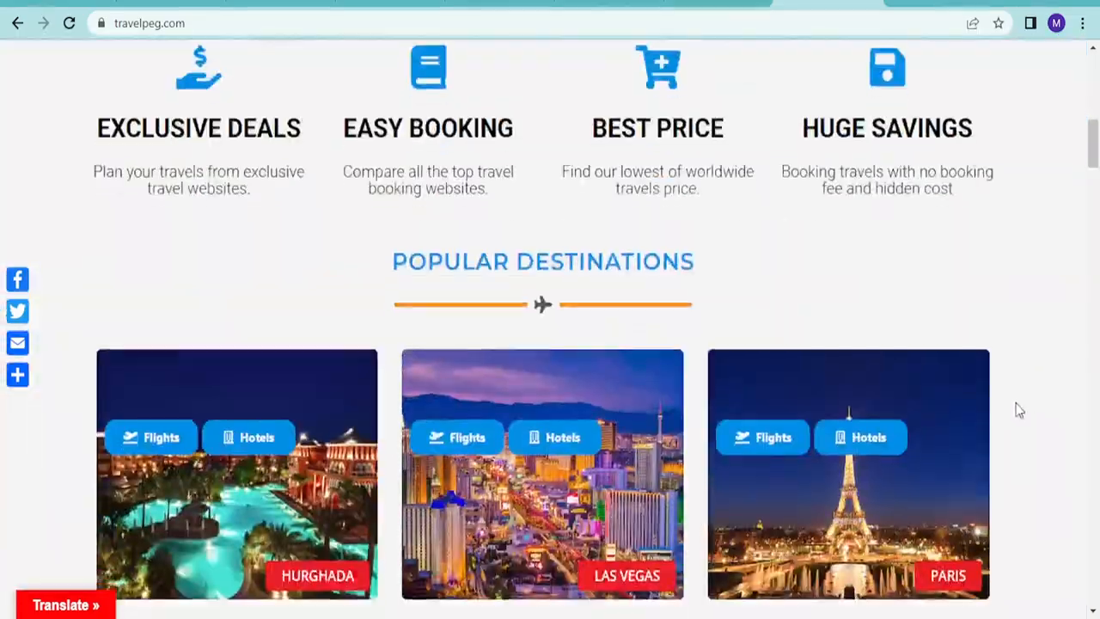
pyautogui.scroll(-3)
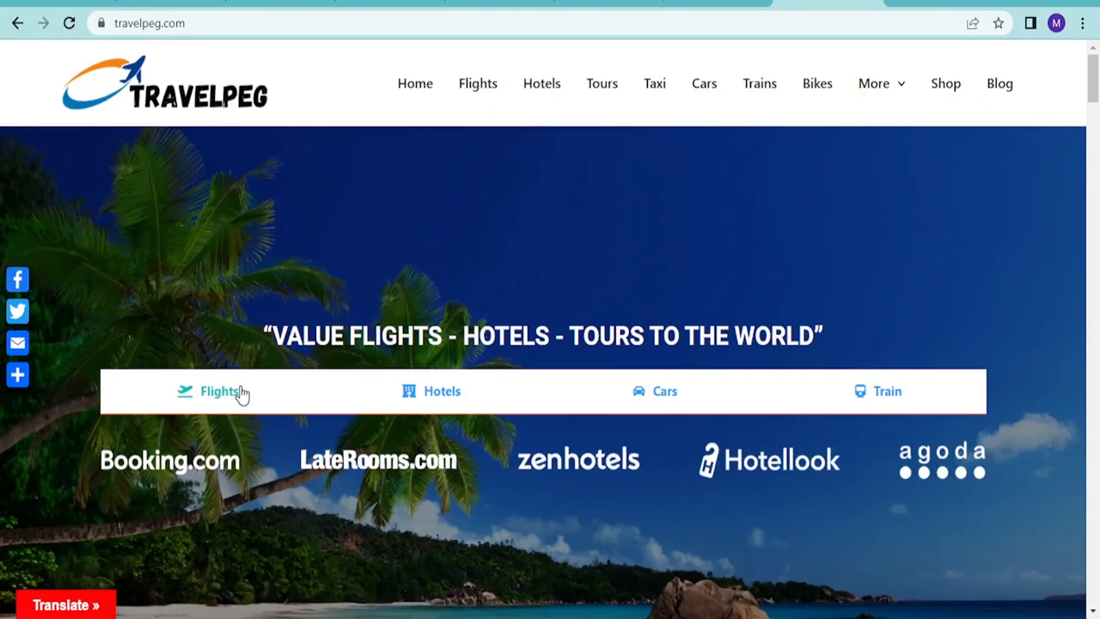
pyautogui.scroll(-3)
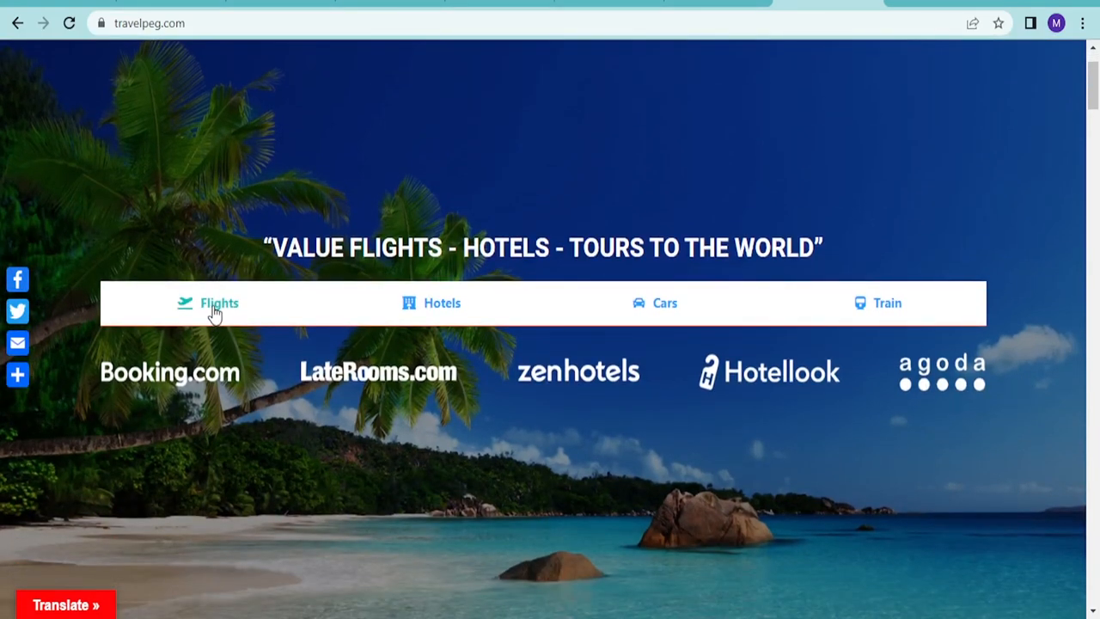
pyautogui.scroll(-3)
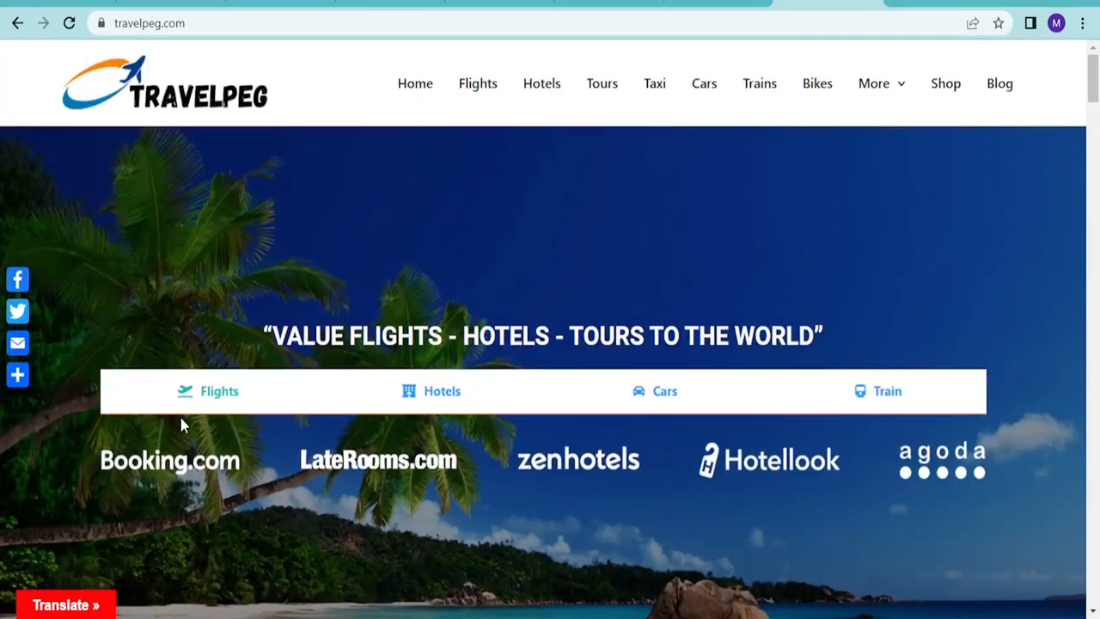
pyautogui.moveTo(432, 371)
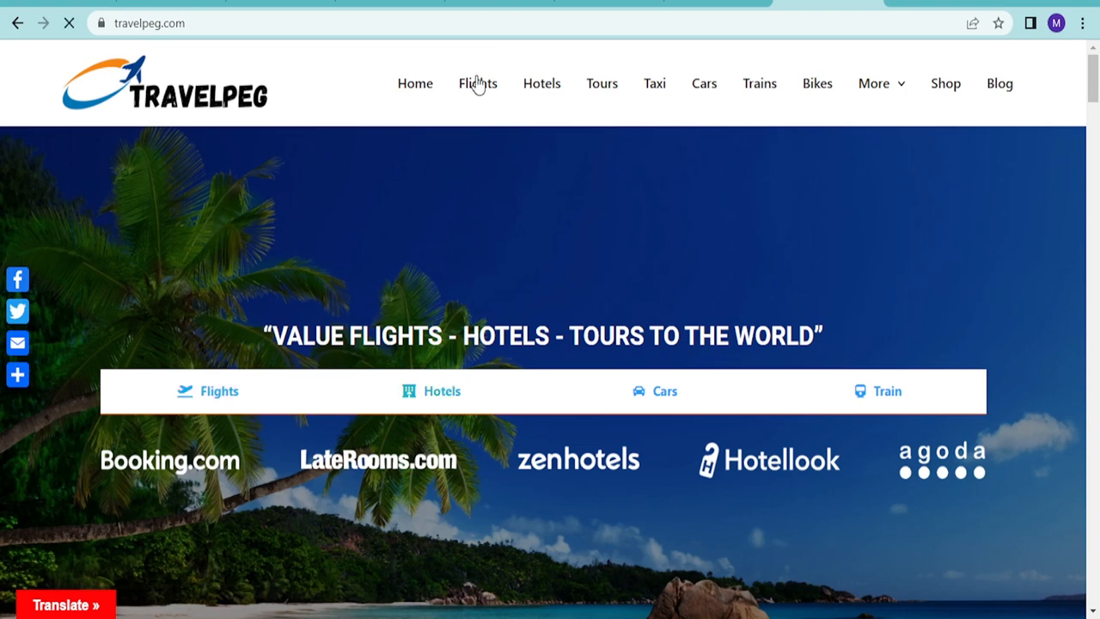
# - Open Travelpeg's Flights page and scroll through its partner airlines and no-booking-fee pitch
pyautogui.click(477, 83)
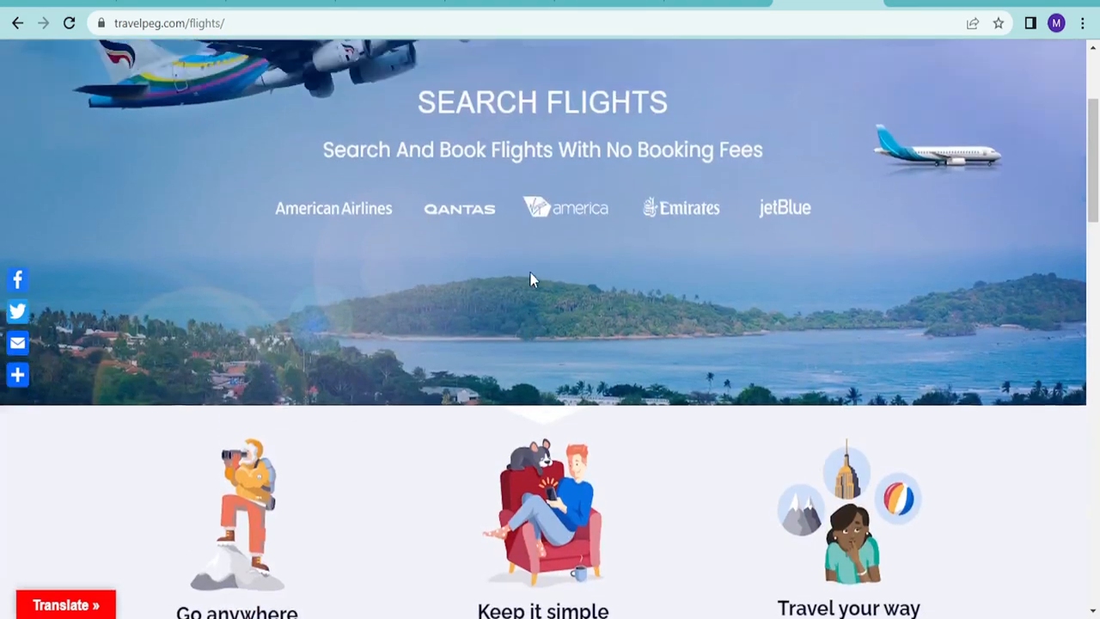
pyautogui.scroll(-3)
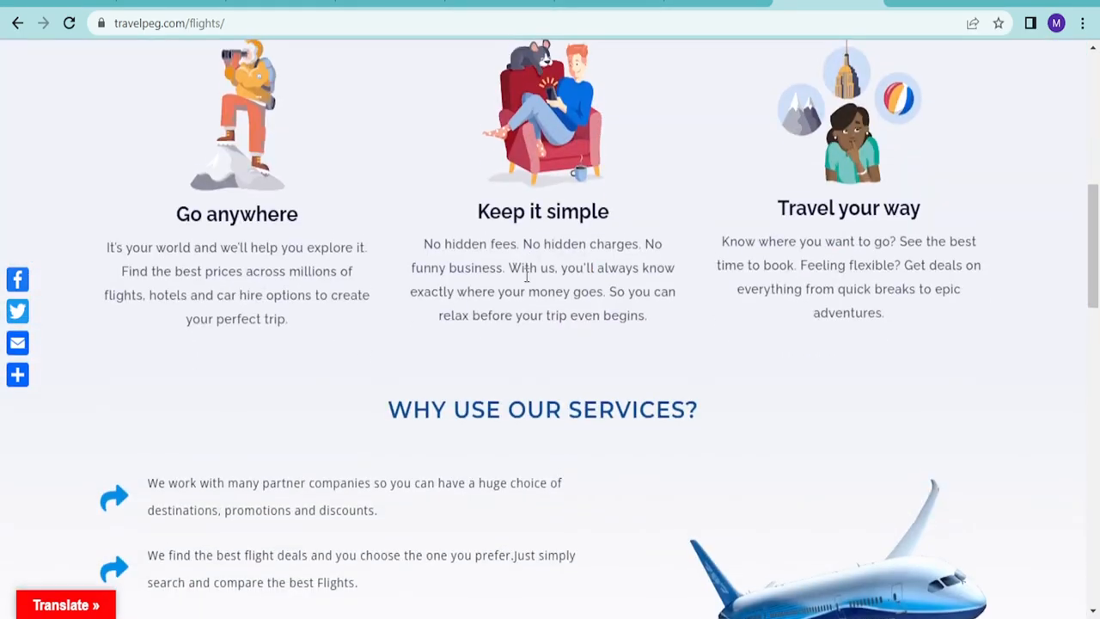
pyautogui.scroll(-3)
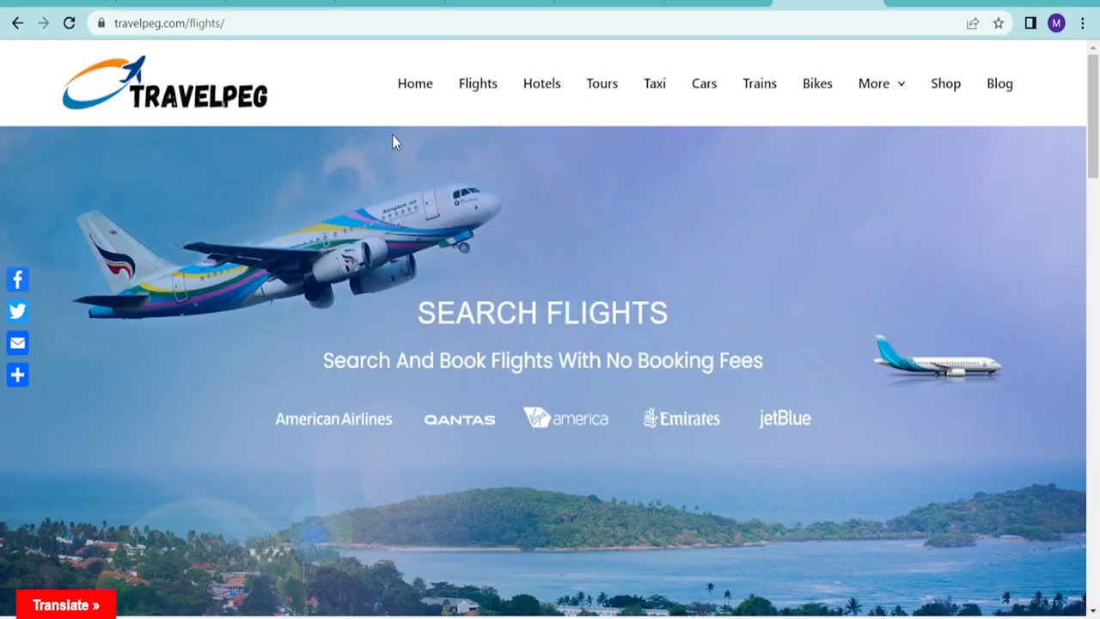
pyautogui.moveTo(436, 94)
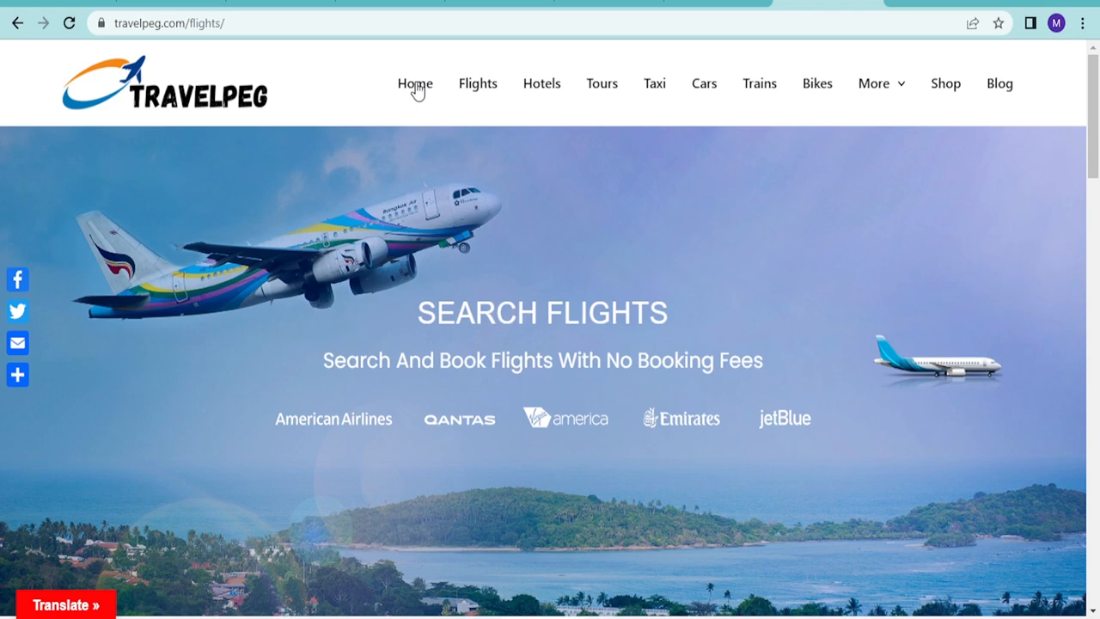
# - Return to Travelpeg's homepage and view popular destinations Hurghada, Las Vegas, Paris, Dubai, Athens, Rome
pyautogui.click(415, 84)
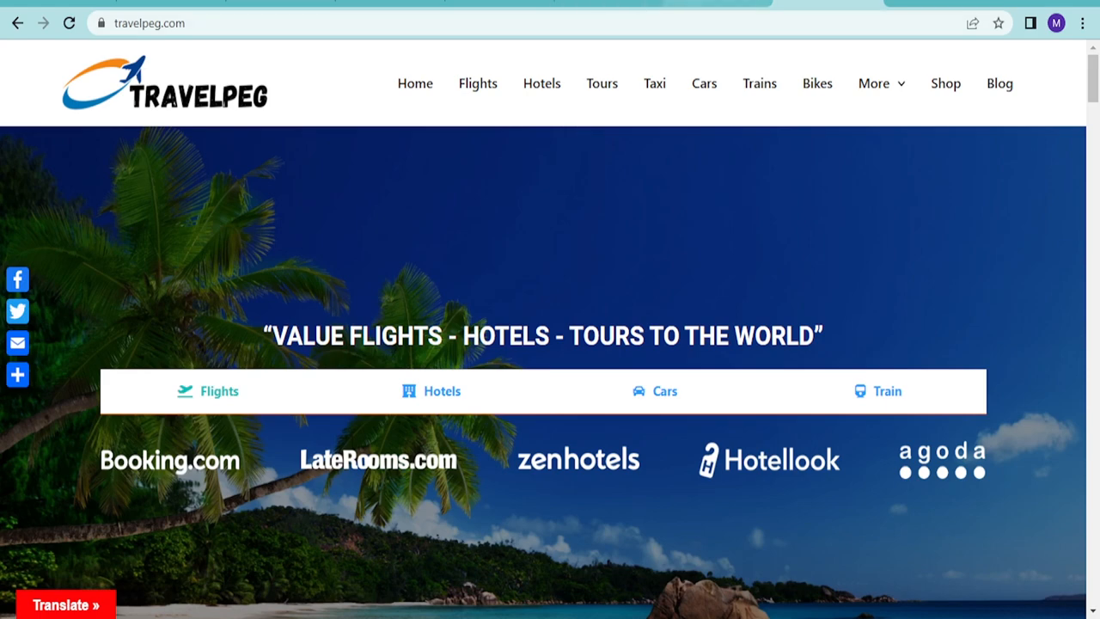
pyautogui.moveTo(504, 434)
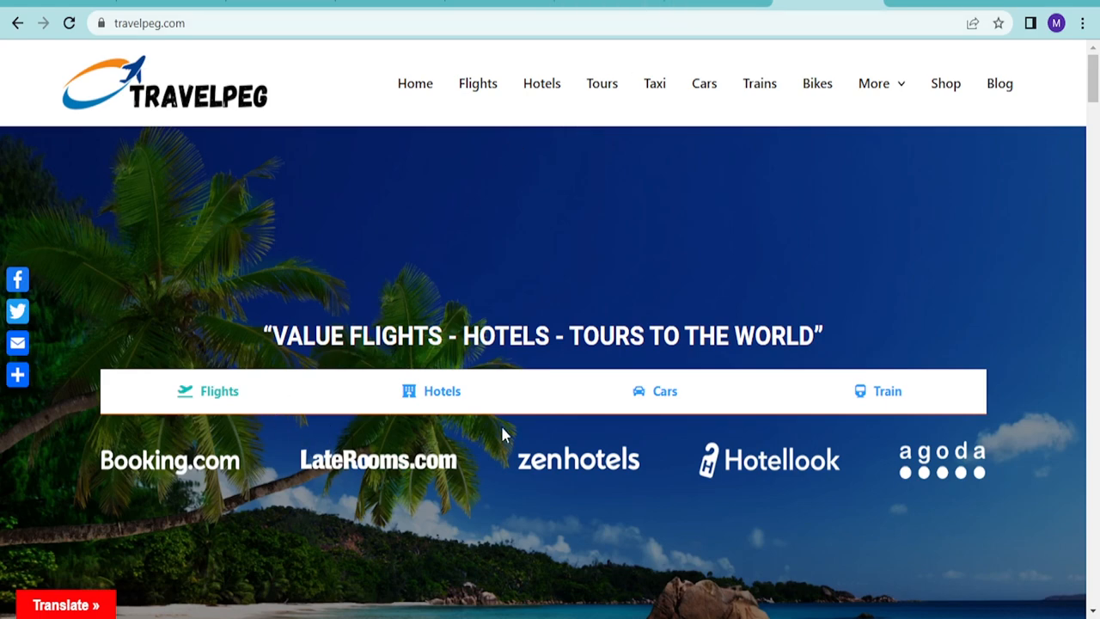
pyautogui.scroll(-3)
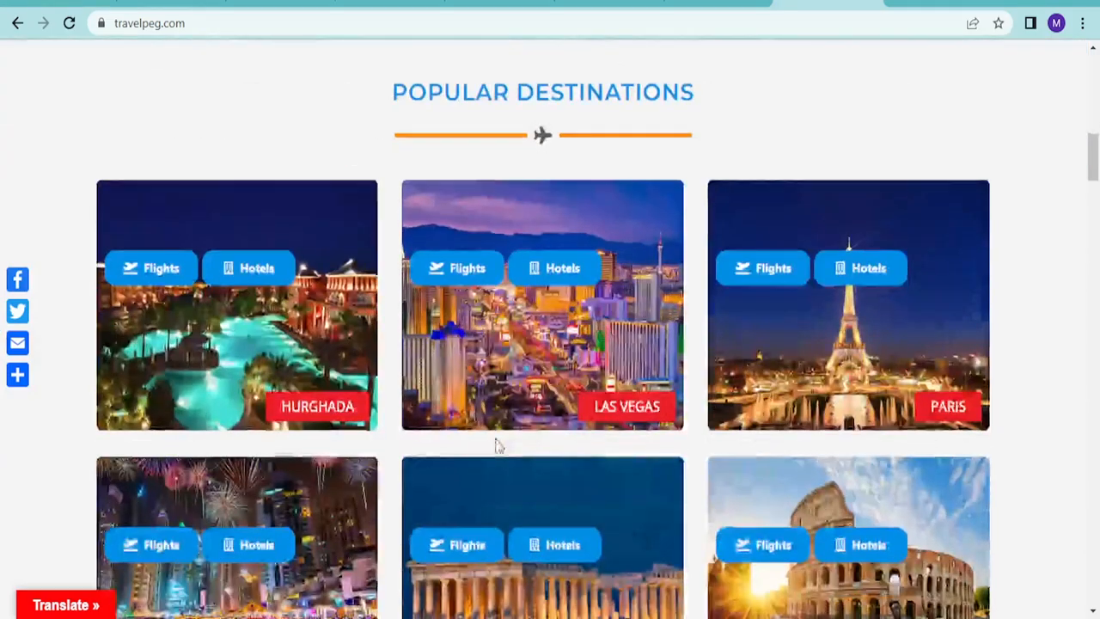
pyautogui.scroll(-3)
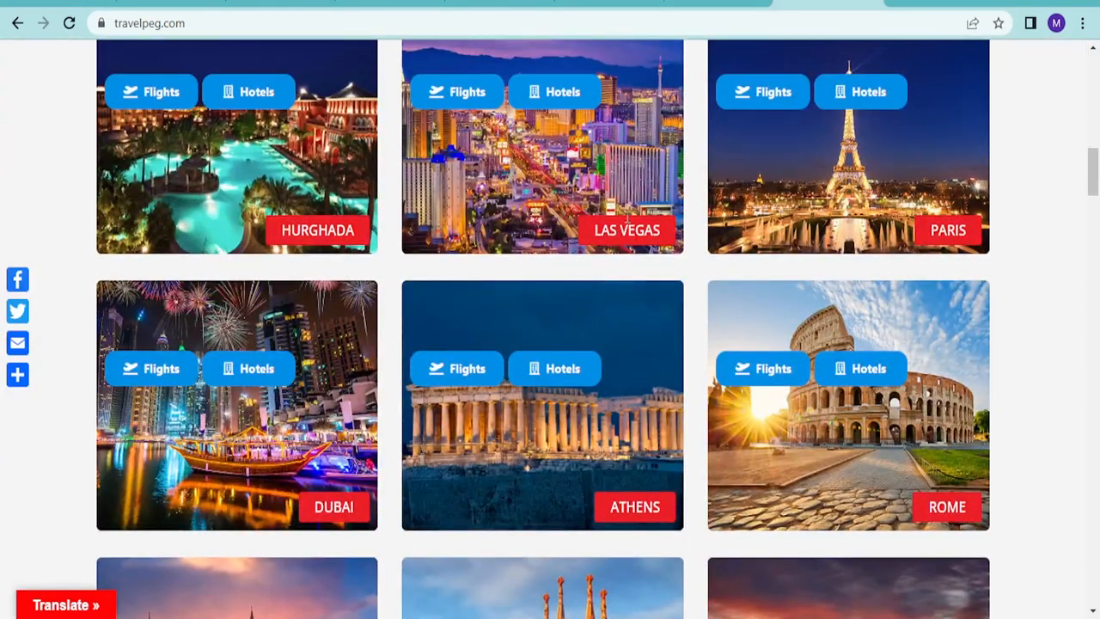
pyautogui.moveTo(584, 344)
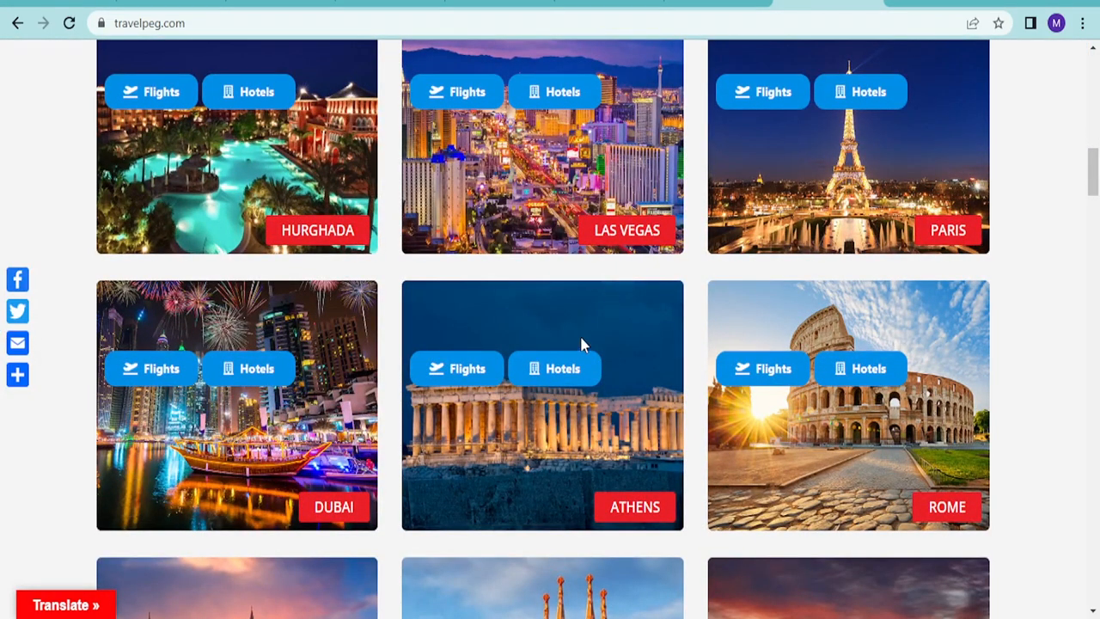
pyautogui.moveTo(578, 346)
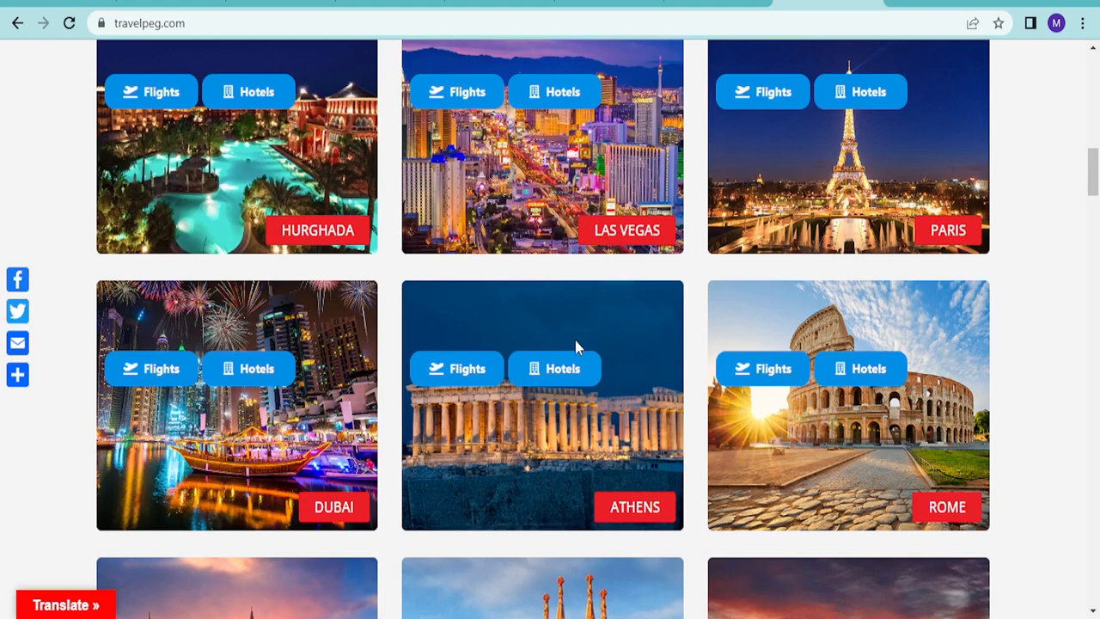
pyautogui.moveTo(410, 154)
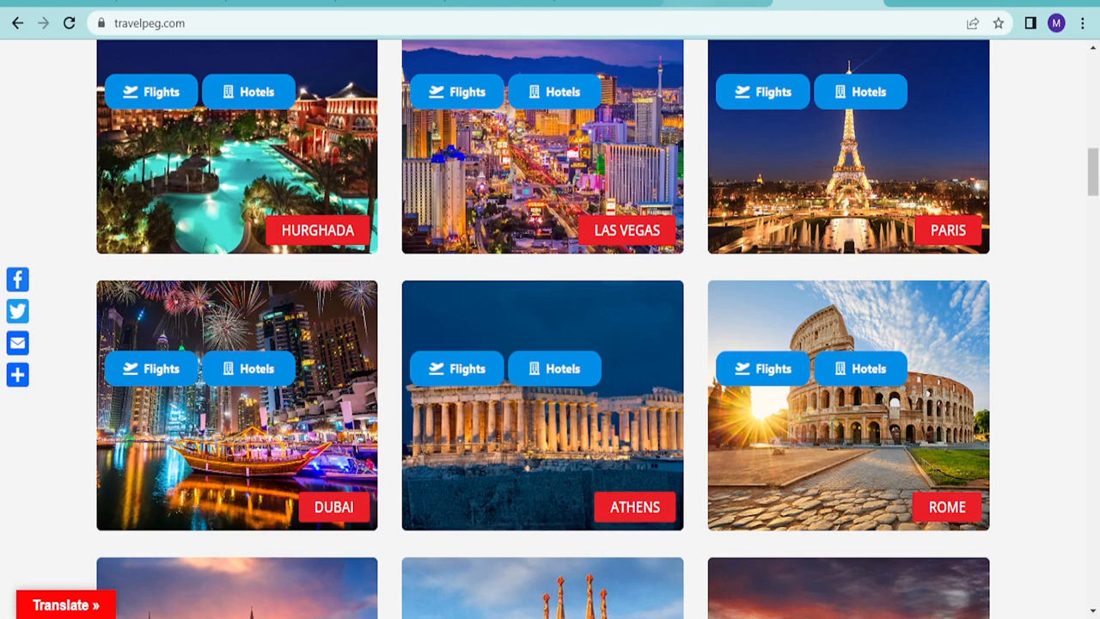
pyautogui.scroll(3)
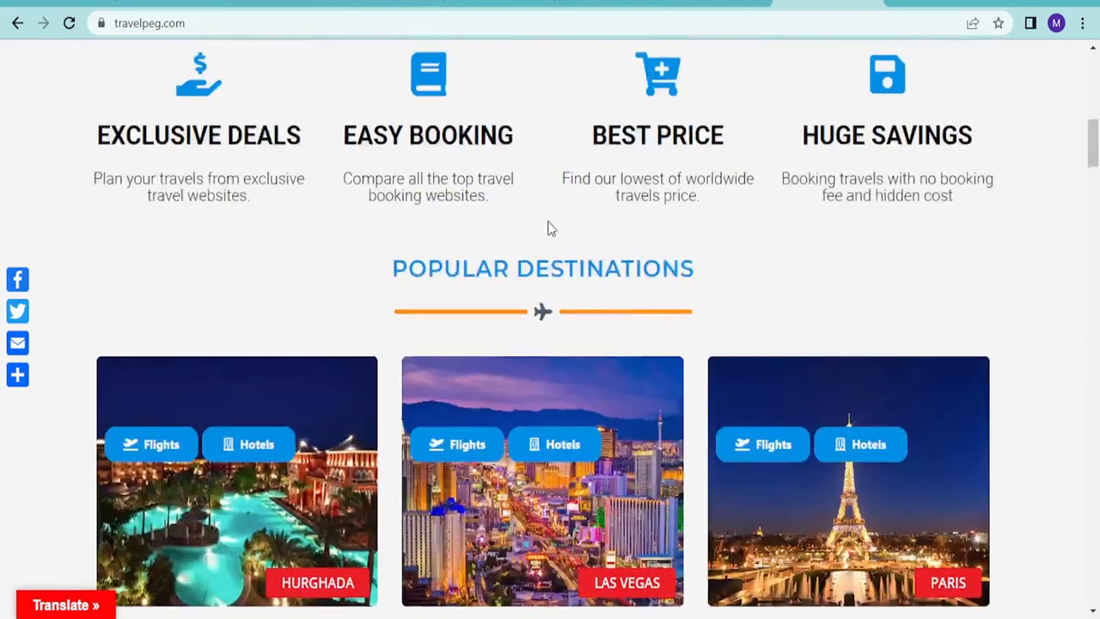
pyautogui.scroll(3)
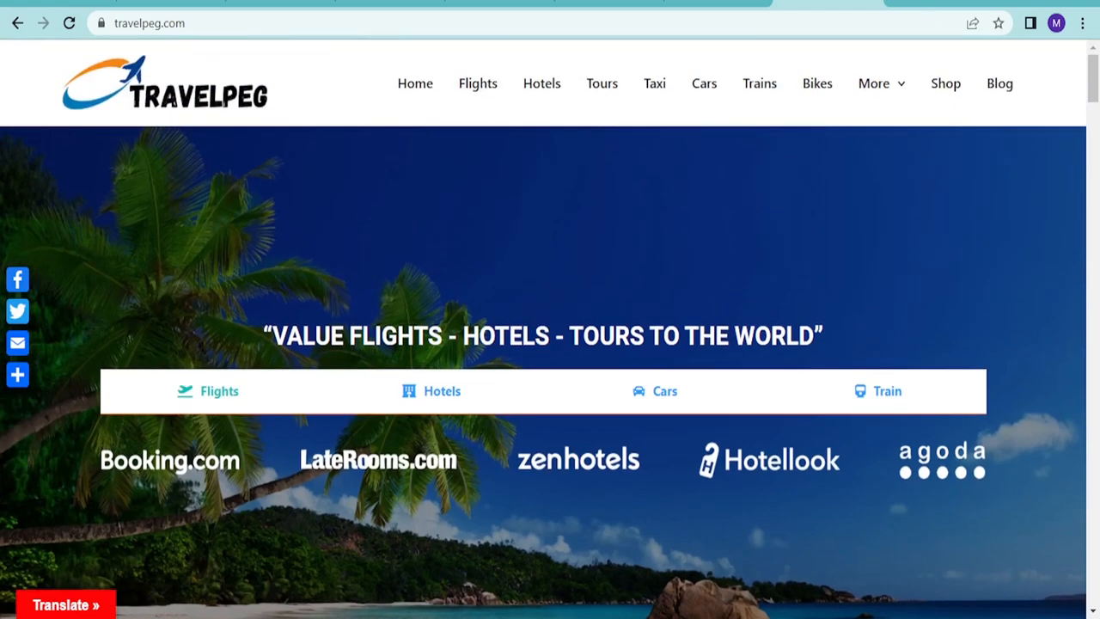
pyautogui.moveTo(867, 5)
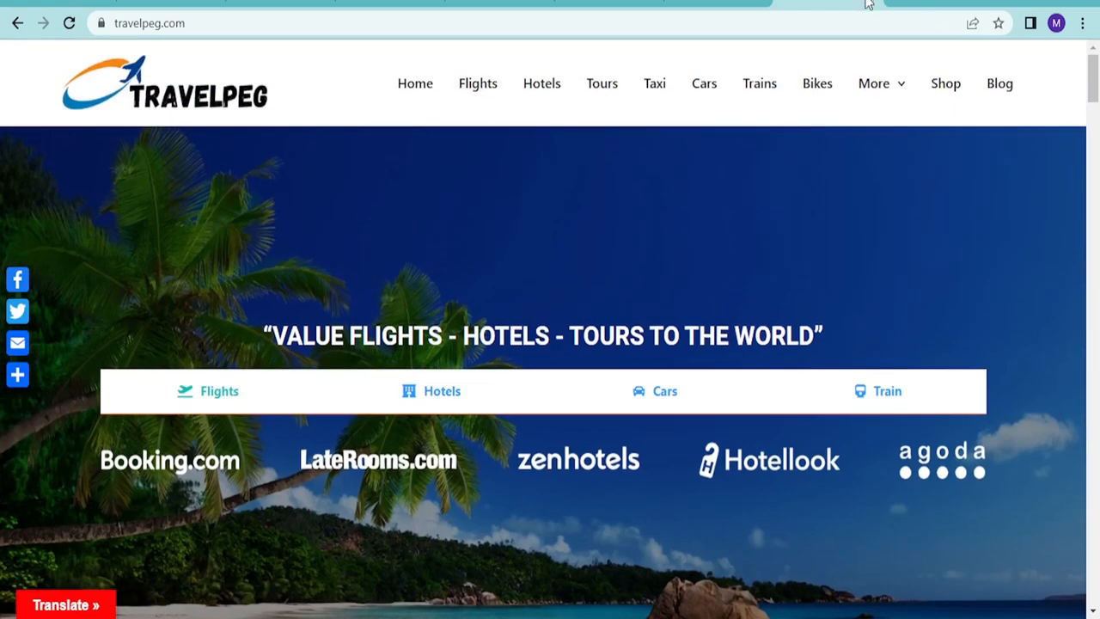